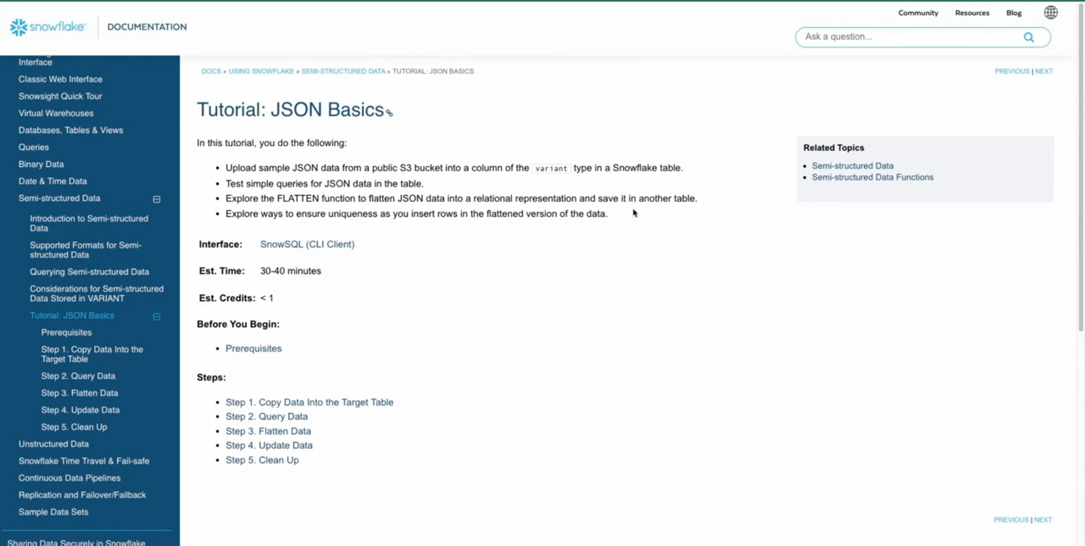
{"action": "mouse_move", "coordinate": [775, 236]}
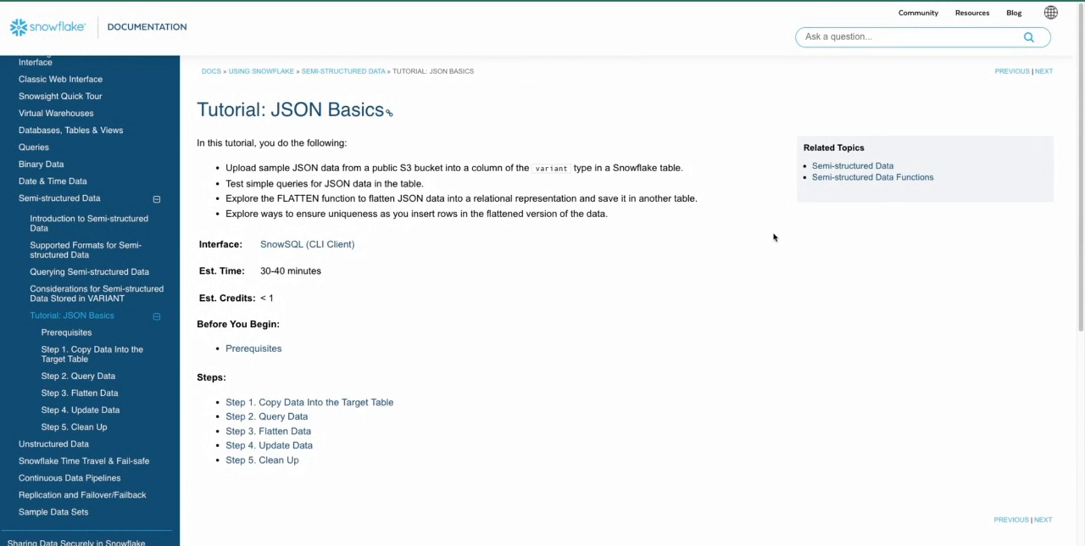
{"action": "mouse_move", "coordinate": [771, 234]}
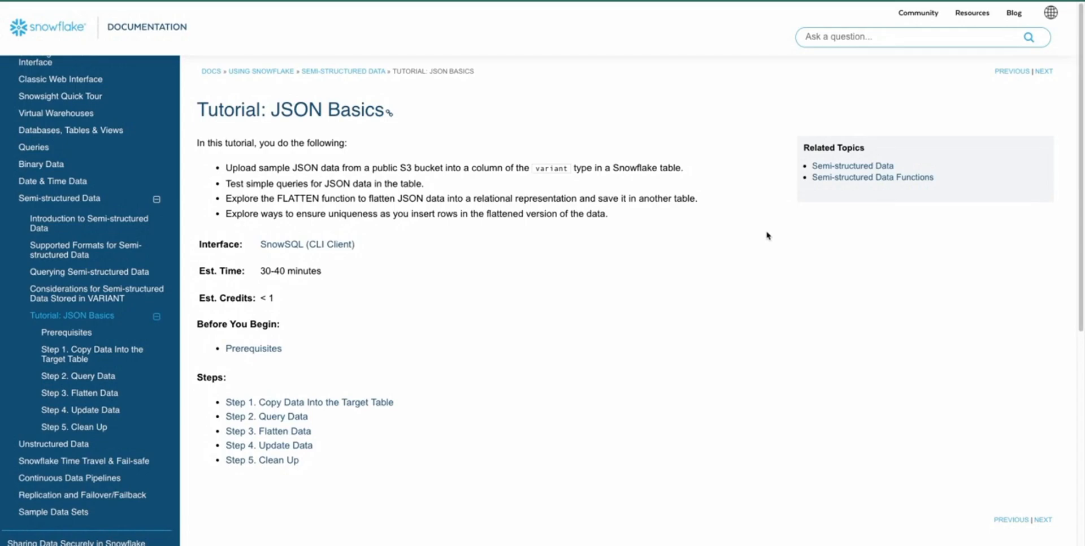
{"action": "mouse_move", "coordinate": [763, 232]}
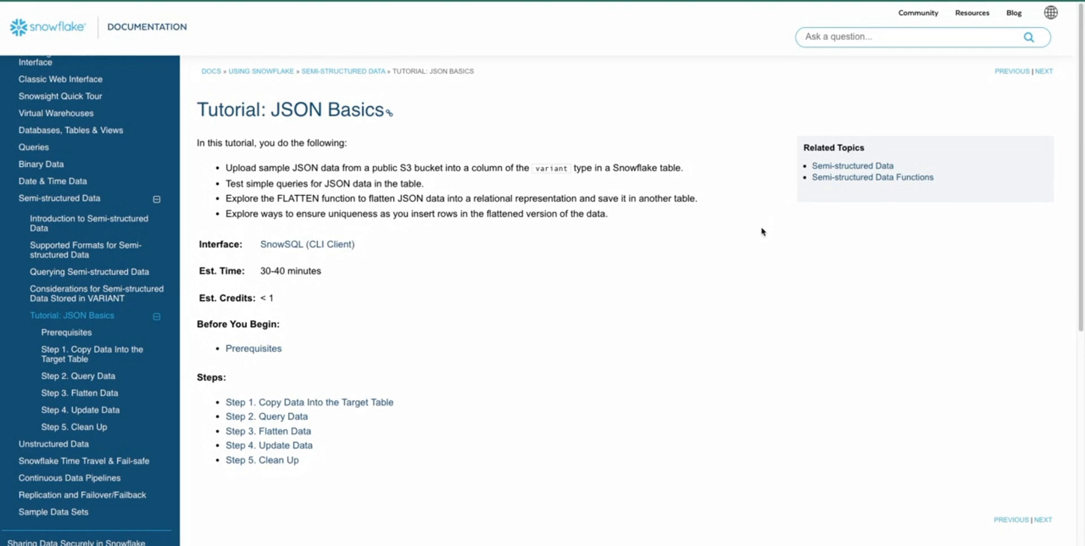
{"action": "mouse_move", "coordinate": [757, 233]}
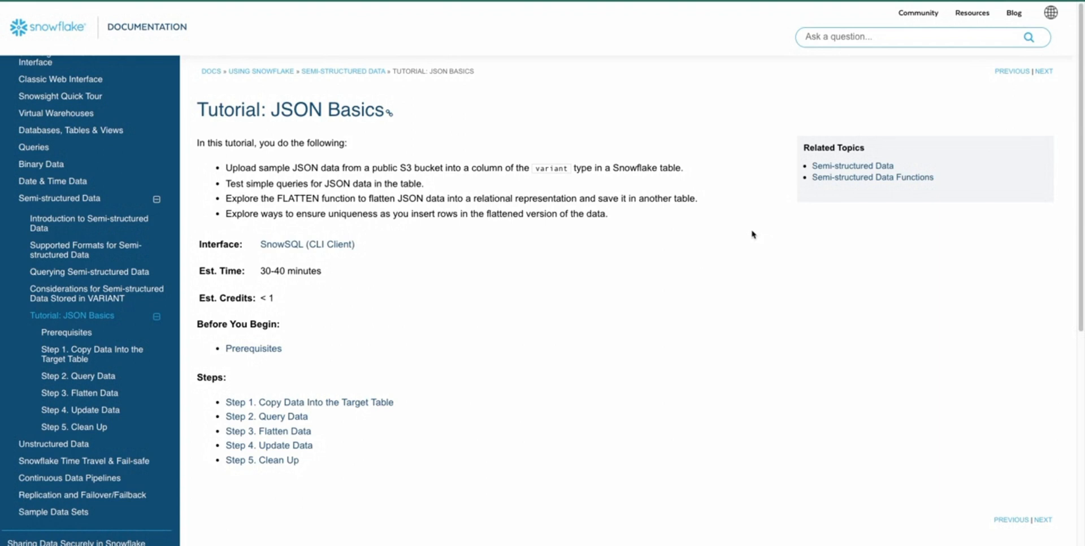
{"action": "mouse_move", "coordinate": [834, 323]}
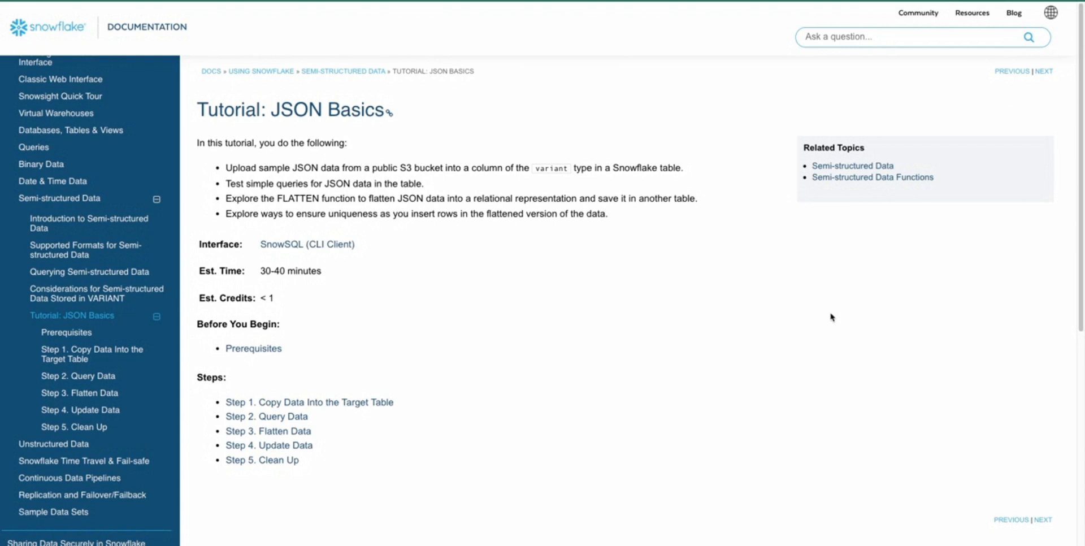
{"action": "mouse_move", "coordinate": [609, 266]}
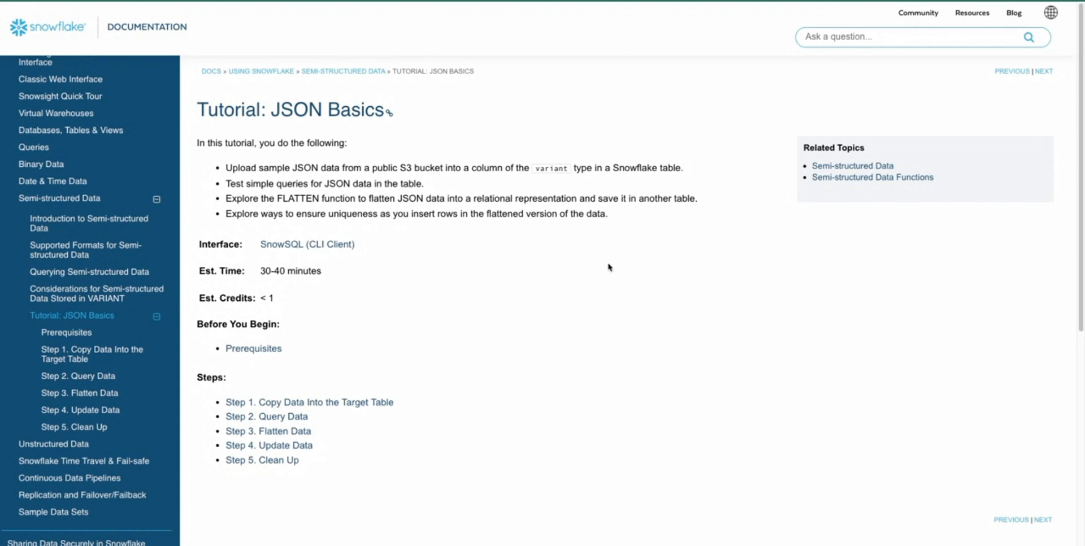
{"action": "mouse_move", "coordinate": [617, 269]}
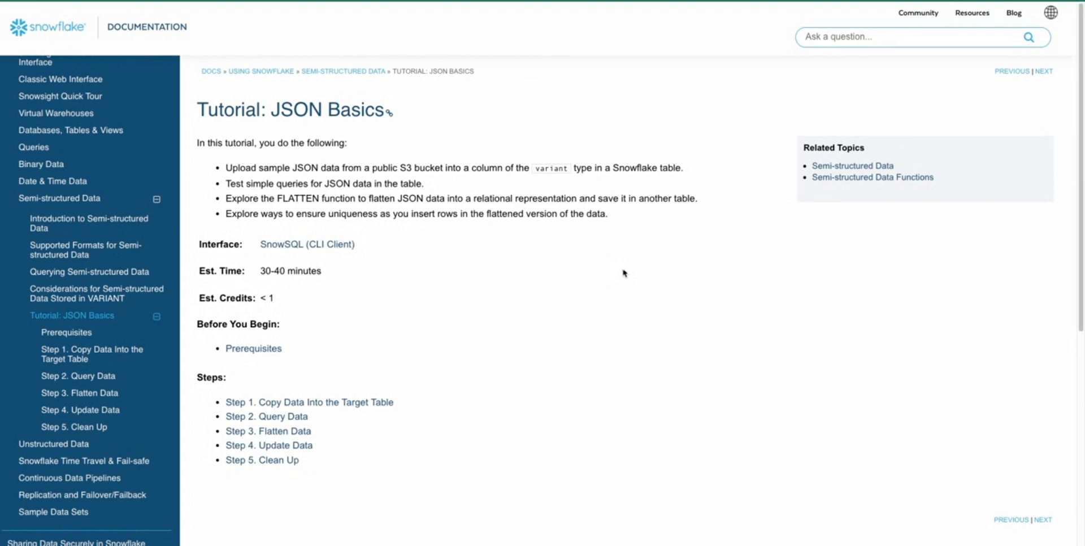
{"action": "mouse_move", "coordinate": [353, 105]}
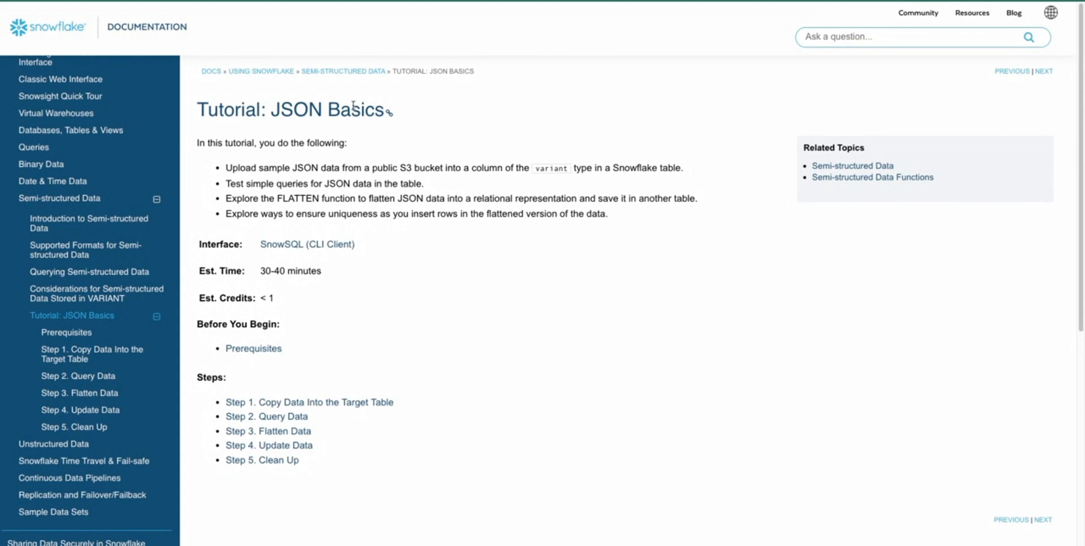
{"action": "mouse_move", "coordinate": [379, 139]}
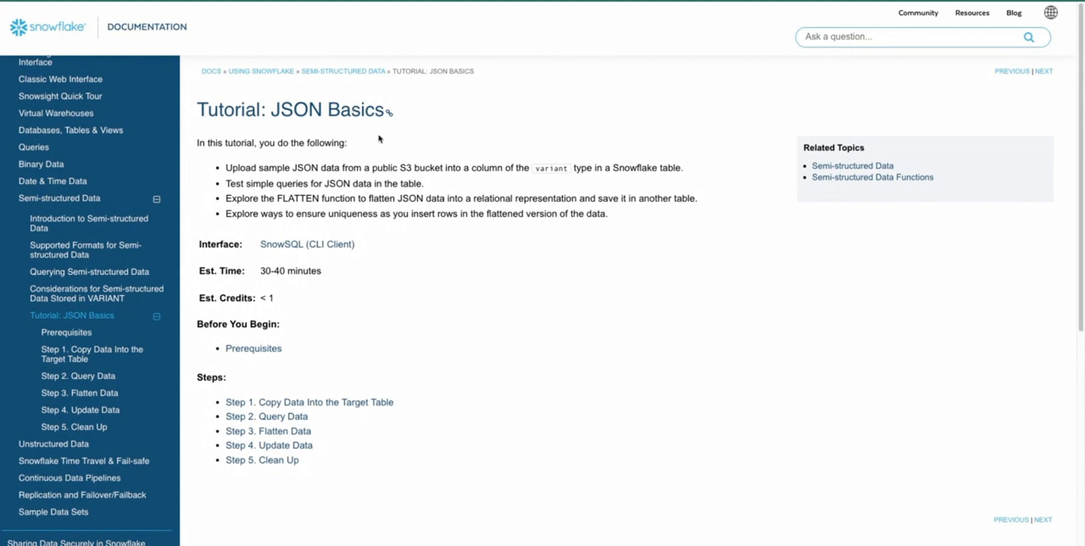
{"action": "mouse_move", "coordinate": [439, 189]}
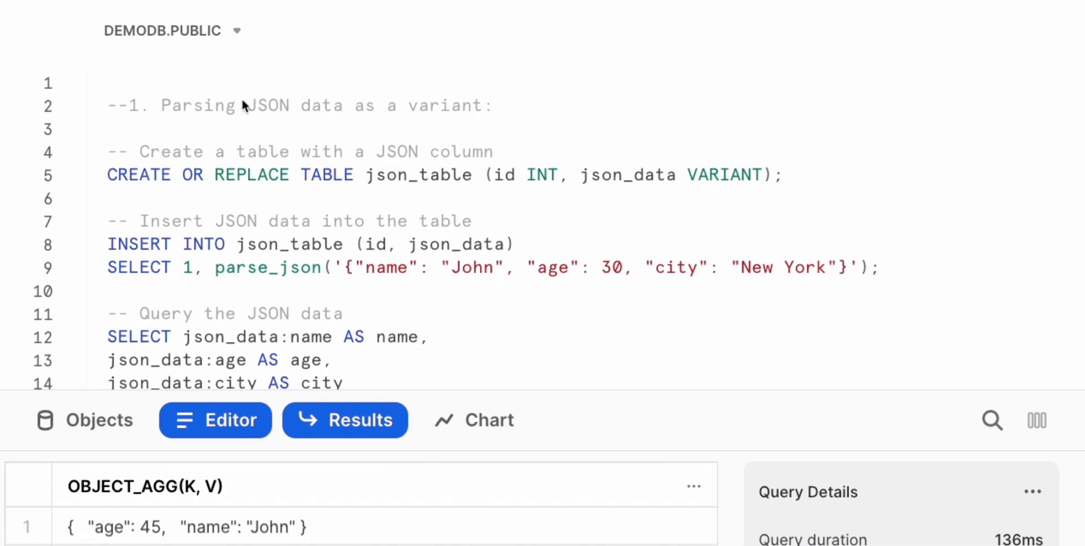
{"action": "mouse_move", "coordinate": [388, 169]}
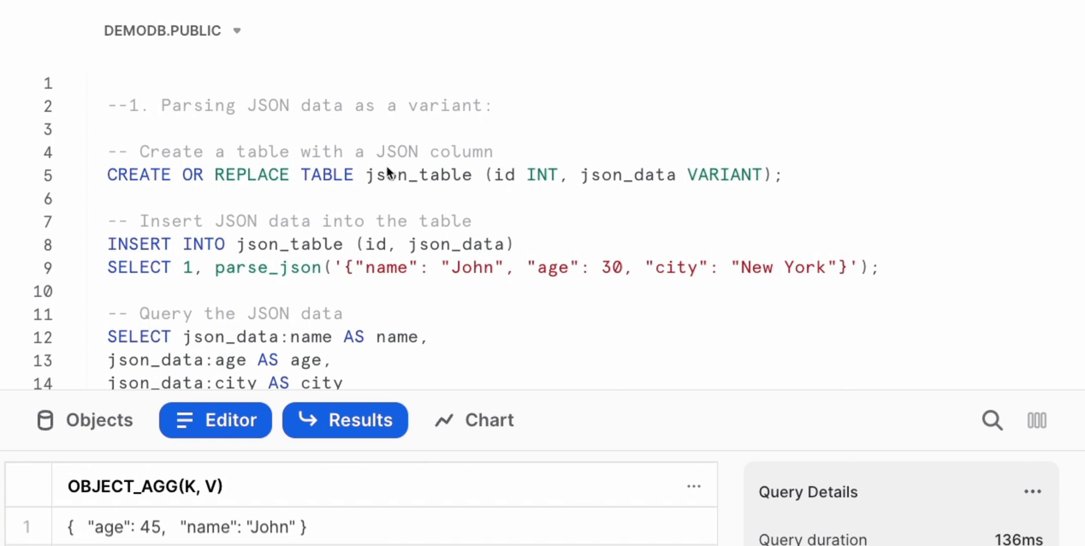
{"action": "mouse_move", "coordinate": [391, 181]}
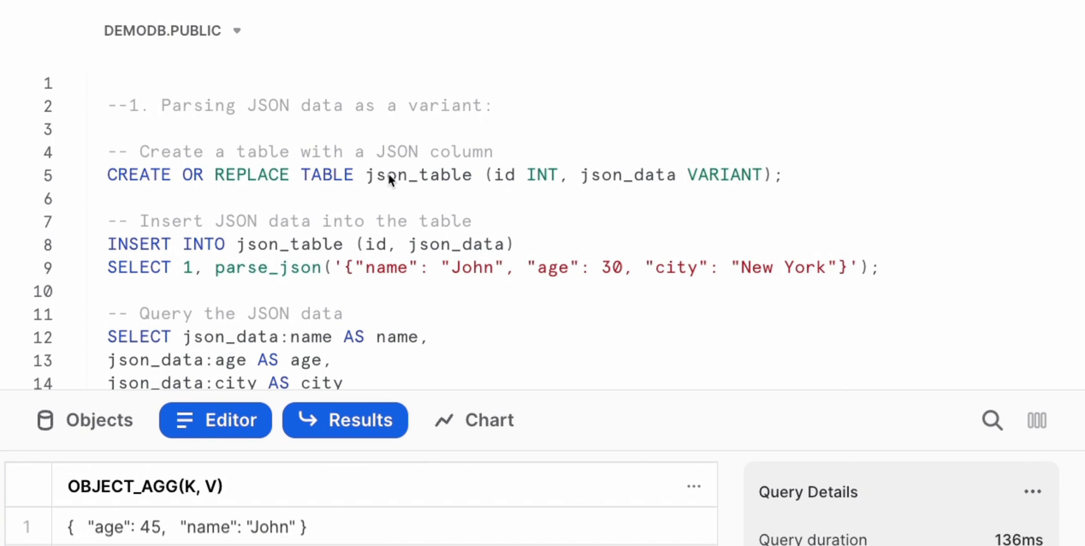
{"action": "mouse_move", "coordinate": [398, 179]}
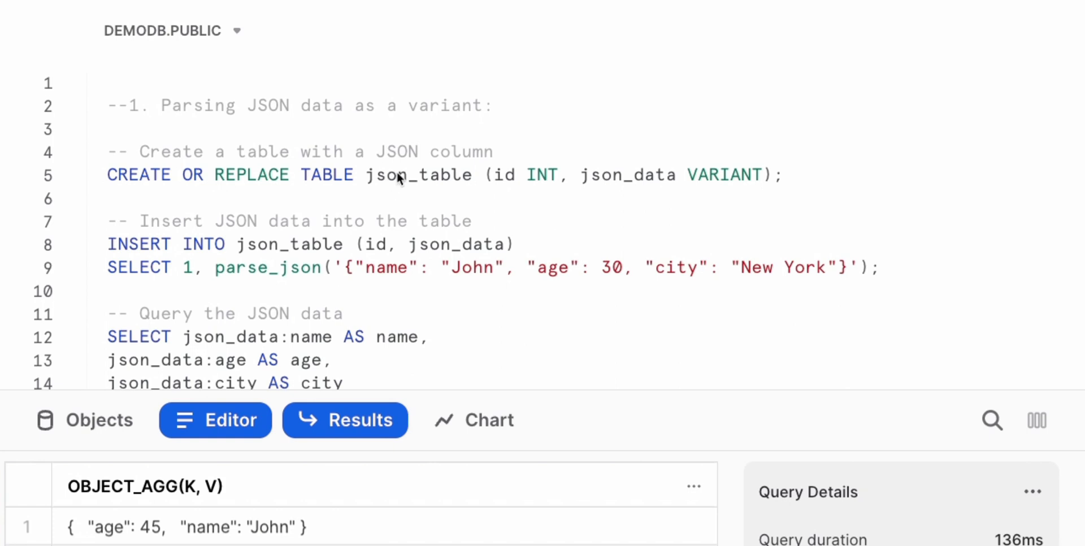
{"action": "mouse_move", "coordinate": [529, 181]}
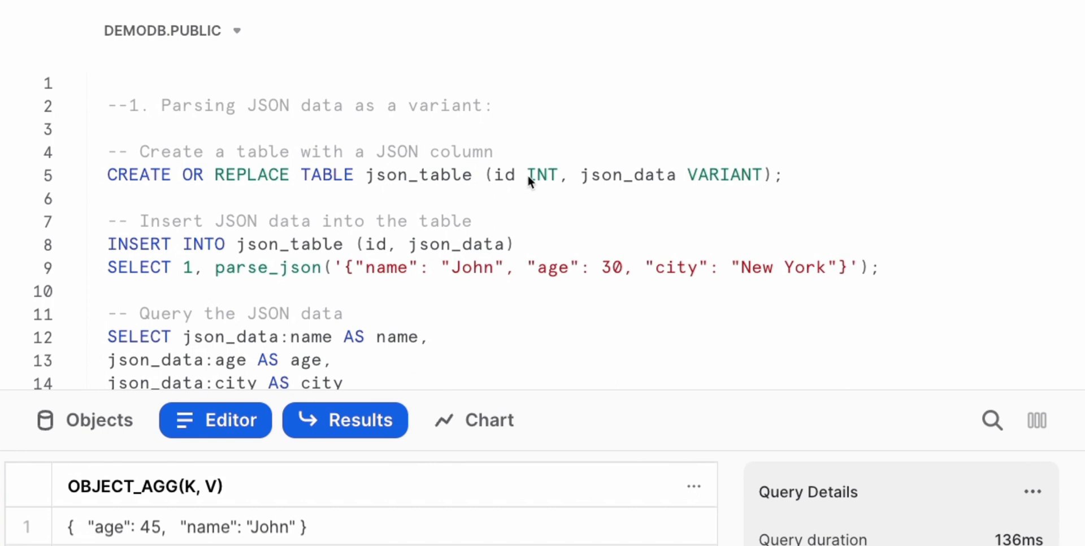
{"action": "mouse_move", "coordinate": [529, 182]}
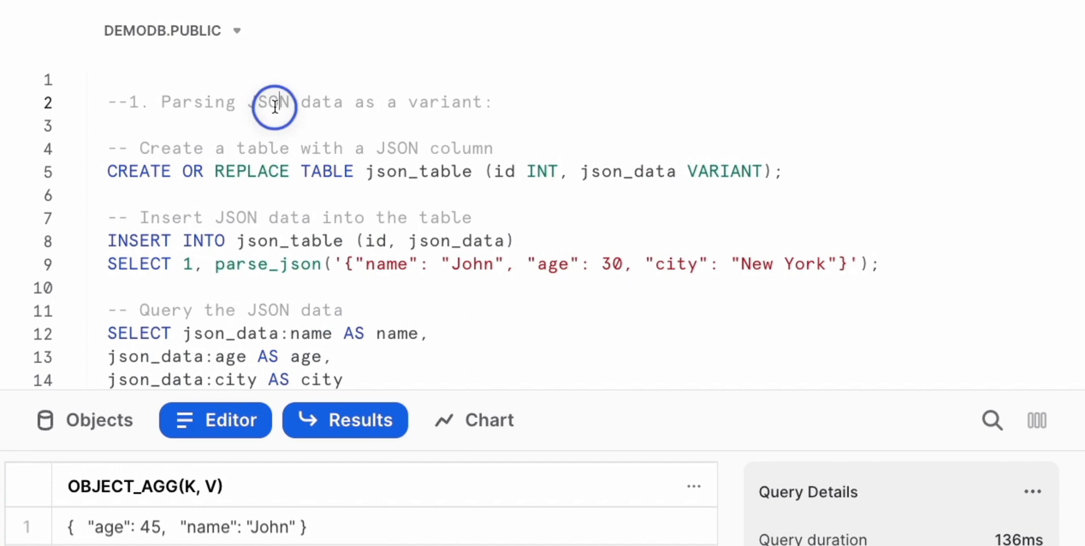
Step: Create json_table with an INT id and VARIANT json_data column and query its single row
{"action": "left_click_drag", "start_coordinate": [284, 101], "coordinate": [473, 101]}
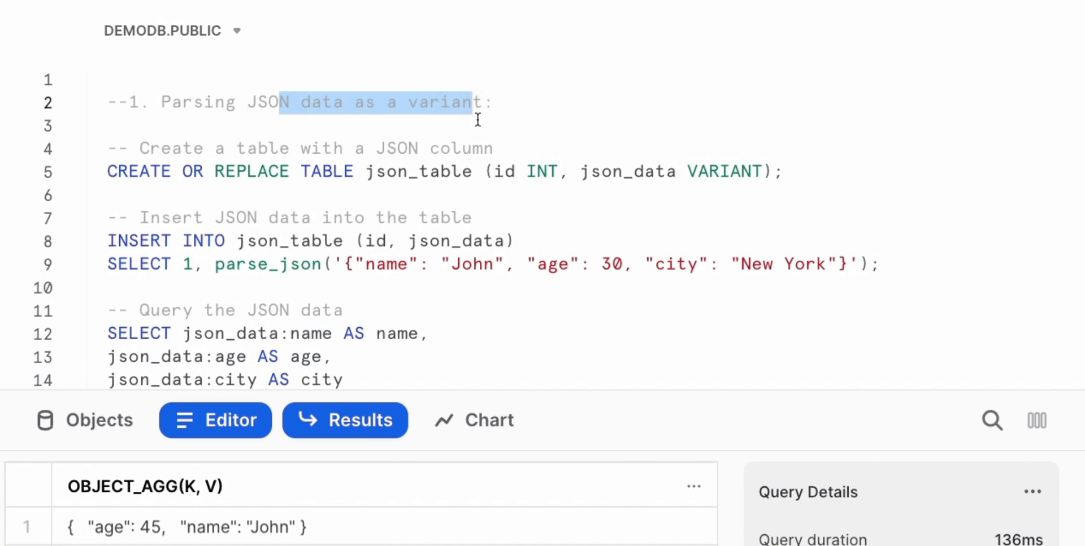
{"action": "mouse_move", "coordinate": [522, 160]}
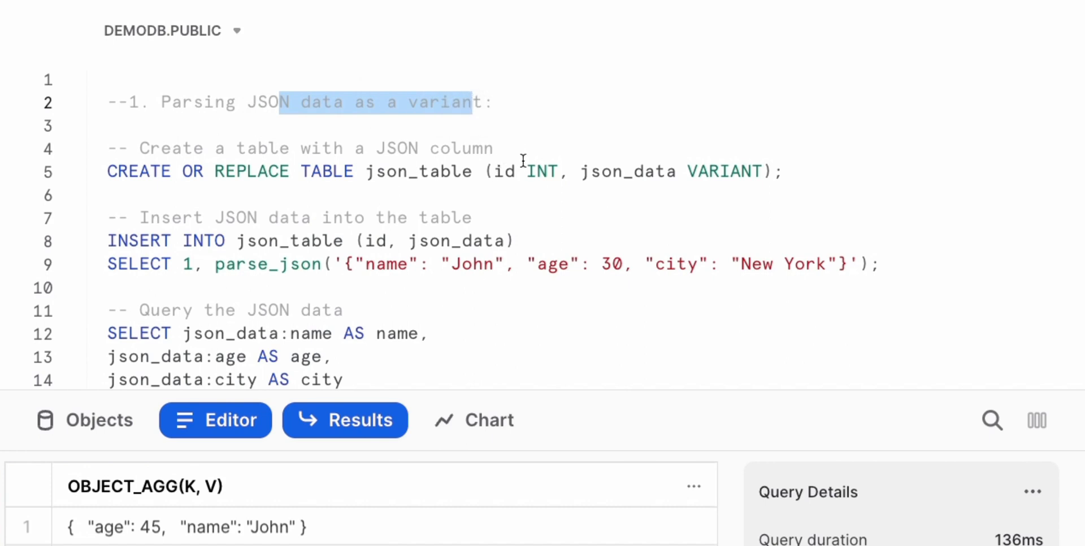
{"action": "mouse_move", "coordinate": [464, 172]}
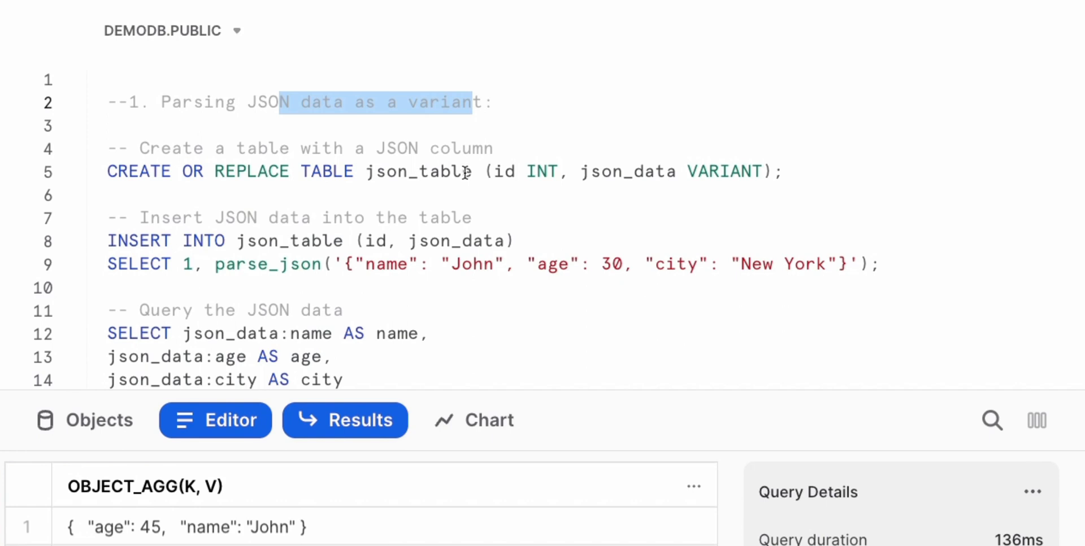
{"action": "mouse_move", "coordinate": [735, 171]}
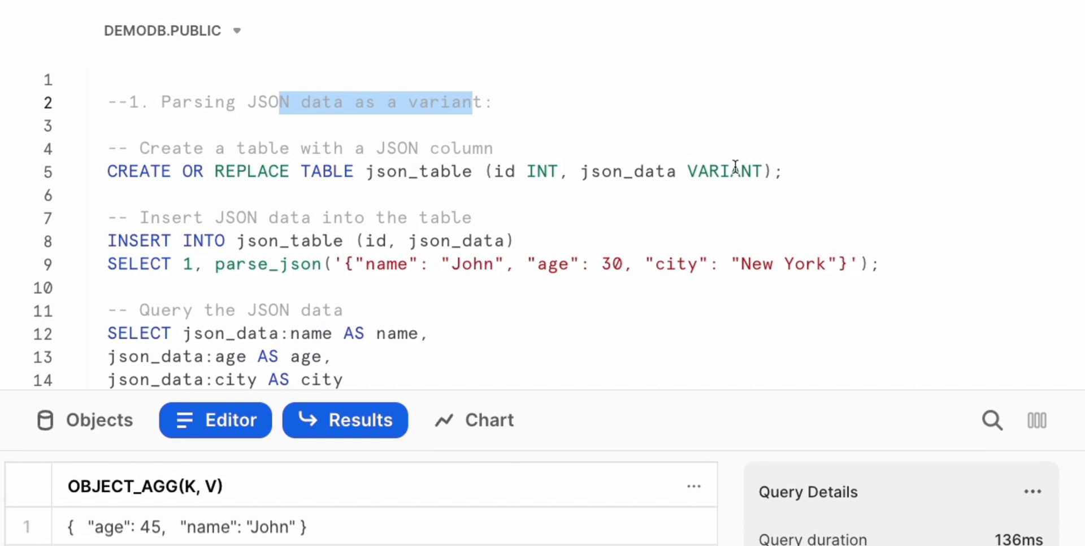
{"action": "mouse_move", "coordinate": [730, 168]}
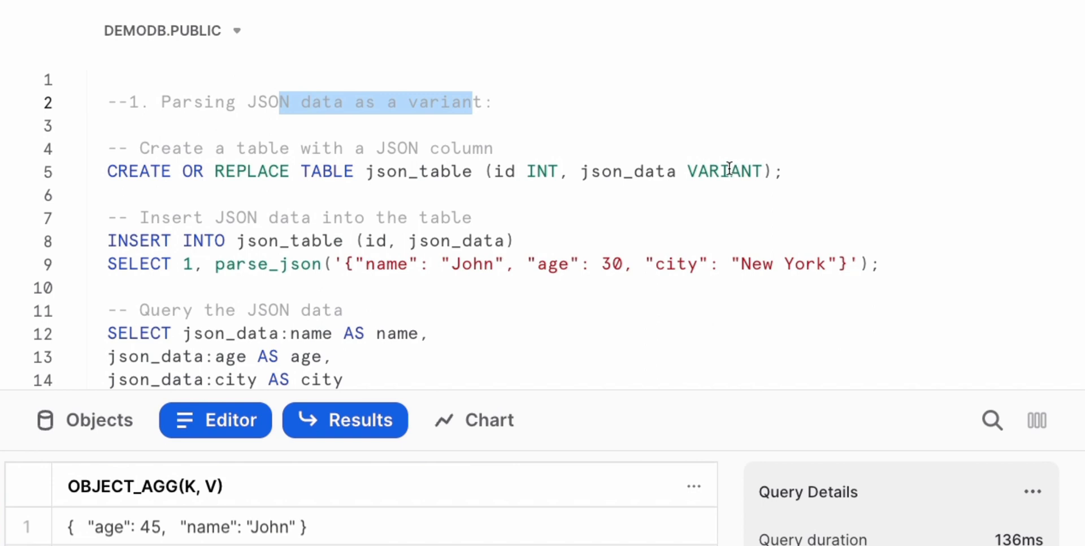
{"action": "mouse_move", "coordinate": [727, 171]}
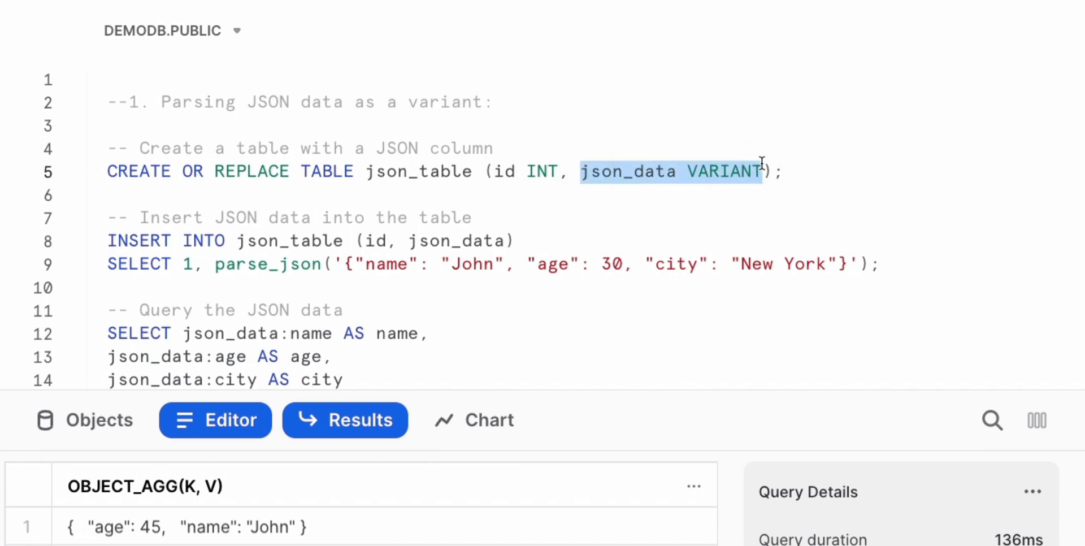
{"action": "left_click", "coordinate": [785, 171]}
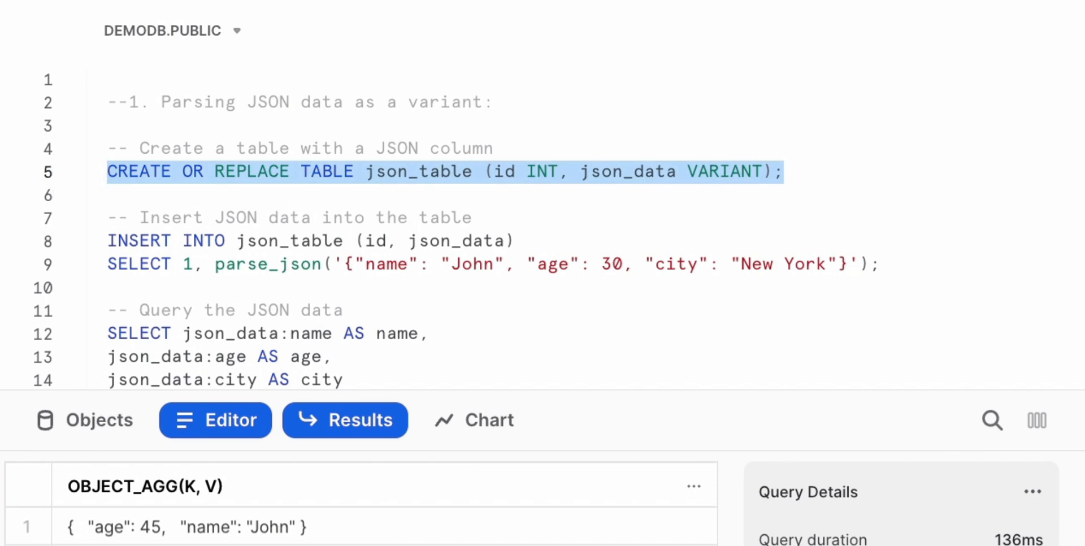
{"action": "left_click", "coordinate": [399, 171]}
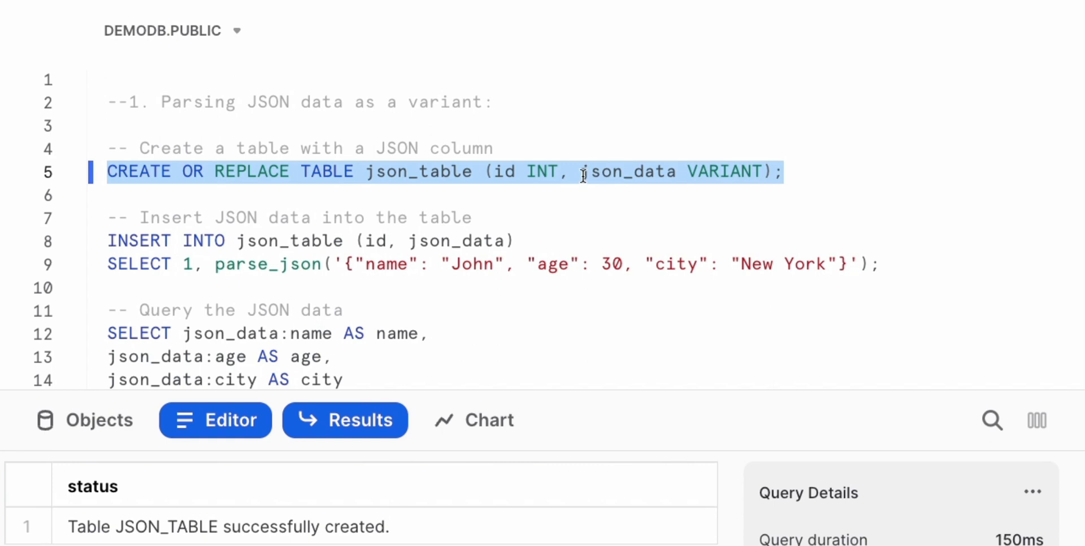
{"action": "mouse_move", "coordinate": [579, 186]}
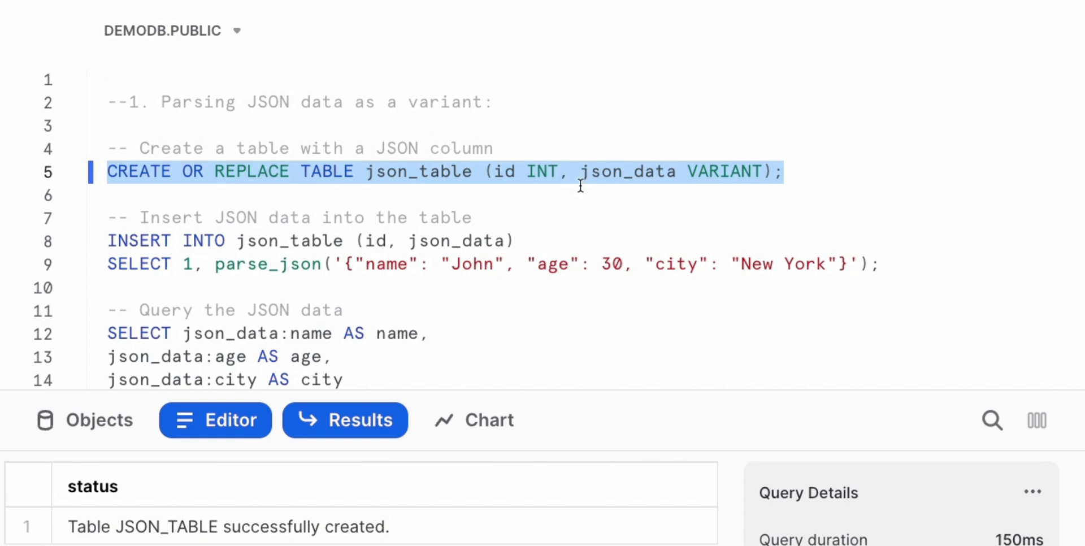
{"action": "scroll", "scroll_direction": "up", "scroll_amount": 3}
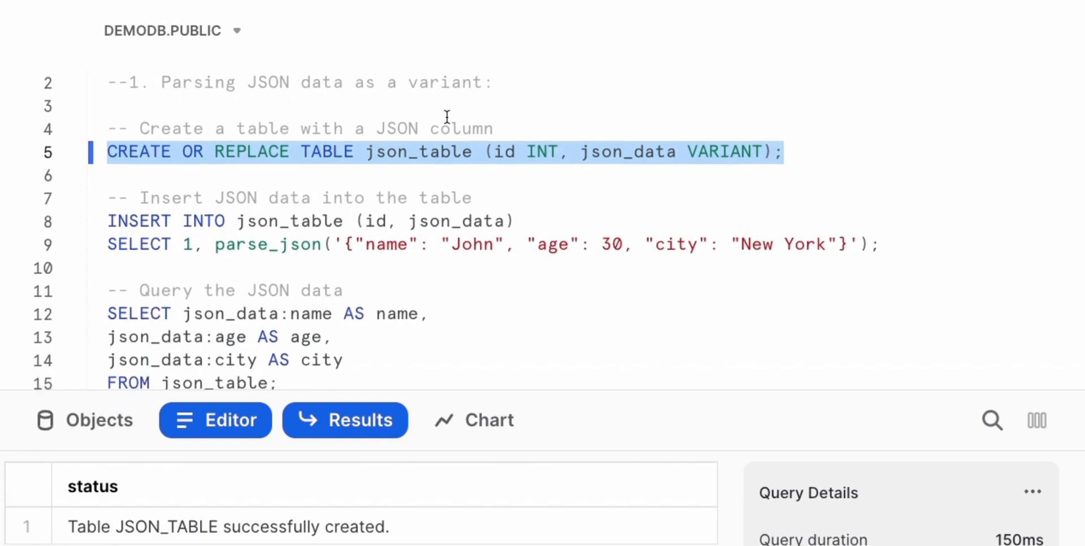
{"action": "left_click", "coordinate": [879, 270]}
{"action": "type", "text": "Select * from  json_table;"}
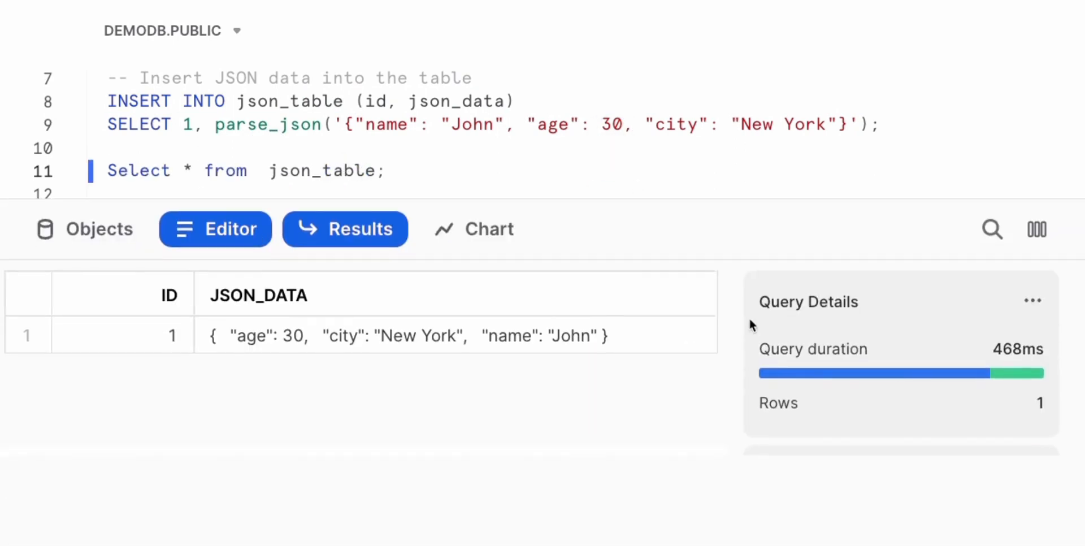
Step: Inspect the stored JSON record (John, 30, New York) and reveal the name/age/city extraction query
{"action": "left_click", "coordinate": [409, 335]}
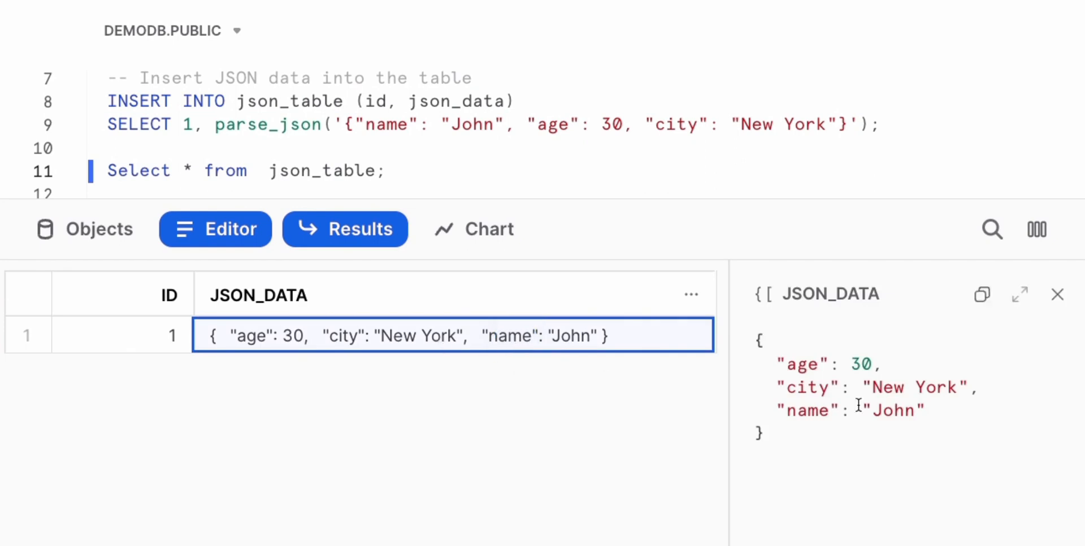
{"action": "mouse_move", "coordinate": [820, 397]}
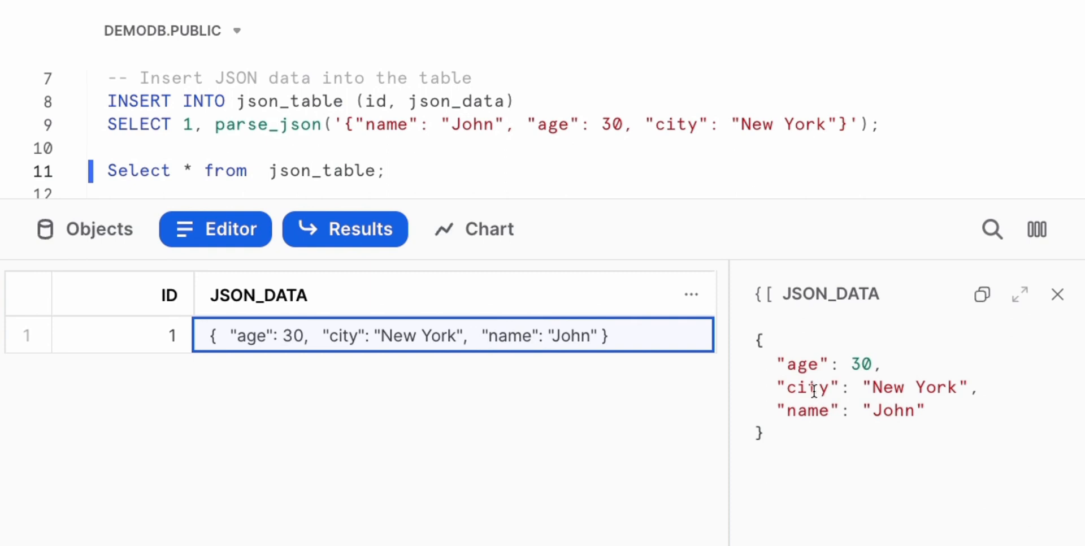
{"action": "mouse_move", "coordinate": [664, 206]}
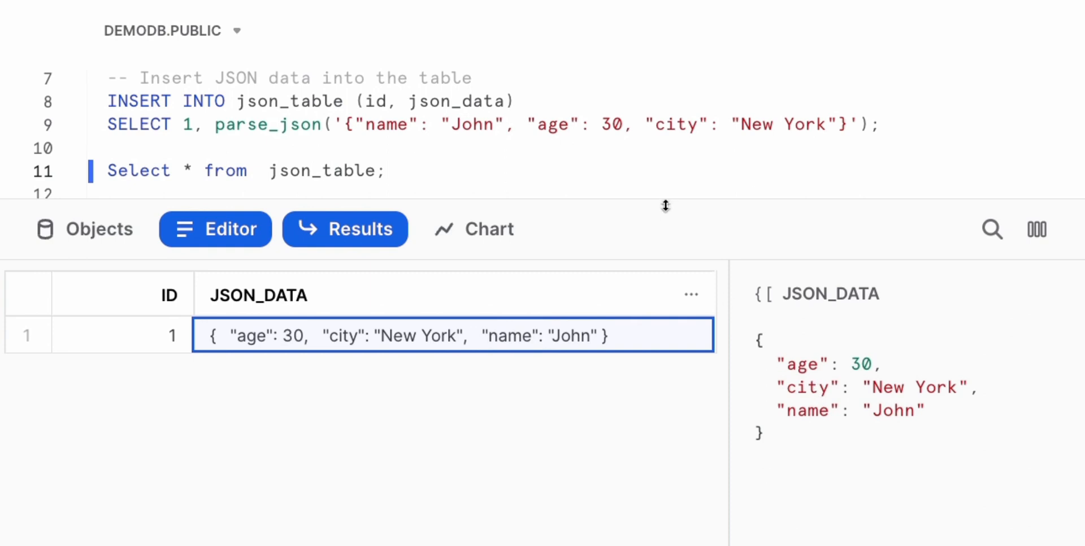
{"action": "left_click_drag", "start_coordinate": [665, 208], "coordinate": [667, 260]}
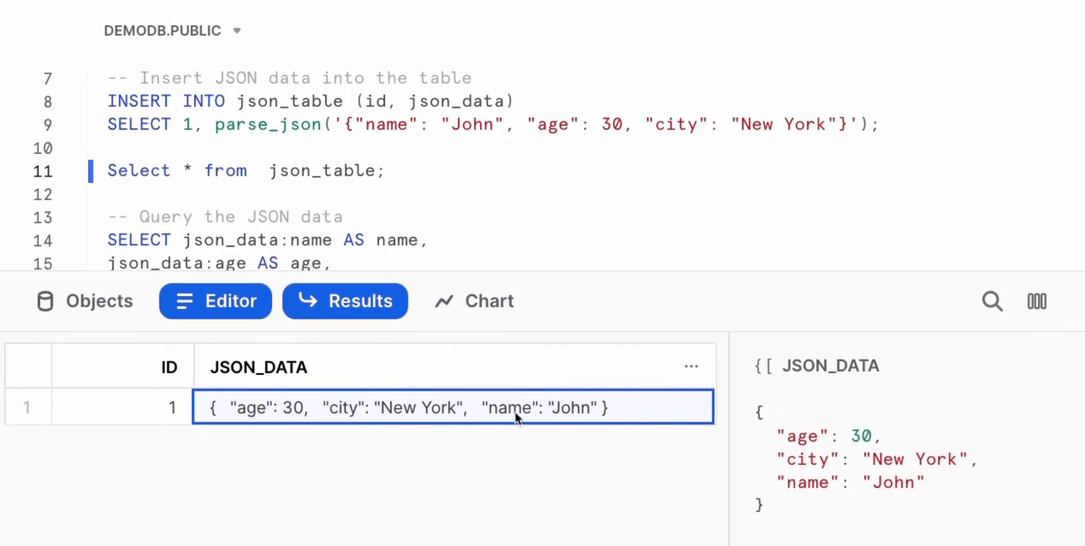
{"action": "mouse_move", "coordinate": [522, 408]}
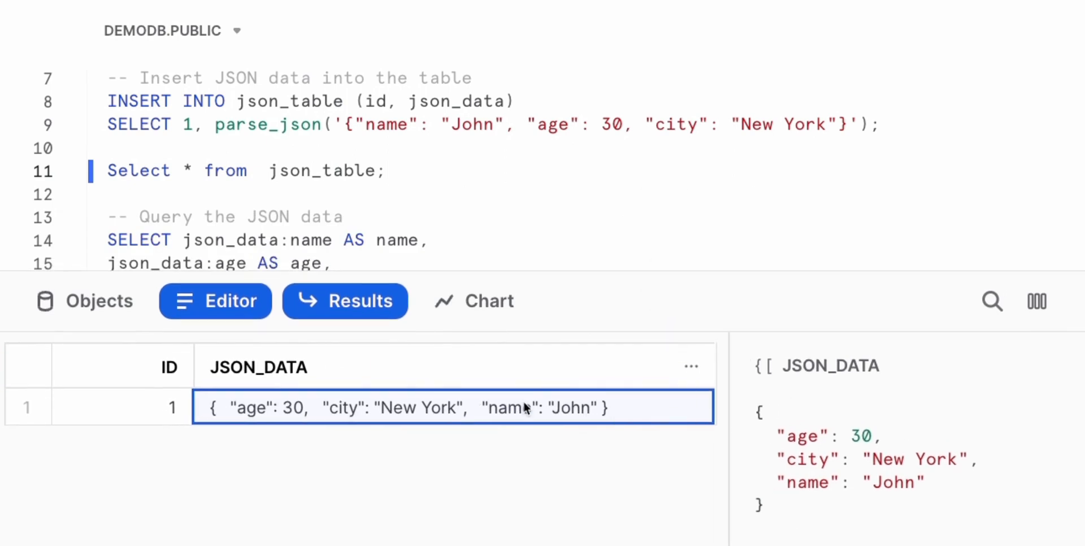
{"action": "mouse_move", "coordinate": [525, 407]}
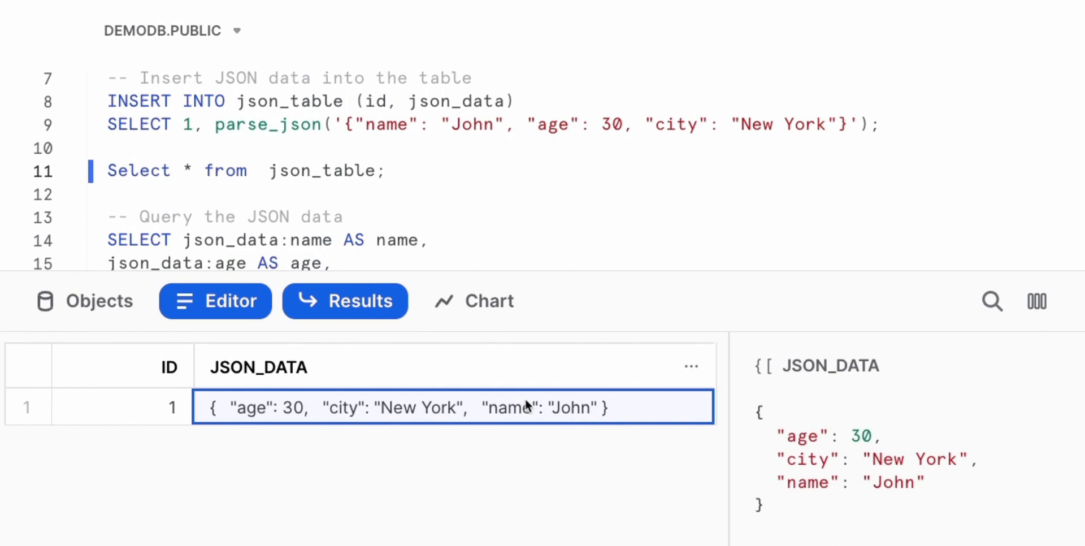
{"action": "mouse_move", "coordinate": [515, 379]}
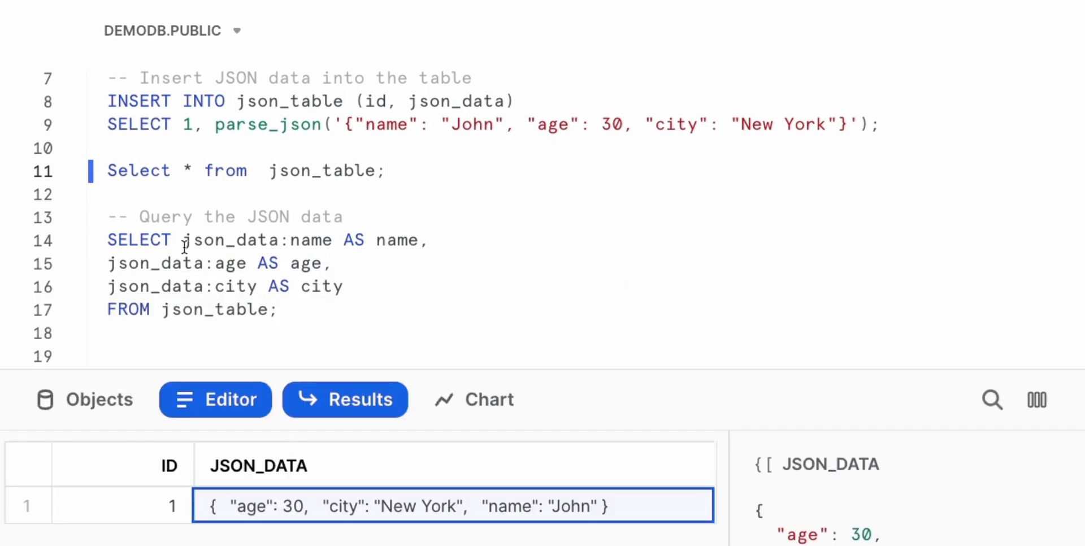
{"action": "scroll", "scroll_direction": "down", "scroll_amount": 3}
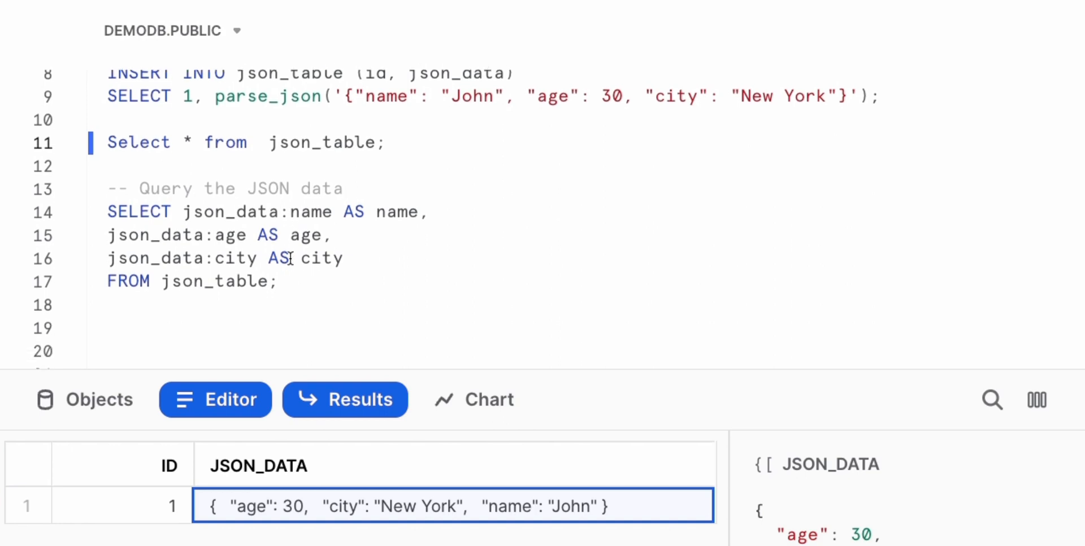
{"action": "scroll", "scroll_direction": "up", "scroll_amount": 3}
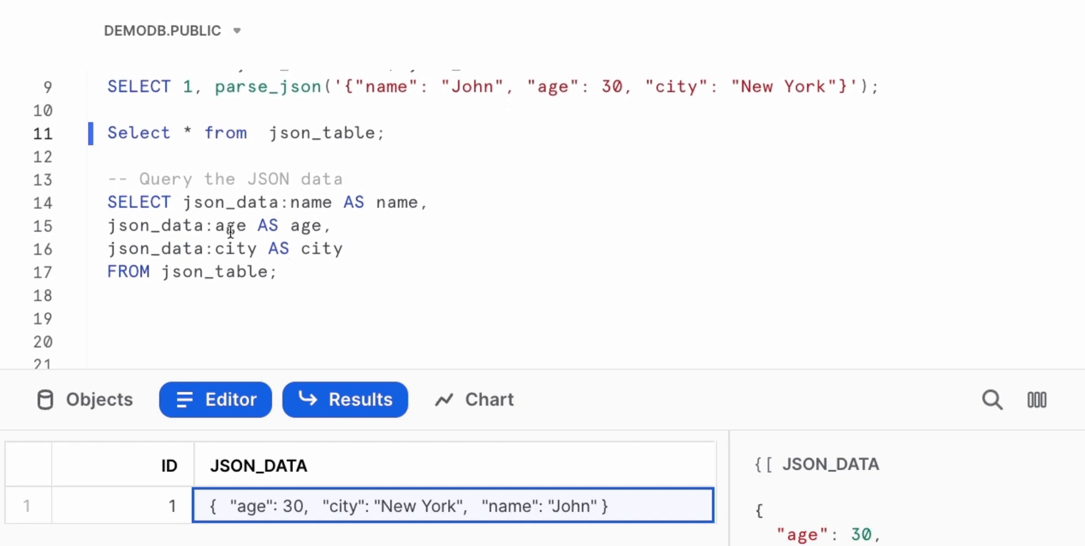
{"action": "mouse_move", "coordinate": [349, 303]}
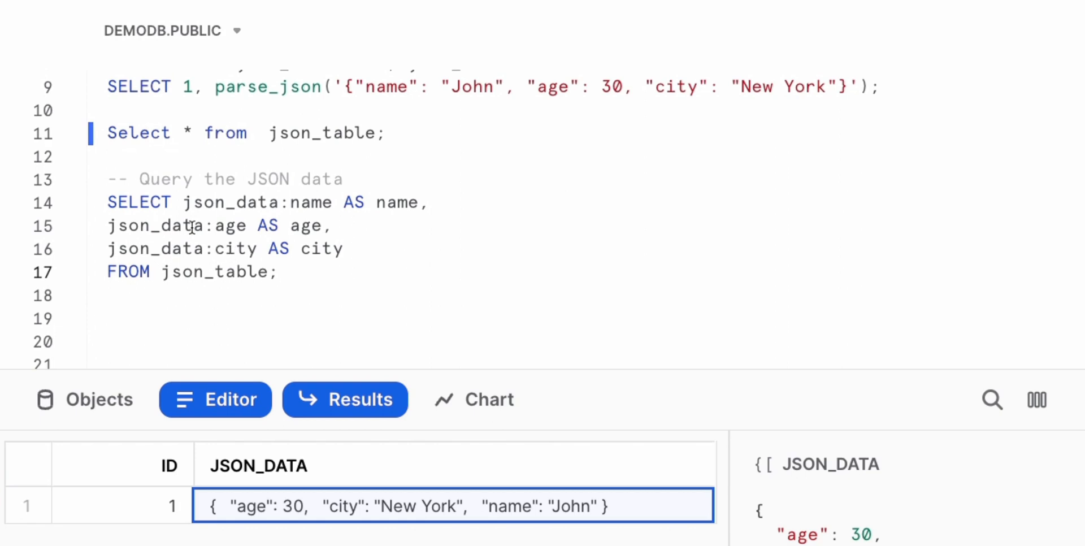
{"action": "double_click", "coordinate": [230, 203]}
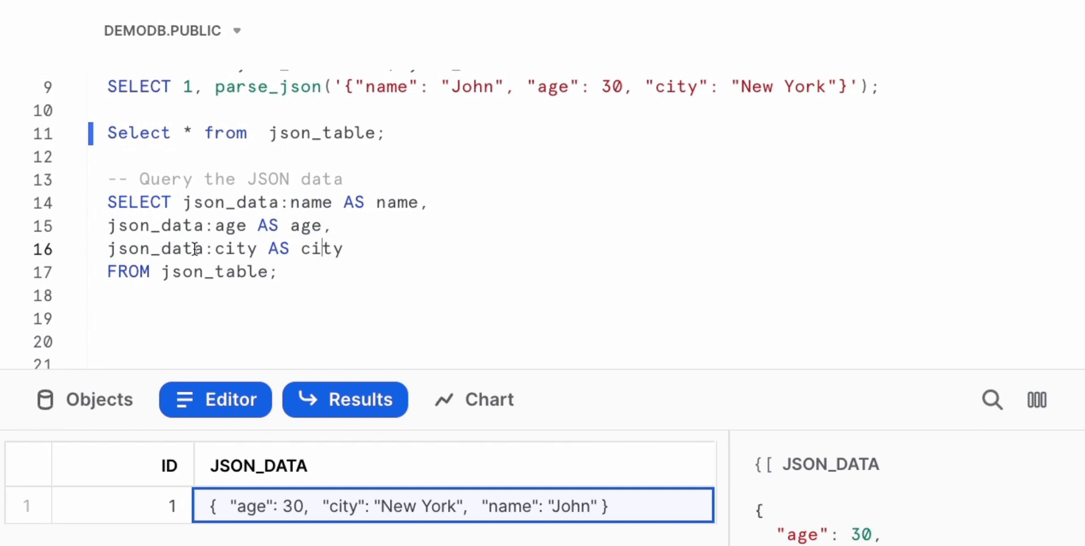
{"action": "mouse_move", "coordinate": [408, 463]}
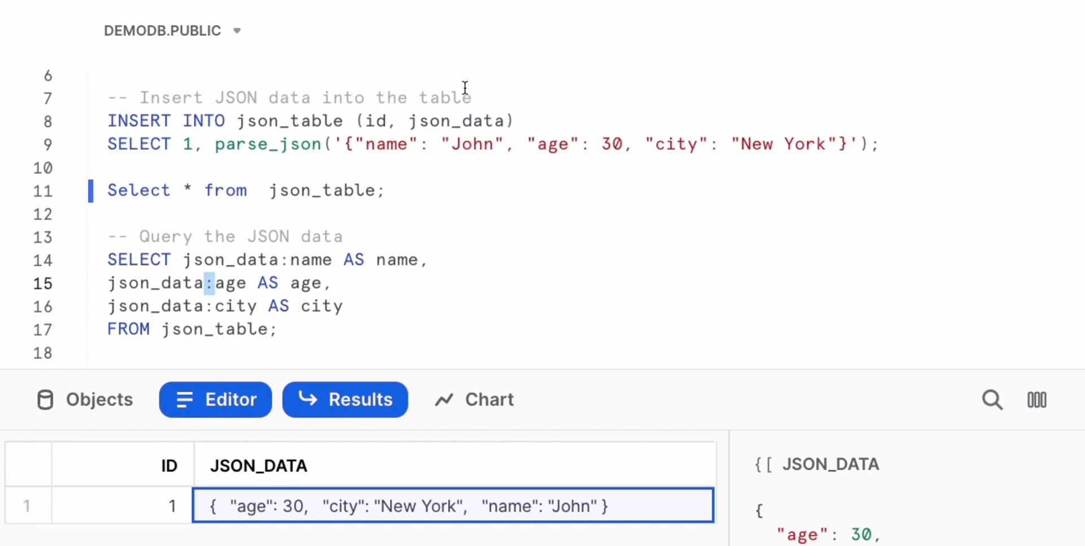
{"action": "double_click", "coordinate": [459, 121]}
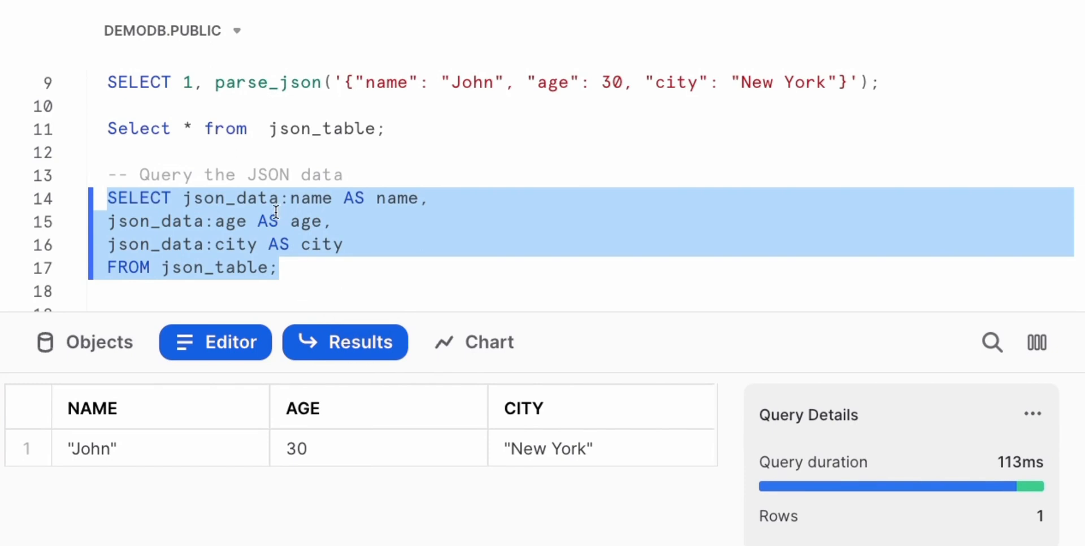
{"action": "mouse_move", "coordinate": [214, 297]}
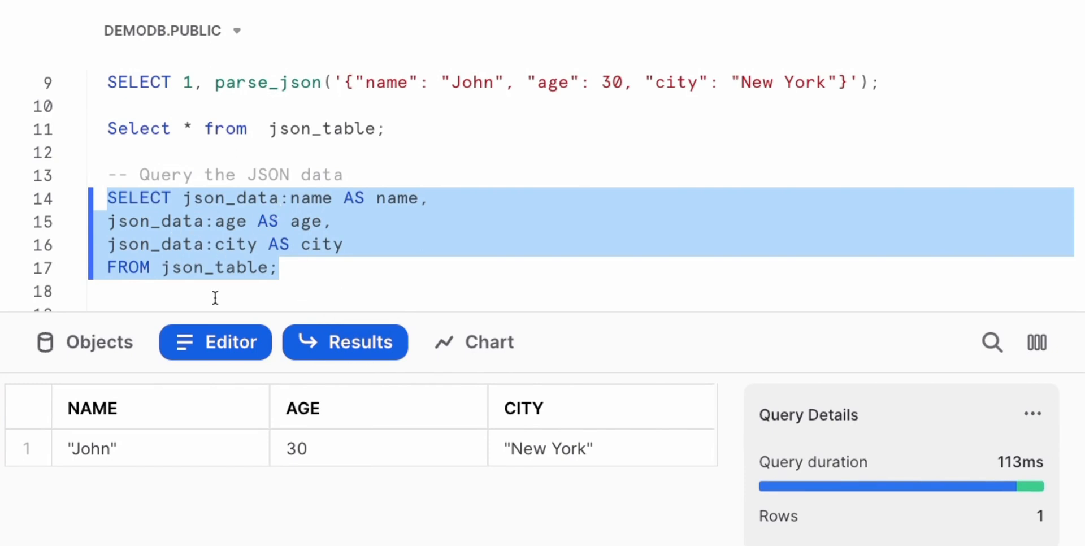
{"action": "mouse_move", "coordinate": [156, 437]}
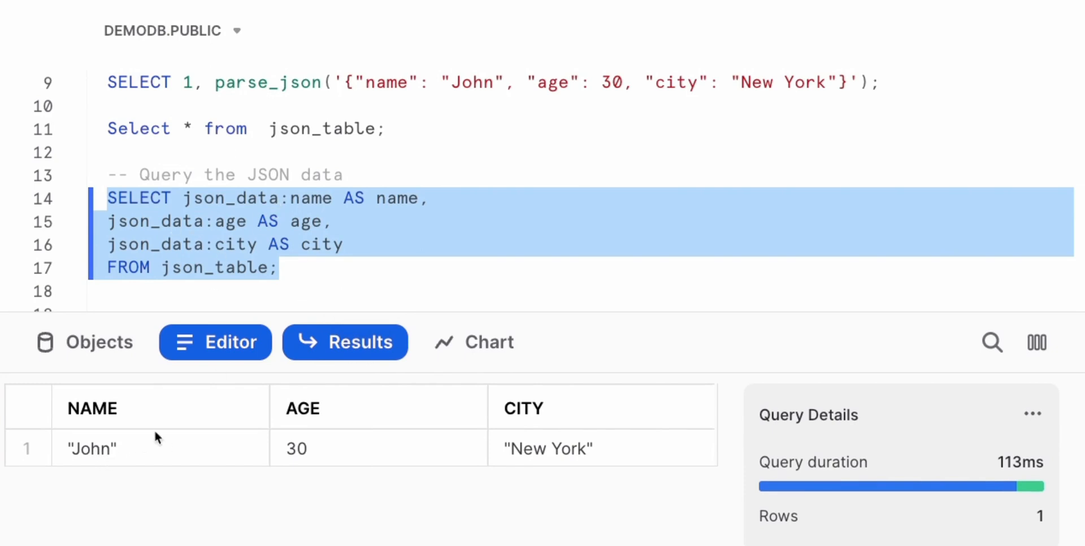
{"action": "mouse_move", "coordinate": [302, 386]}
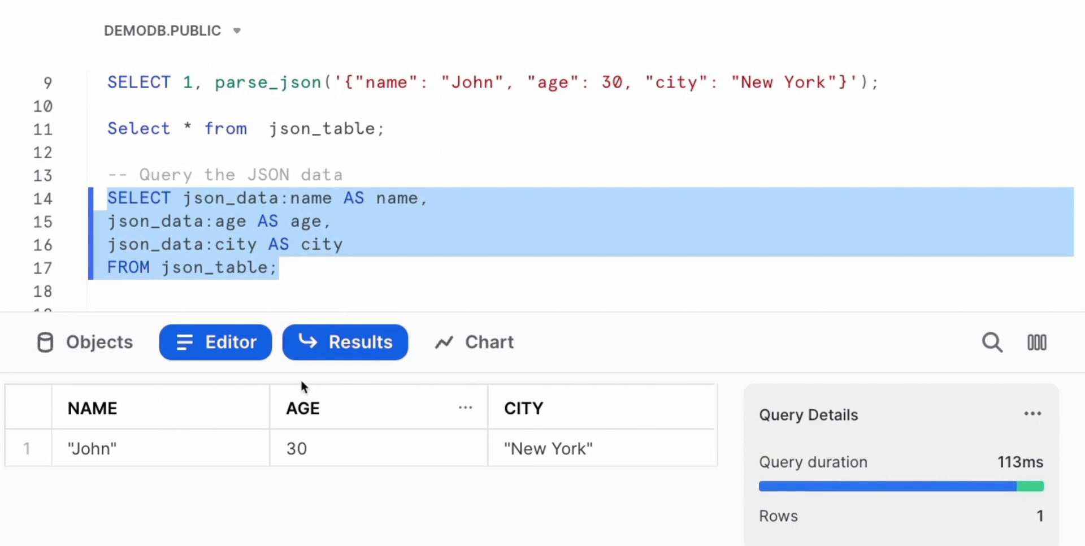
{"action": "mouse_move", "coordinate": [294, 395]}
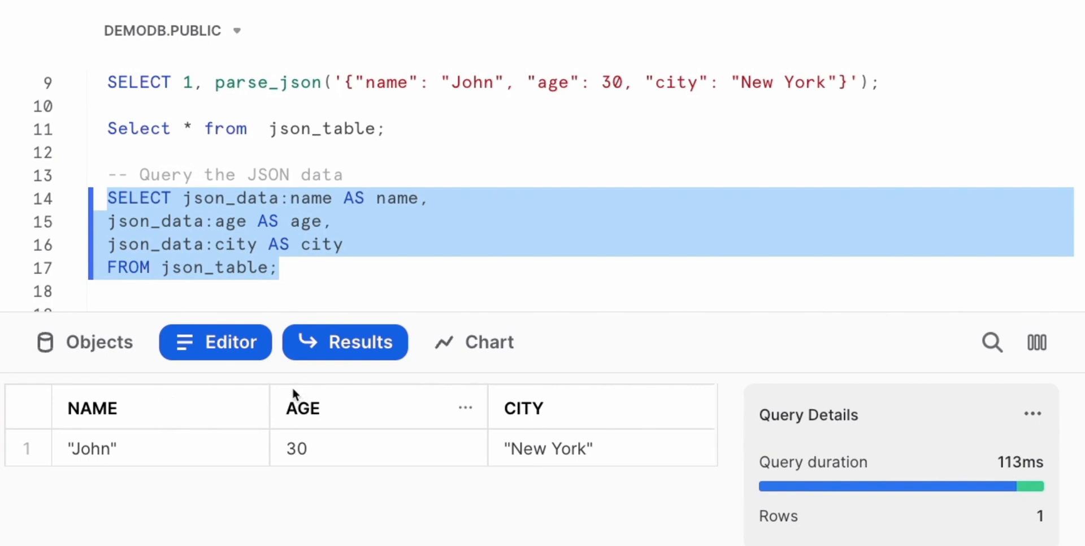
{"action": "mouse_move", "coordinate": [456, 269]}
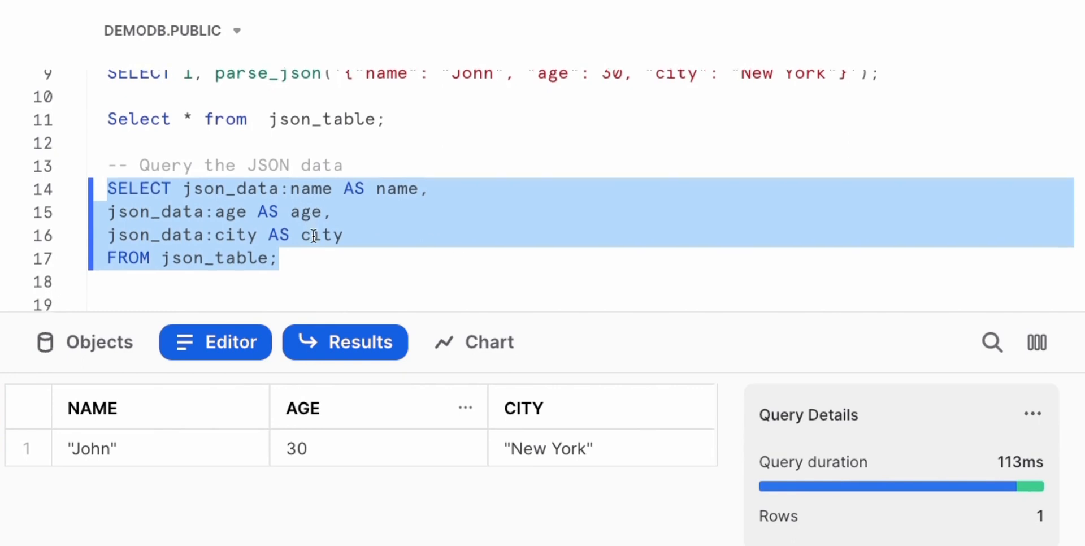
Step: Scroll down to the FLATTEN section that recreates json_table with nested name JSON
{"action": "scroll", "scroll_direction": "down", "scroll_amount": 3}
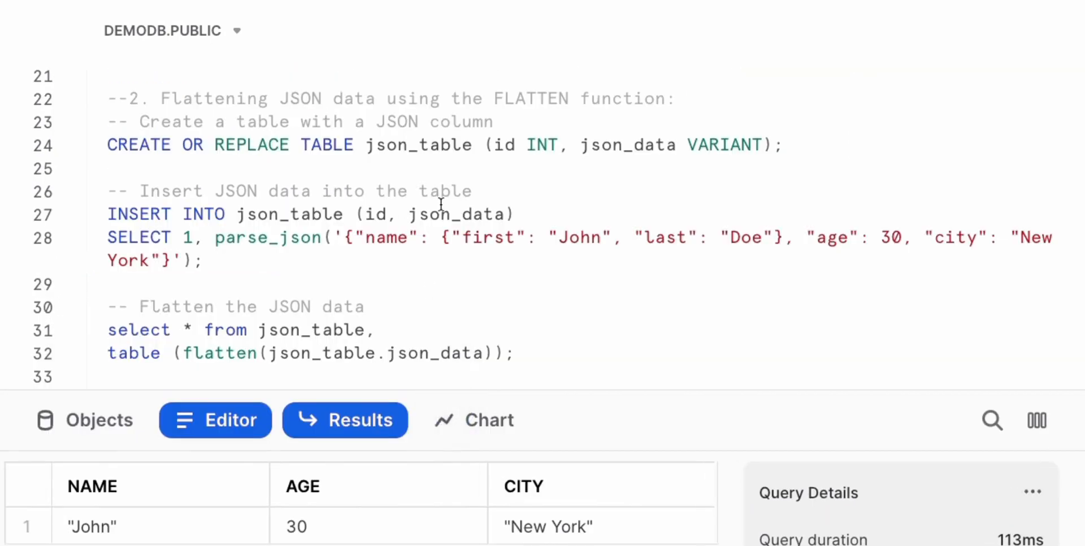
{"action": "mouse_move", "coordinate": [396, 119]}
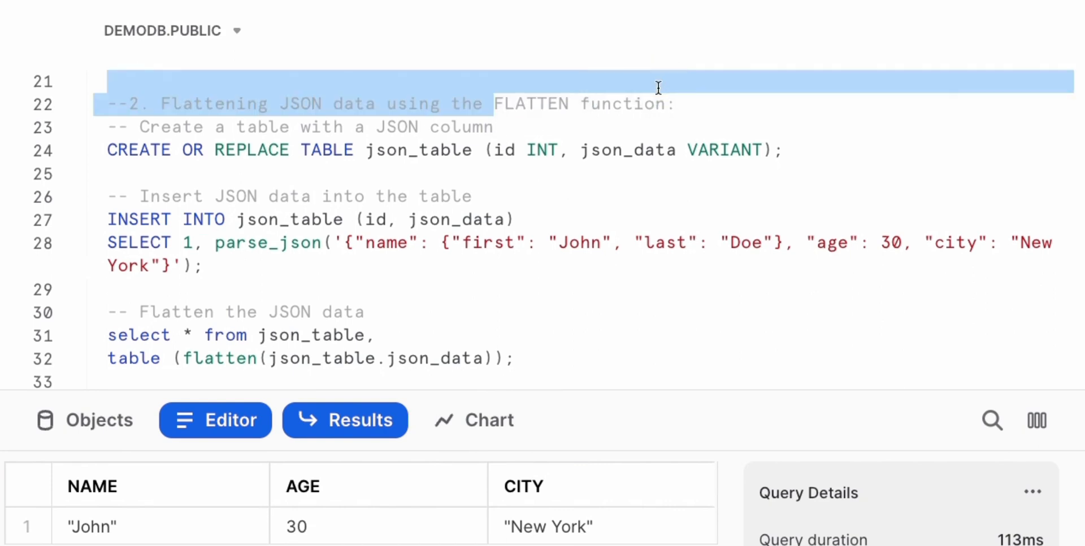
{"action": "left_click", "coordinate": [503, 138]}
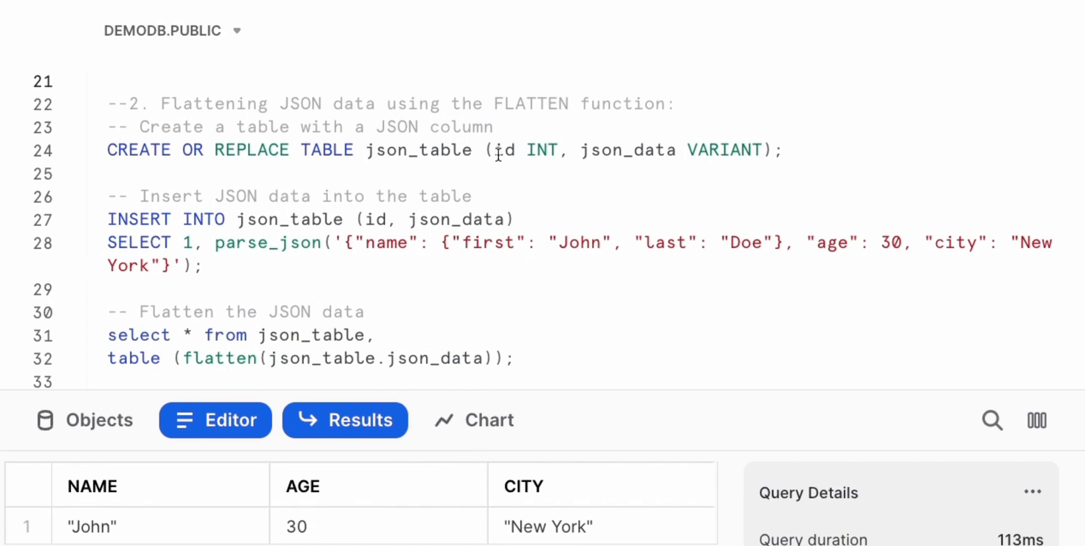
{"action": "mouse_move", "coordinate": [456, 161]}
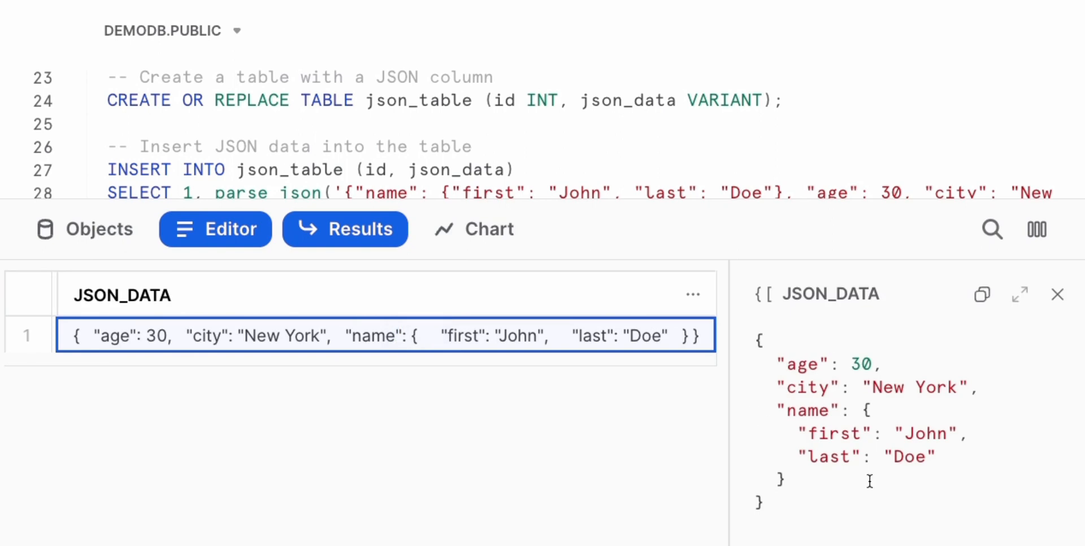
{"action": "mouse_move", "coordinate": [844, 442]}
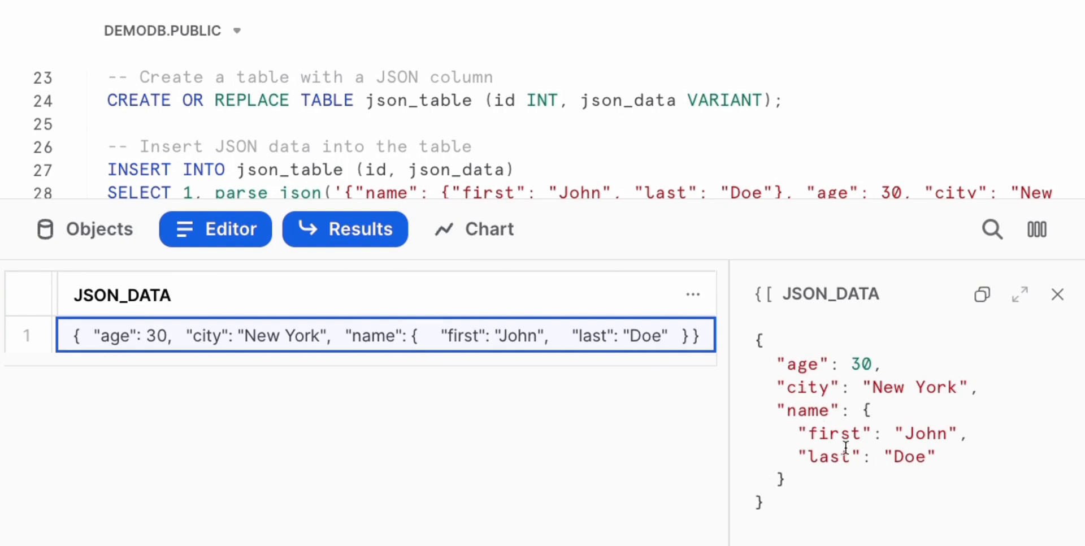
{"action": "mouse_move", "coordinate": [833, 427]}
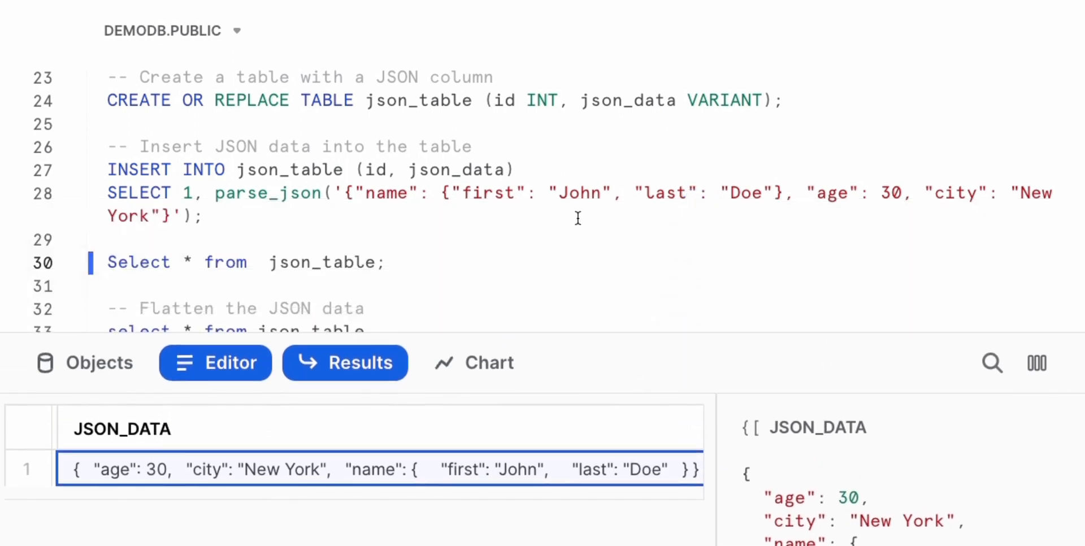
Step: Scroll down to the plain select and FLATTEN queries on the nested-name json_table
{"action": "scroll", "scroll_direction": "down", "scroll_amount": 3}
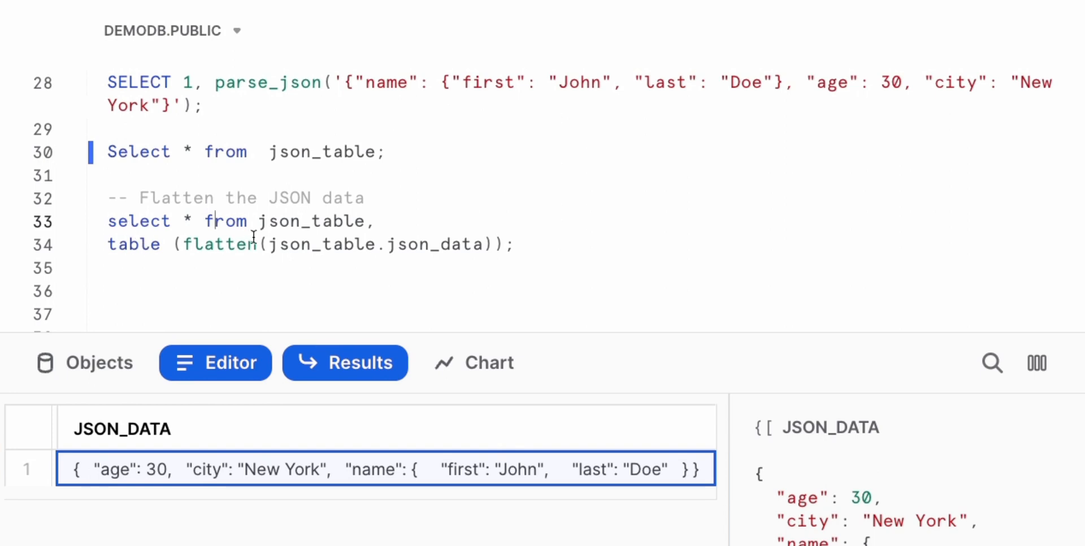
Step: Run the FLATTEN query, returning three rows for age, city and name
{"action": "double_click", "coordinate": [312, 221]}
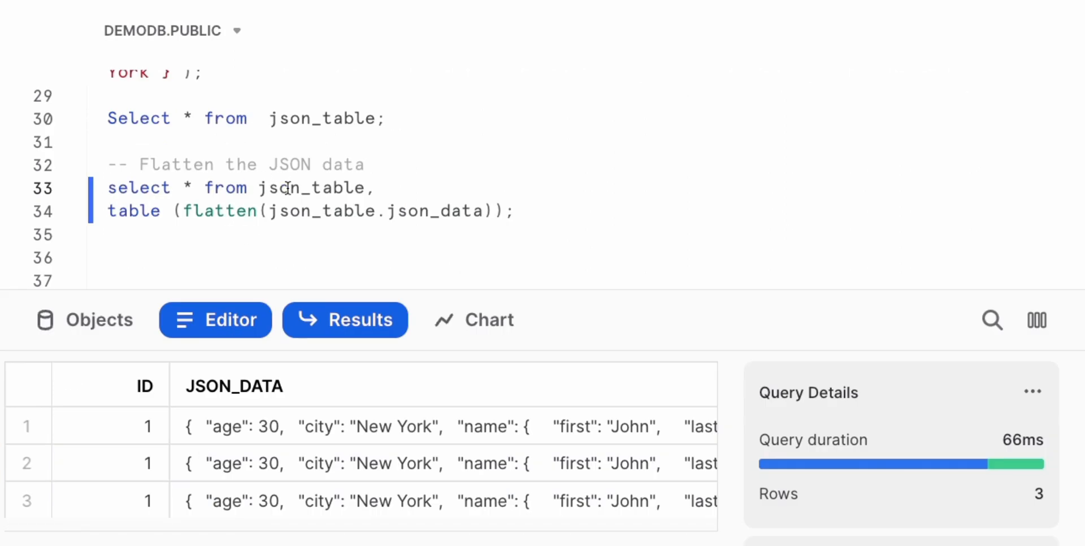
{"action": "double_click", "coordinate": [312, 187]}
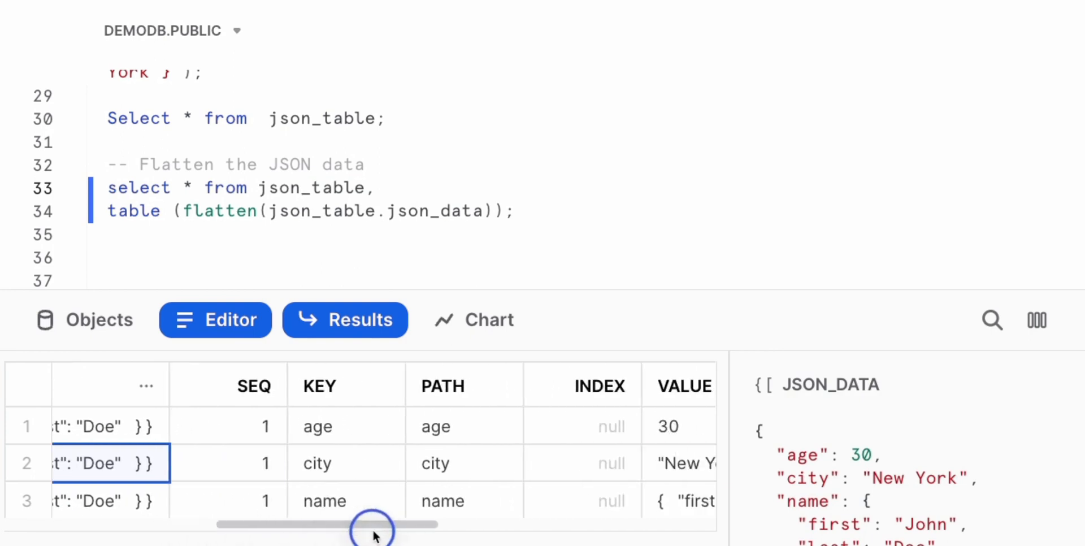
{"action": "scroll", "scroll_direction": "left", "scroll_amount": 3}
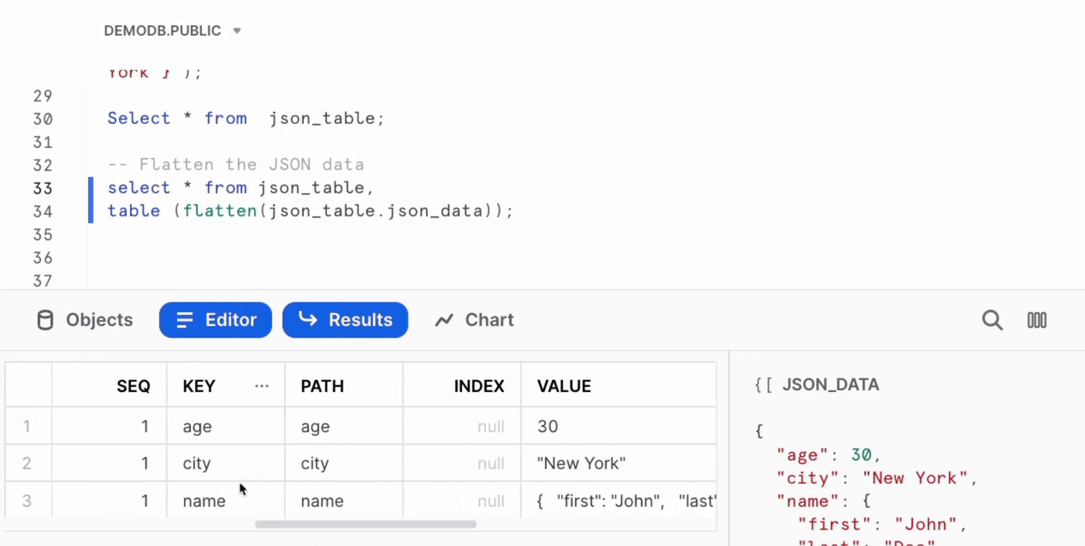
{"action": "mouse_move", "coordinate": [272, 491]}
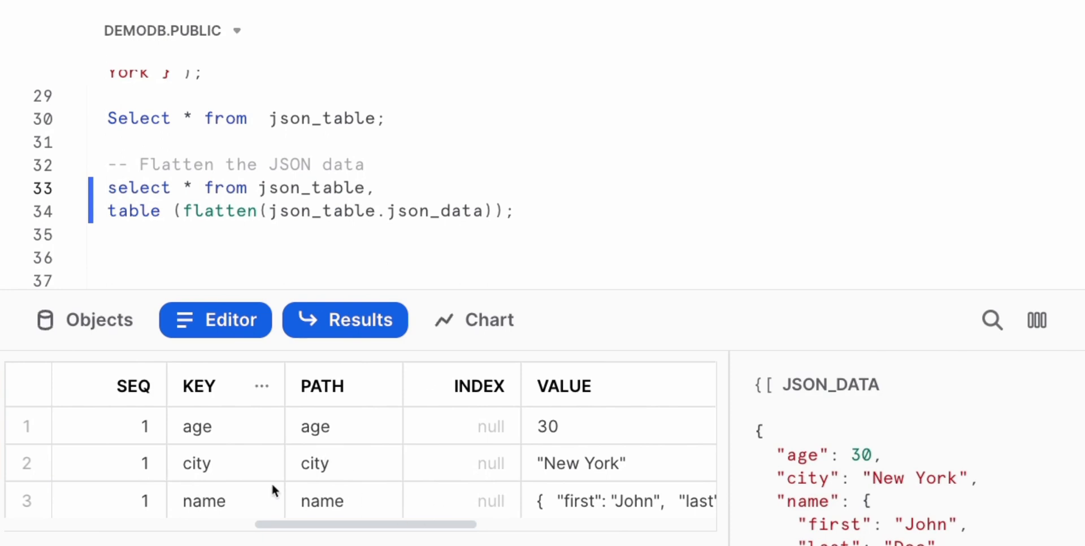
{"action": "mouse_move", "coordinate": [581, 523]}
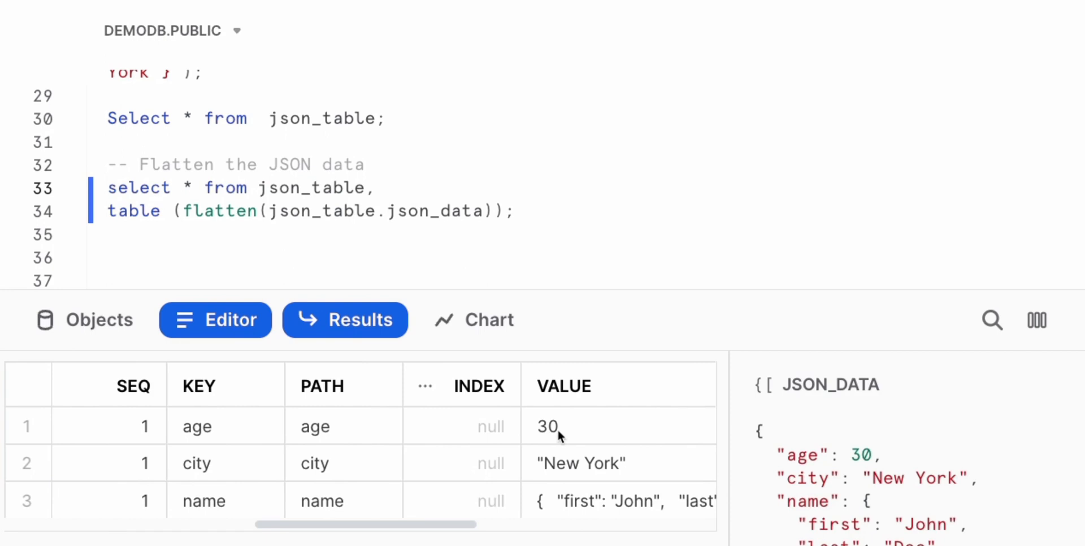
{"action": "mouse_move", "coordinate": [611, 465]}
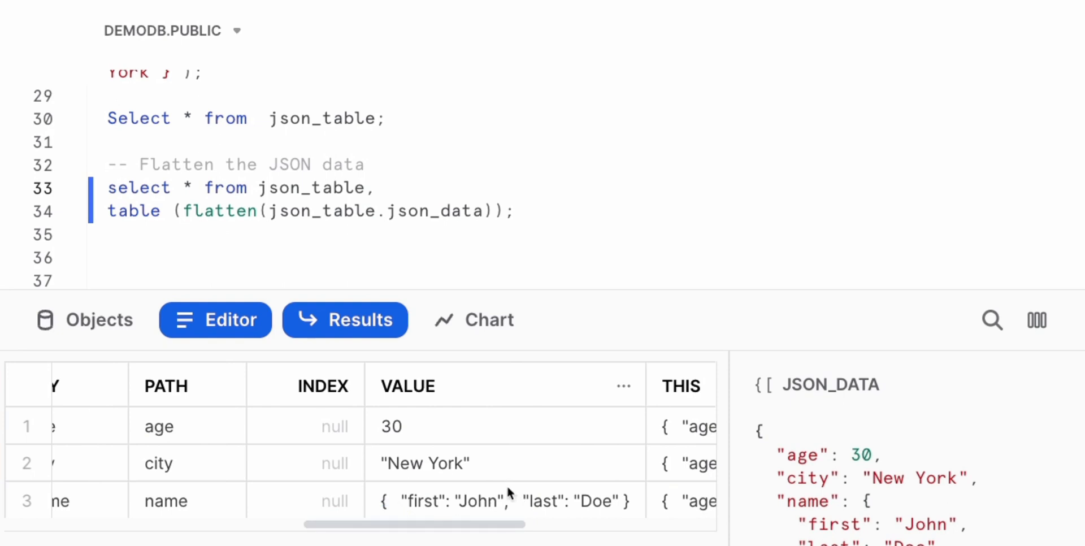
{"action": "mouse_move", "coordinate": [460, 511]}
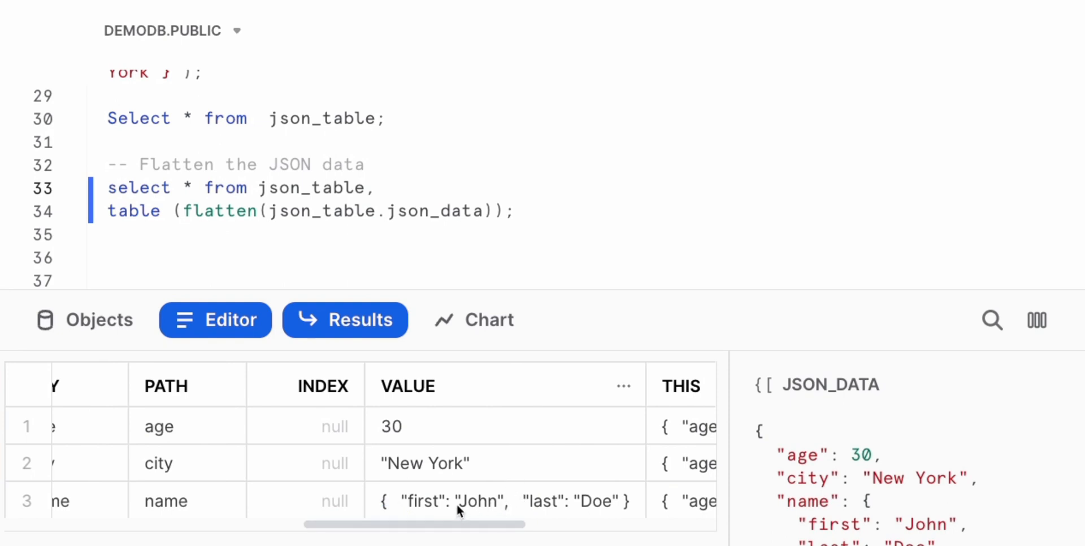
{"action": "mouse_move", "coordinate": [448, 503]}
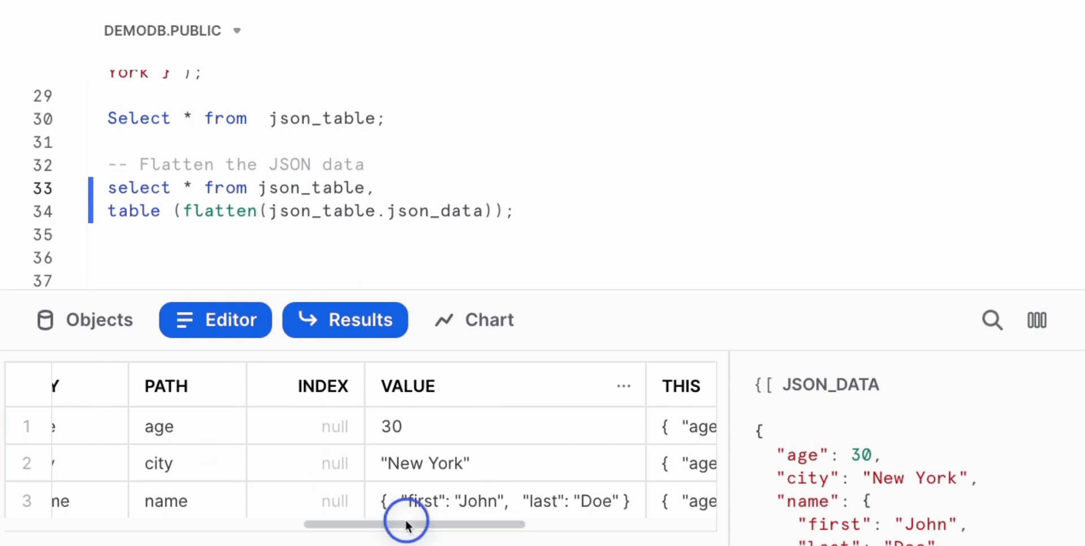
{"action": "left_click_drag", "start_coordinate": [405, 525], "coordinate": [319, 524]}
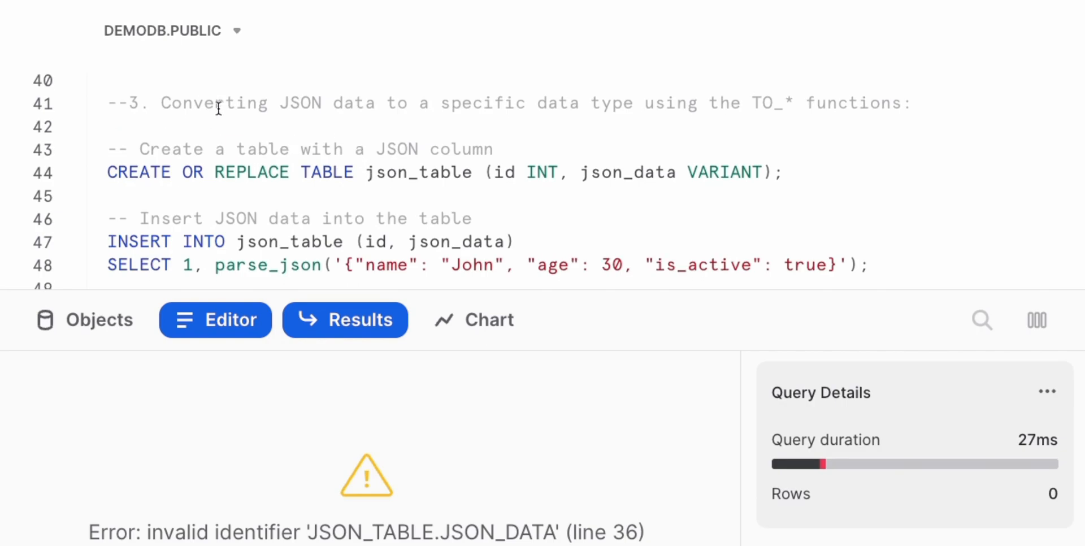
{"action": "mouse_move", "coordinate": [379, 111]}
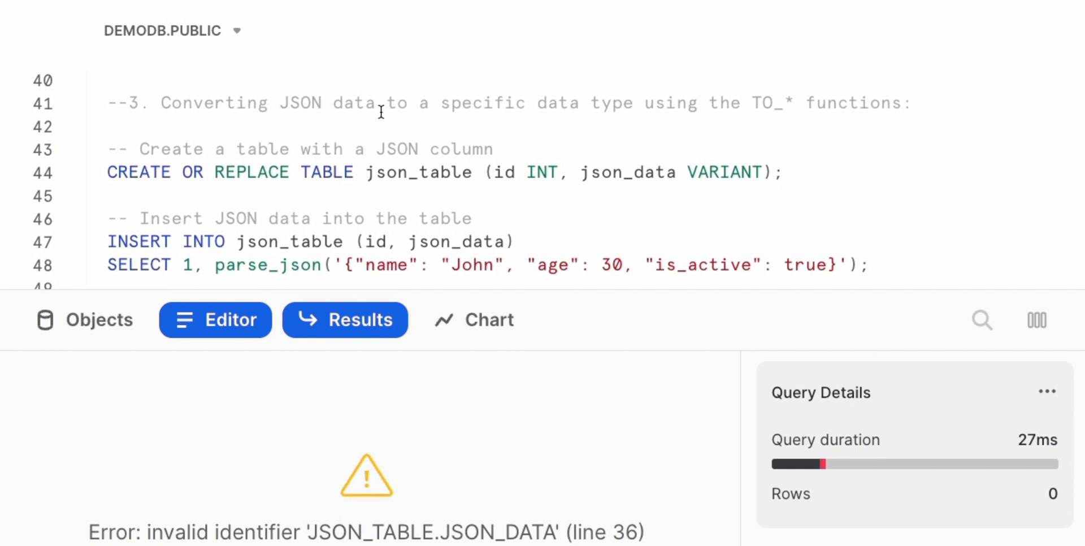
Step: Recreate json_table with John, age 30, is_active true and show the TO_NUMBER/TO_BOOLEAN query
{"action": "left_click", "coordinate": [531, 111]}
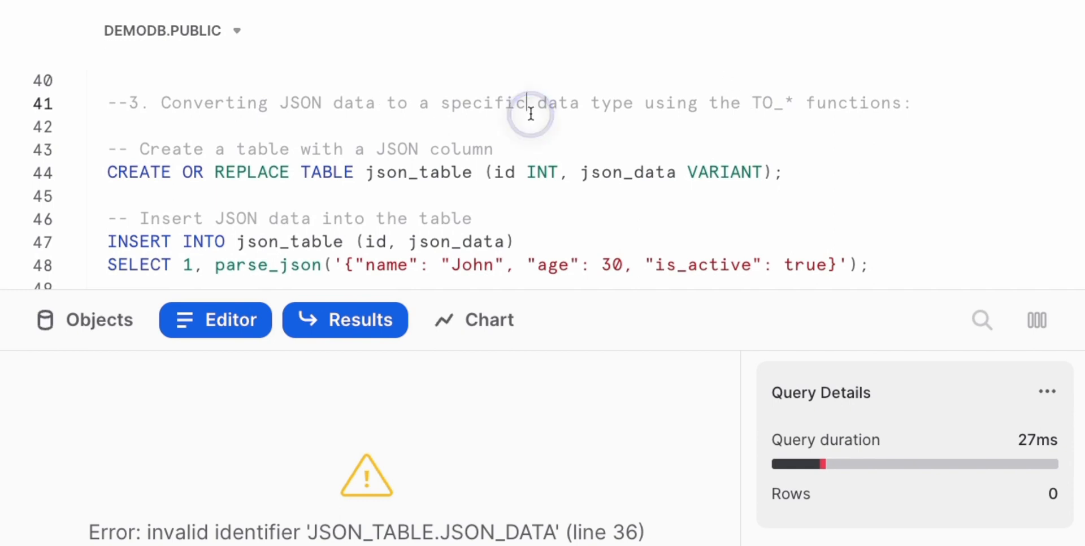
{"action": "triple_click", "coordinate": [443, 172]}
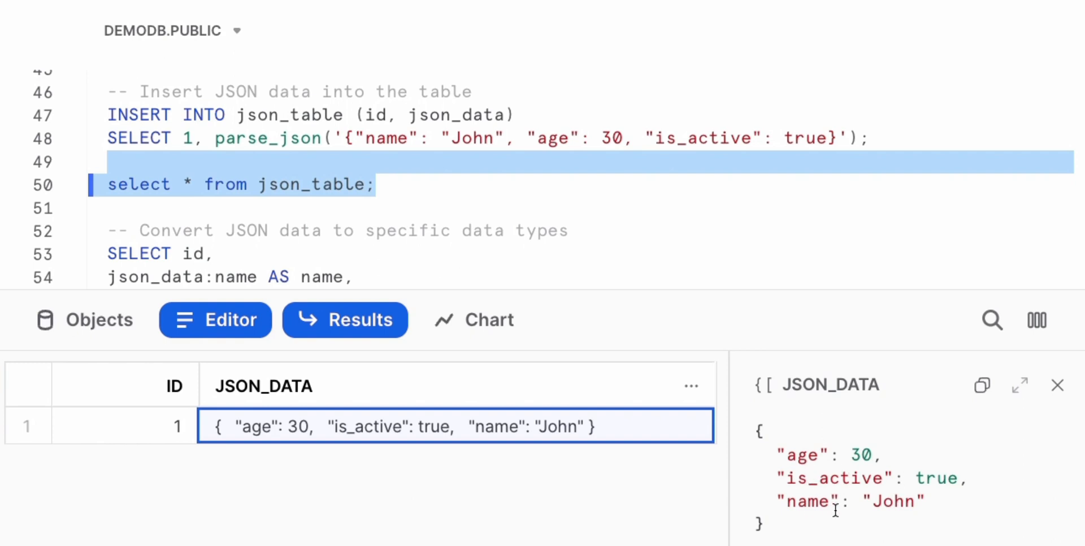
{"action": "scroll", "scroll_direction": "down", "scroll_amount": 3}
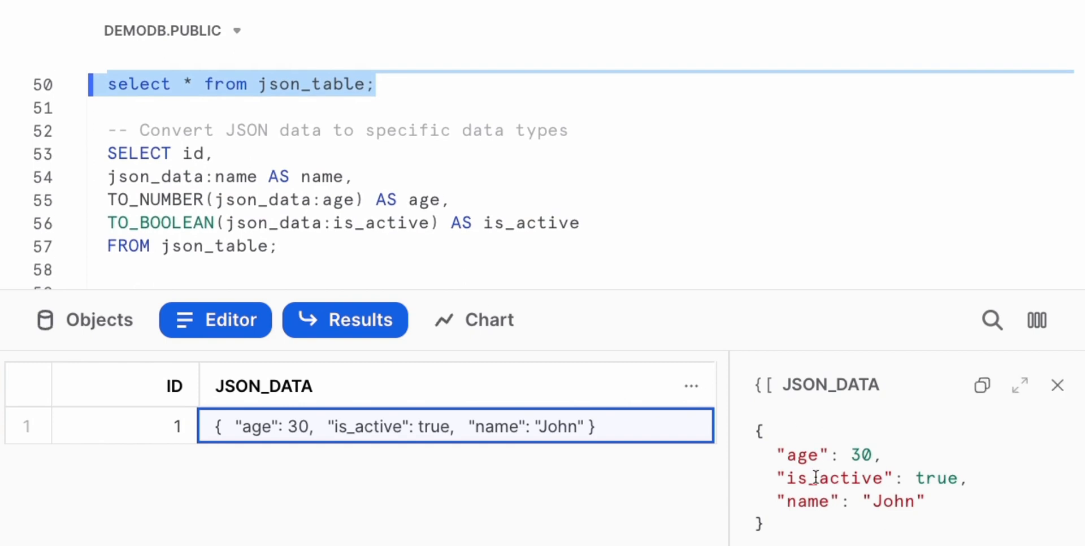
{"action": "mouse_move", "coordinate": [813, 485]}
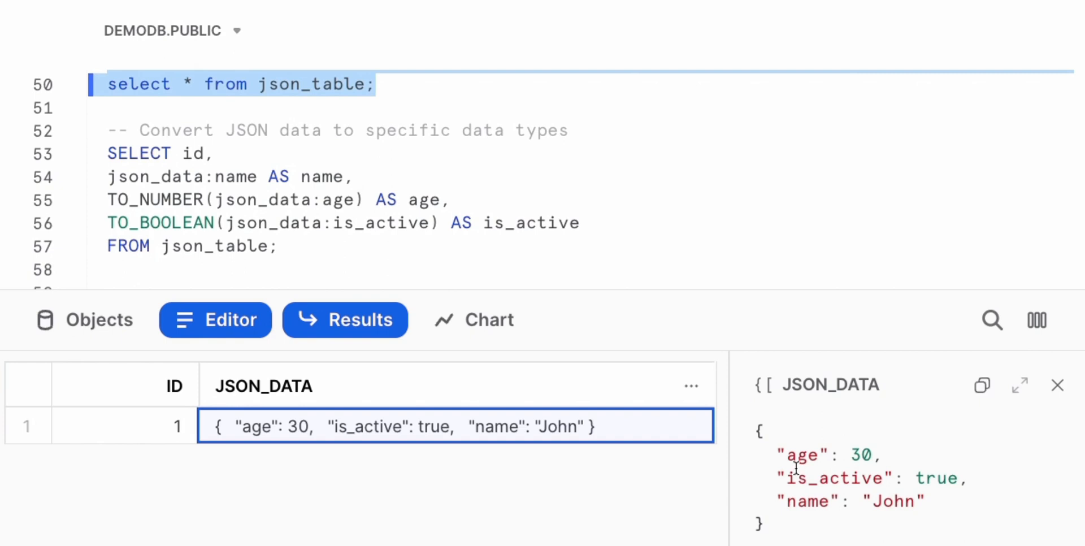
{"action": "mouse_move", "coordinate": [768, 416]}
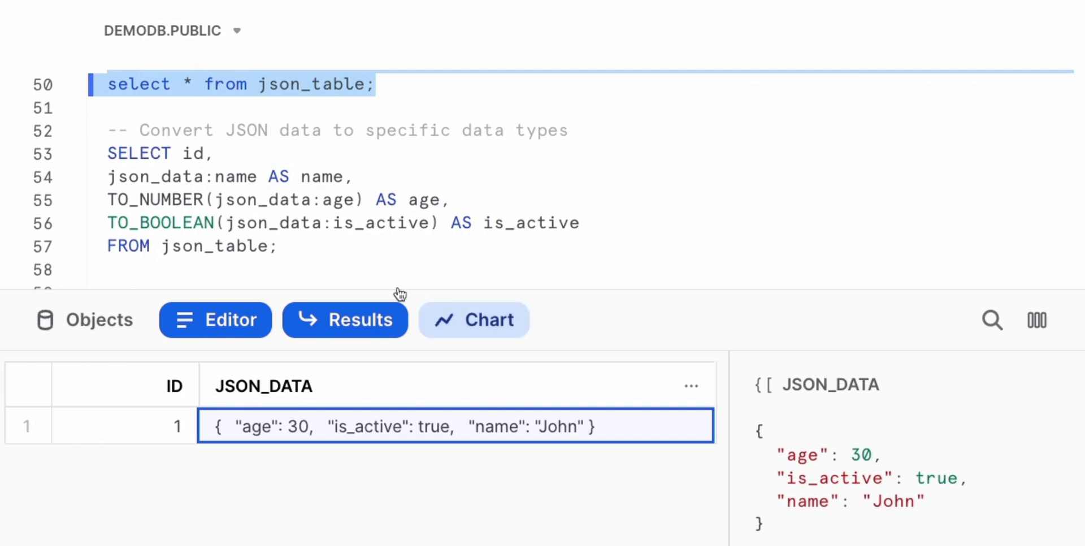
{"action": "mouse_move", "coordinate": [113, 185]}
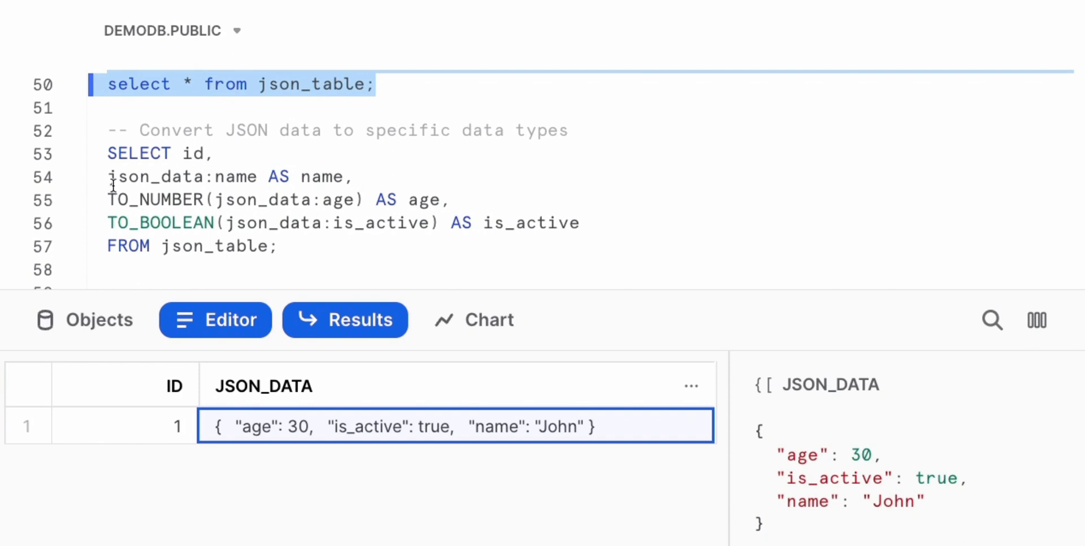
Step: Point out the line extracting name from json_data in the TO_NUMBER/TO_BOOLEAN conversion query
{"action": "left_click", "coordinate": [412, 176]}
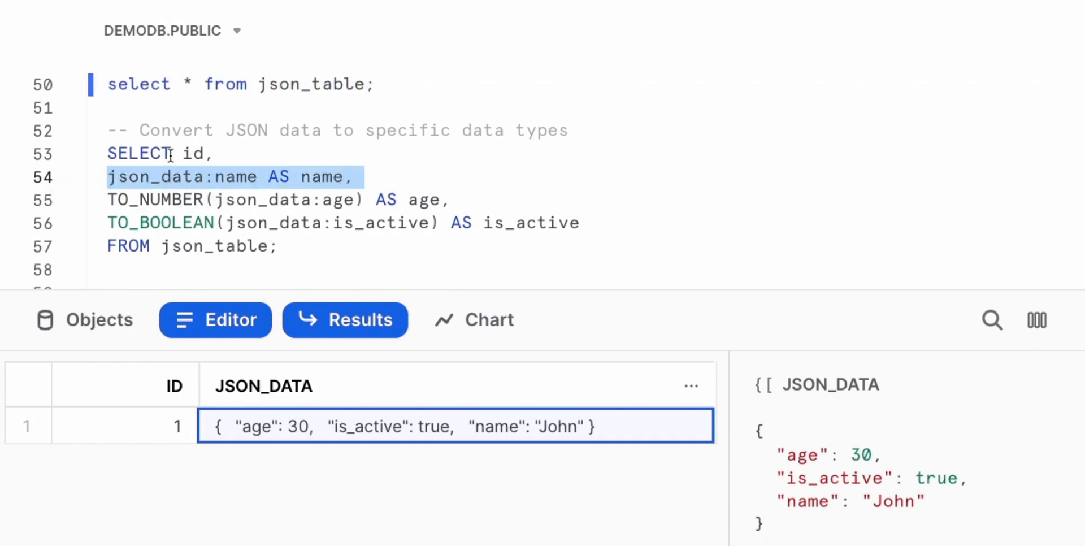
{"action": "mouse_move", "coordinate": [240, 200]}
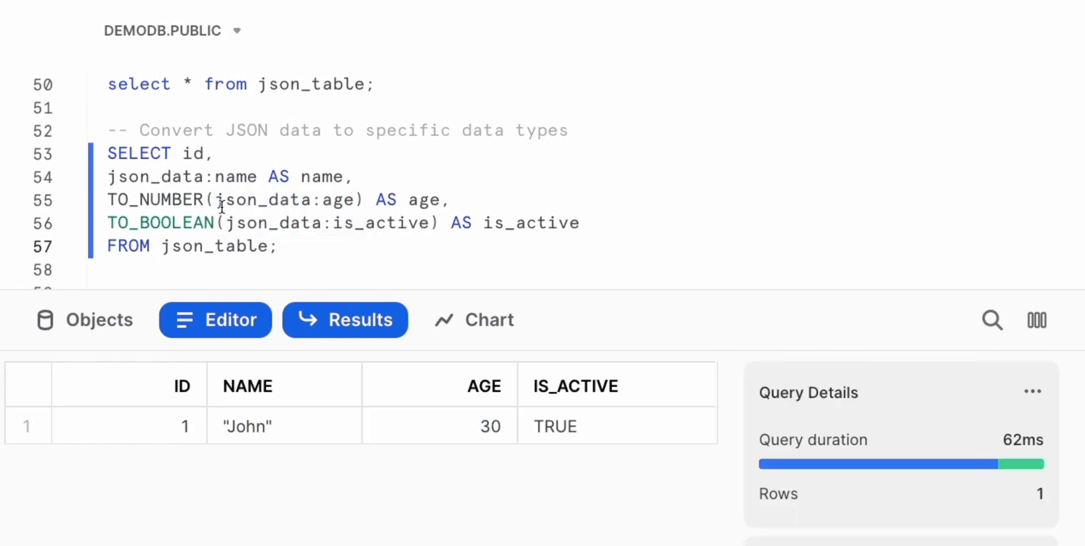
{"action": "mouse_move", "coordinate": [201, 446]}
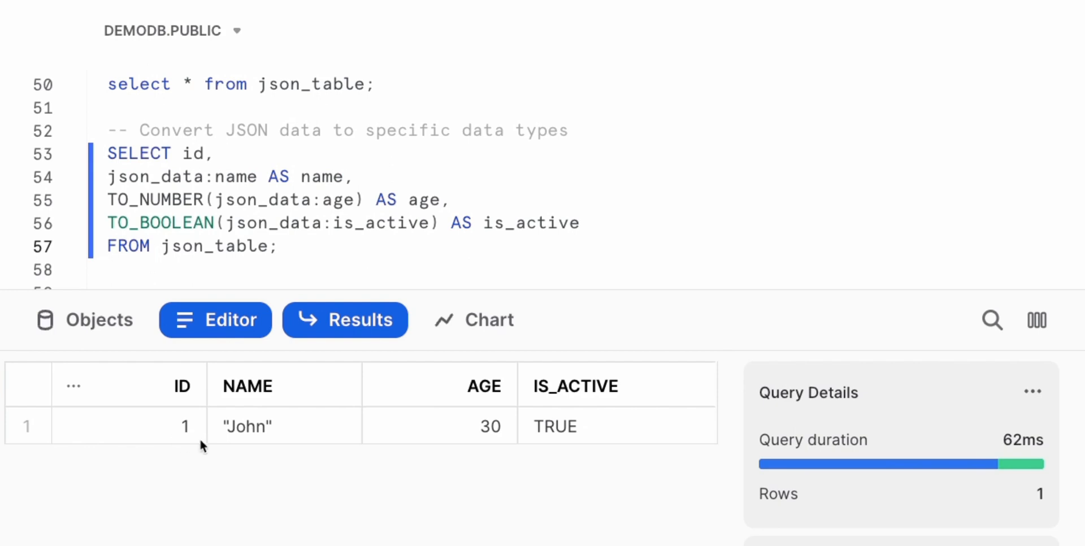
{"action": "mouse_move", "coordinate": [442, 464]}
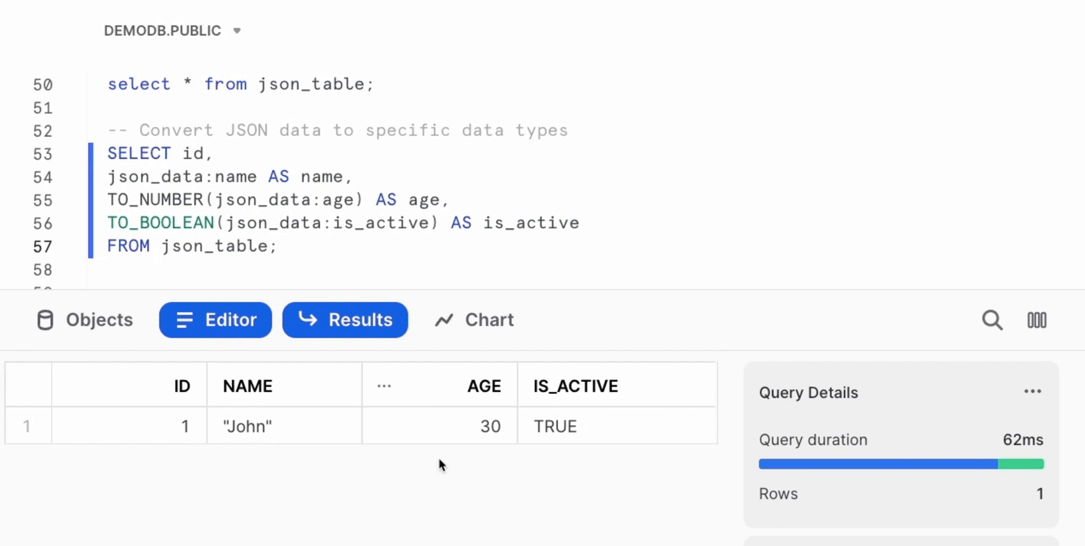
{"action": "mouse_move", "coordinate": [564, 437]}
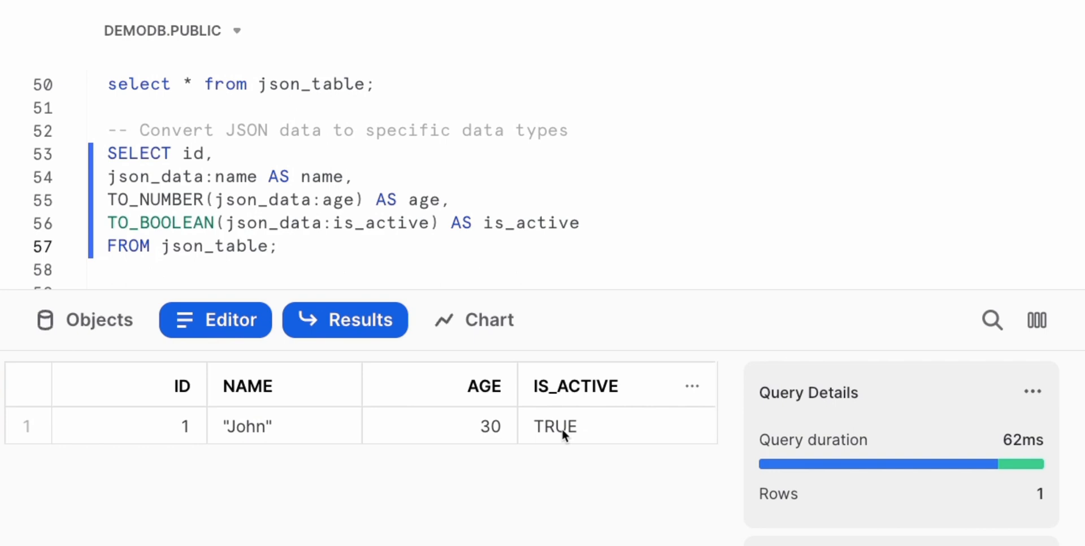
Step: Inspect the IS_ACTIVE value TRUE in the detail panel and move to the LATERAL FLATTEN section
{"action": "left_click", "coordinate": [554, 425]}
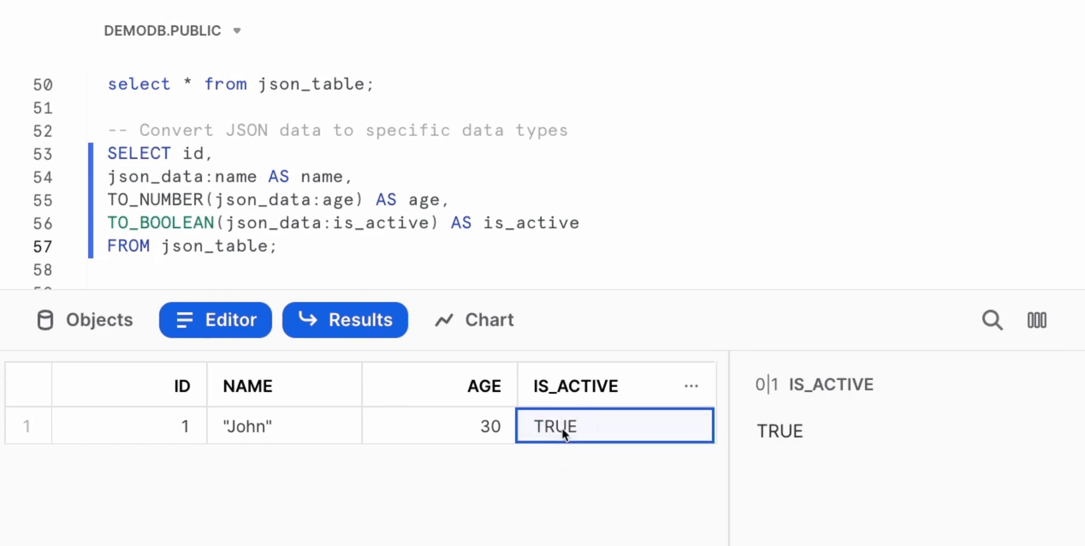
{"action": "mouse_move", "coordinate": [560, 427]}
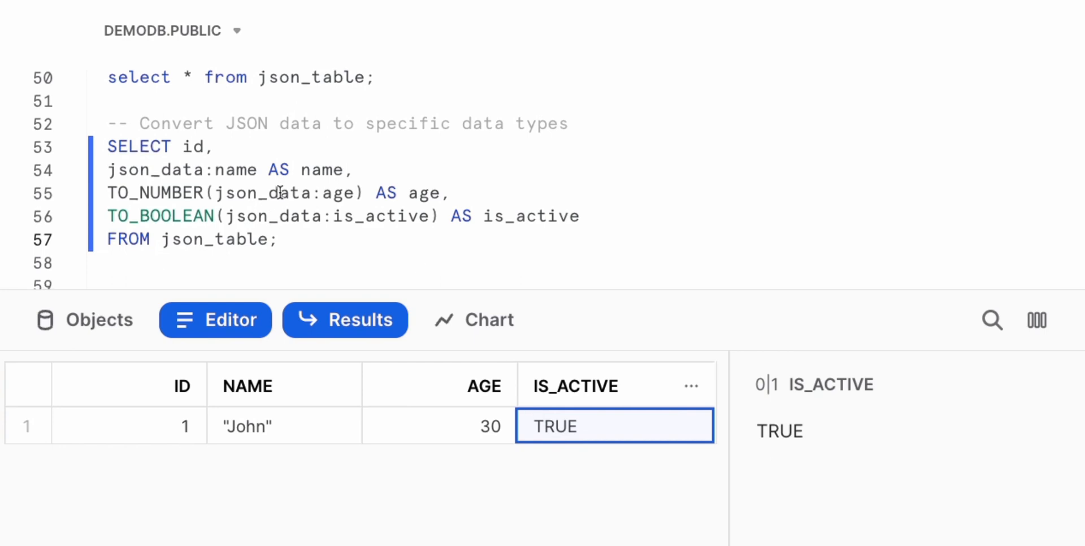
{"action": "scroll", "scroll_direction": "up", "scroll_amount": 3}
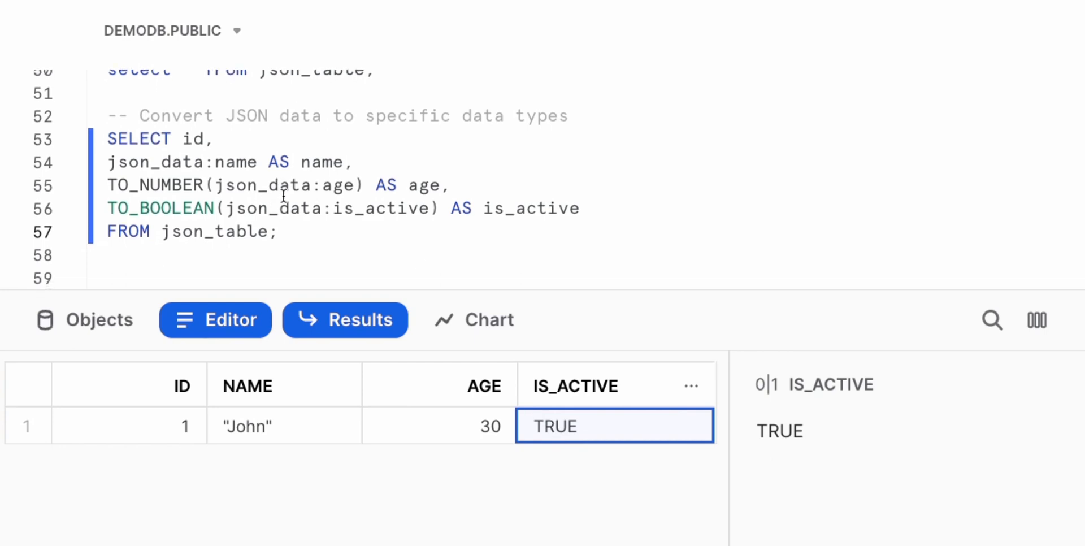
{"action": "scroll", "scroll_direction": "down", "scroll_amount": 3}
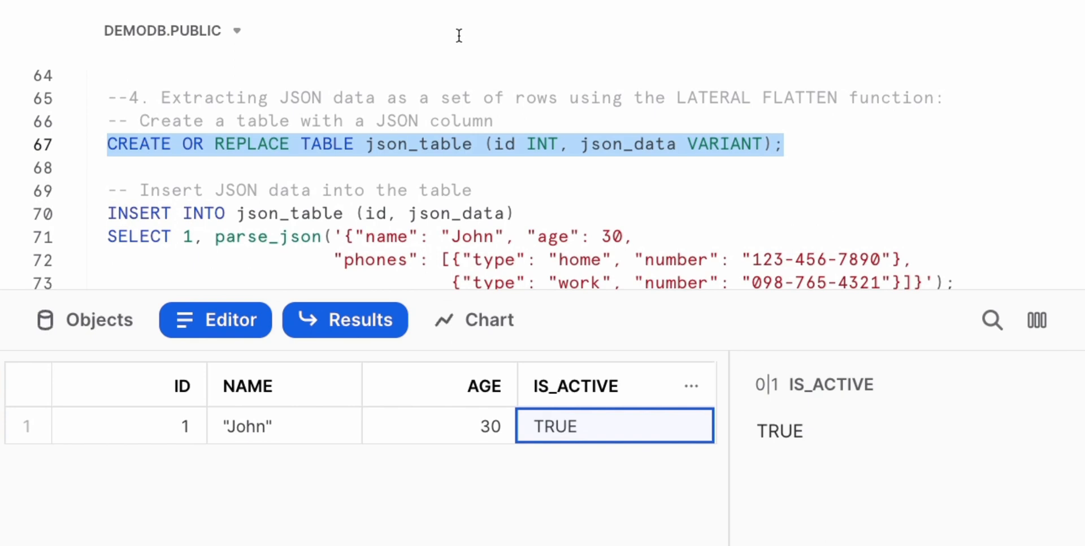
{"action": "mouse_move", "coordinate": [459, 35]}
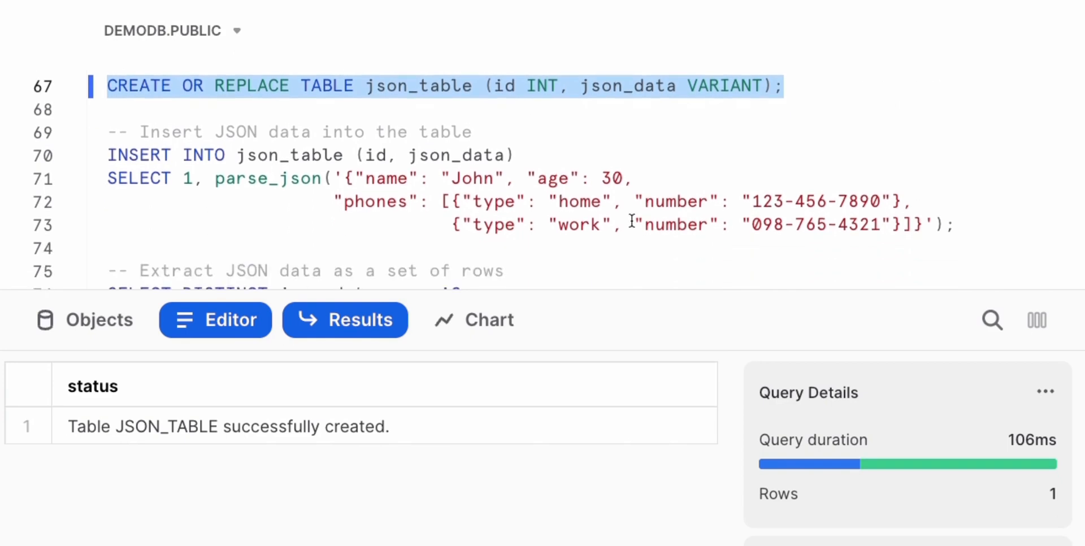
Step: After the phones INSERT, add the query 'select * from json_table;' below it
{"action": "left_click", "coordinate": [65, 161]}
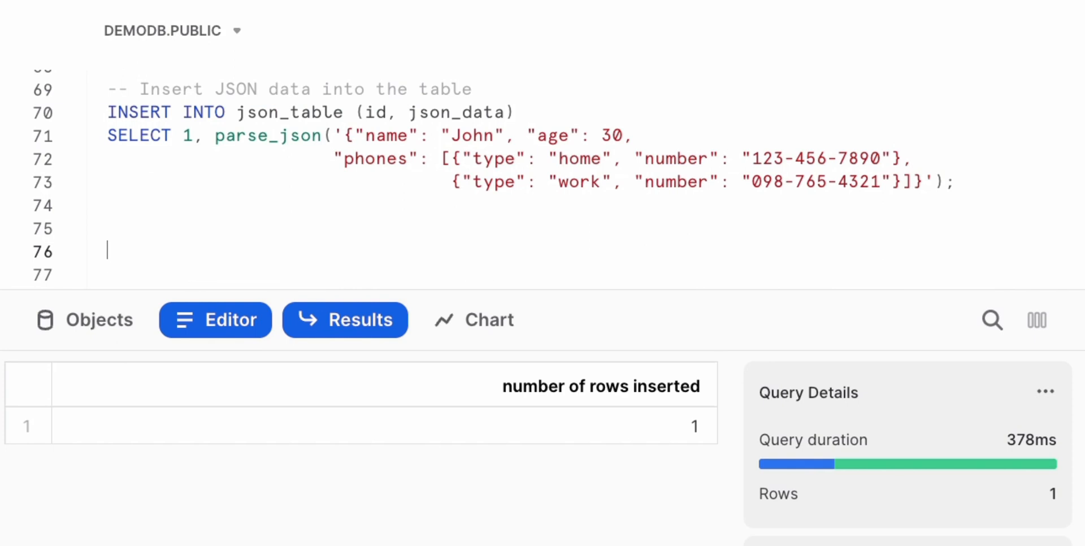
{"action": "type", "text": "select * from json_table;"}
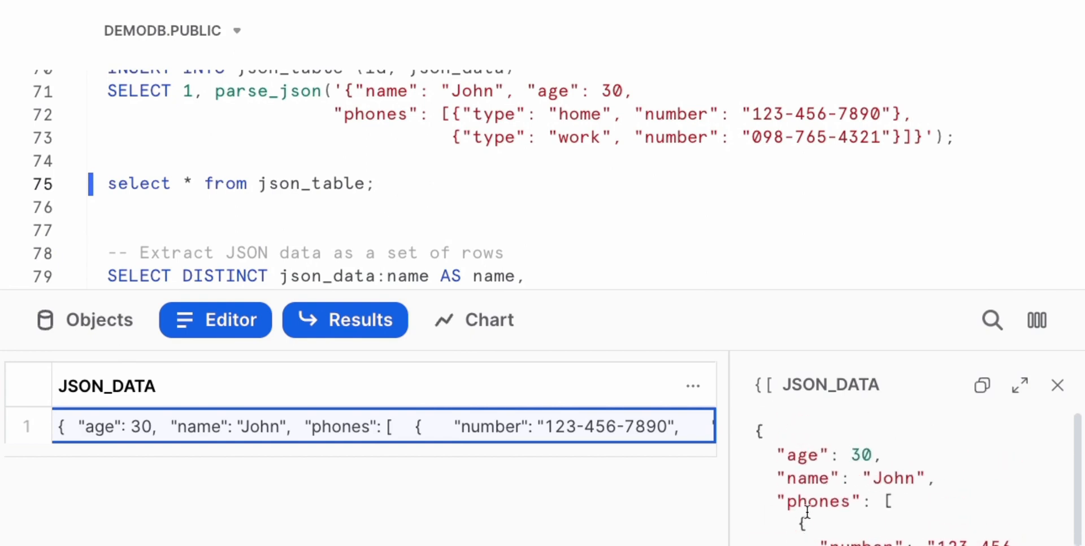
{"action": "scroll", "scroll_direction": "down", "scroll_amount": 3}
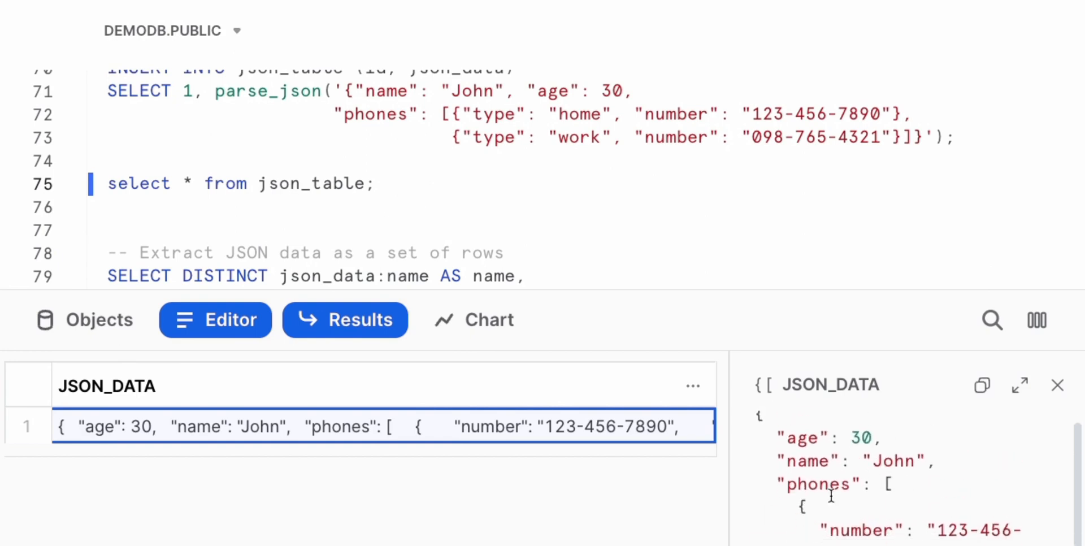
{"action": "scroll", "scroll_direction": "down", "scroll_amount": 3}
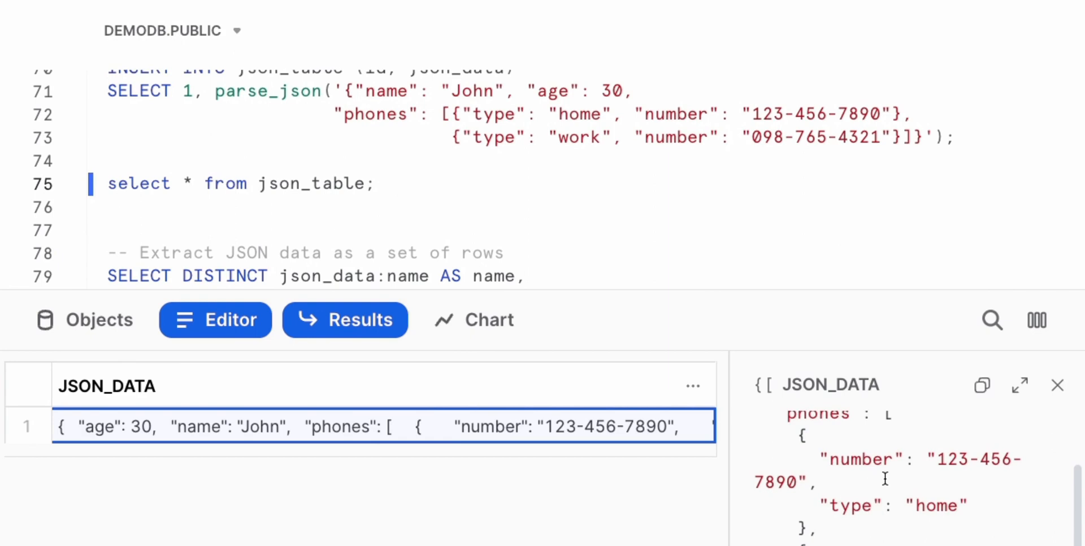
{"action": "scroll", "scroll_direction": "down", "scroll_amount": 3}
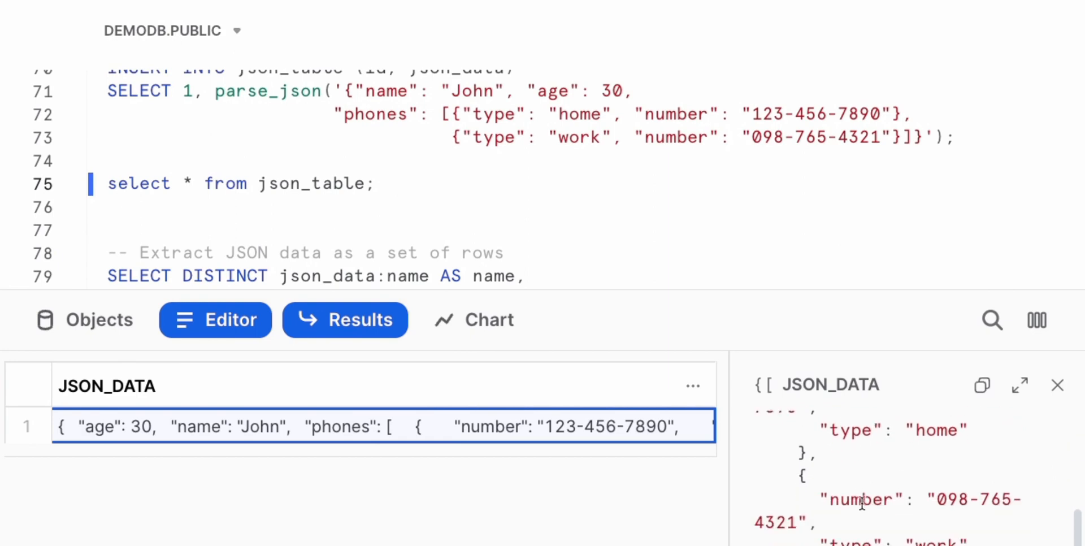
{"action": "scroll", "scroll_direction": "up", "scroll_amount": 3}
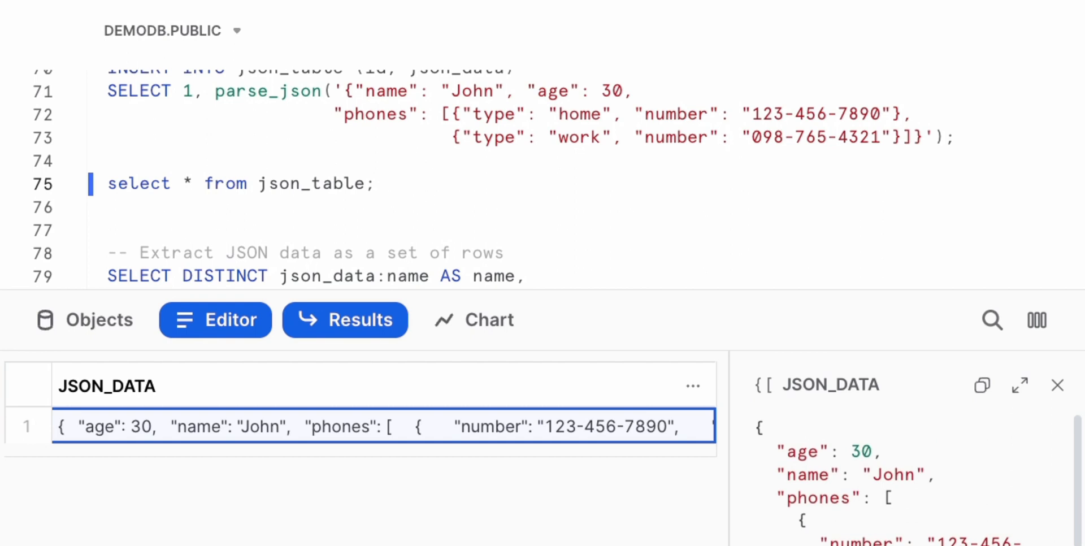
{"action": "scroll", "scroll_direction": "down", "scroll_amount": 3}
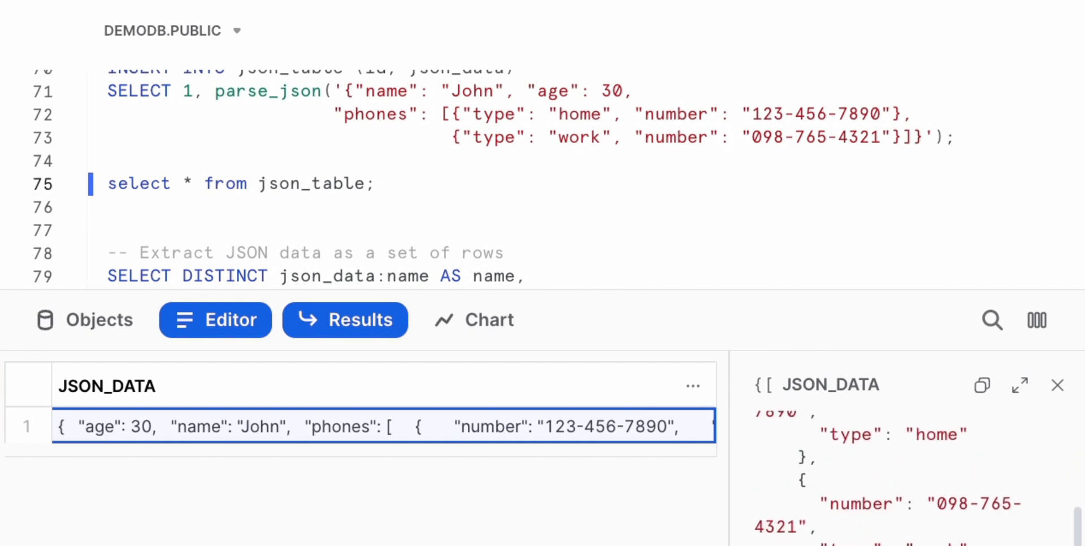
{"action": "mouse_move", "coordinate": [889, 469]}
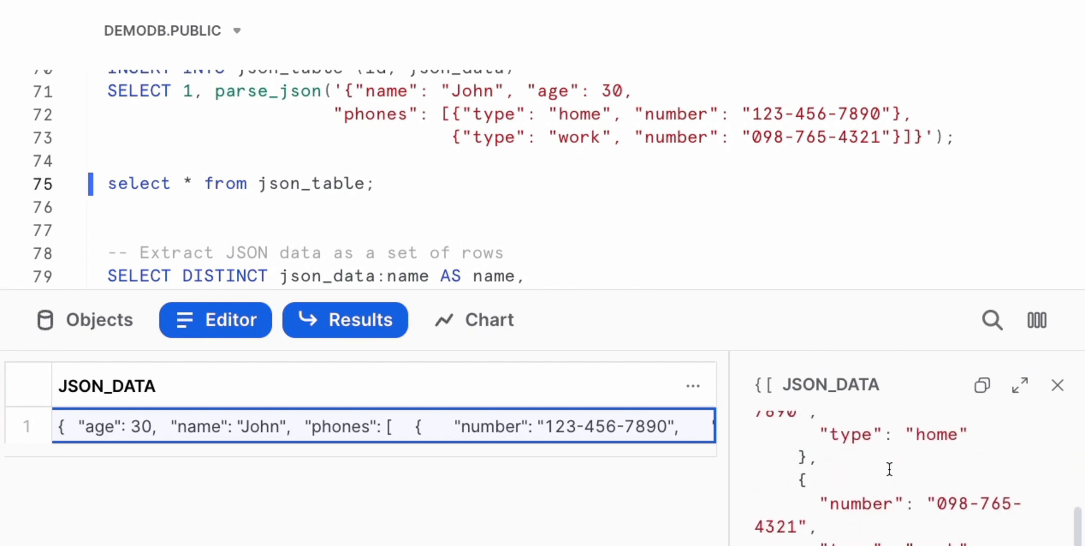
{"action": "scroll", "scroll_direction": "down", "scroll_amount": 3}
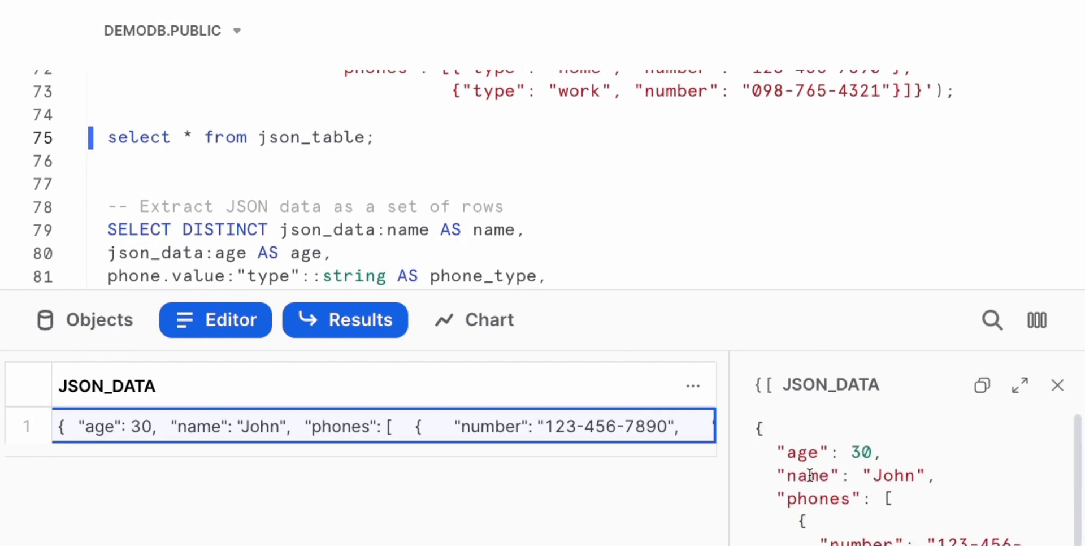
{"action": "scroll", "scroll_direction": "down", "scroll_amount": 3}
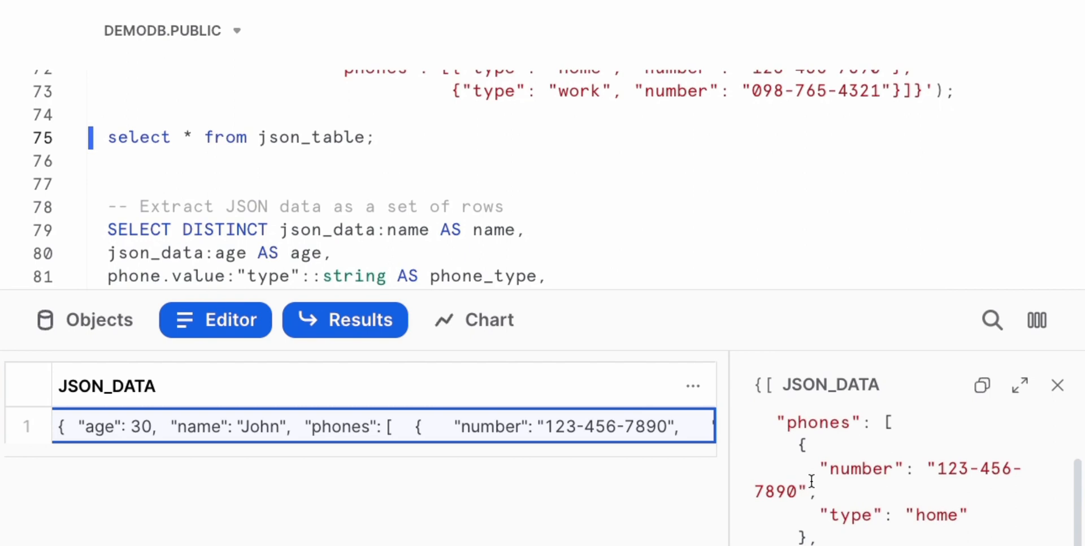
{"action": "mouse_move", "coordinate": [842, 462]}
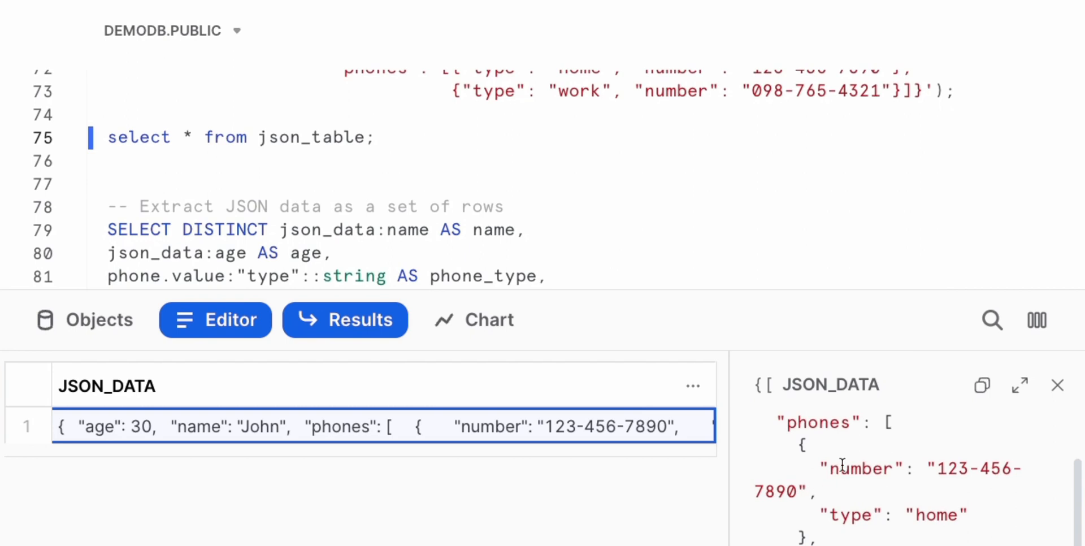
{"action": "mouse_move", "coordinate": [871, 479]}
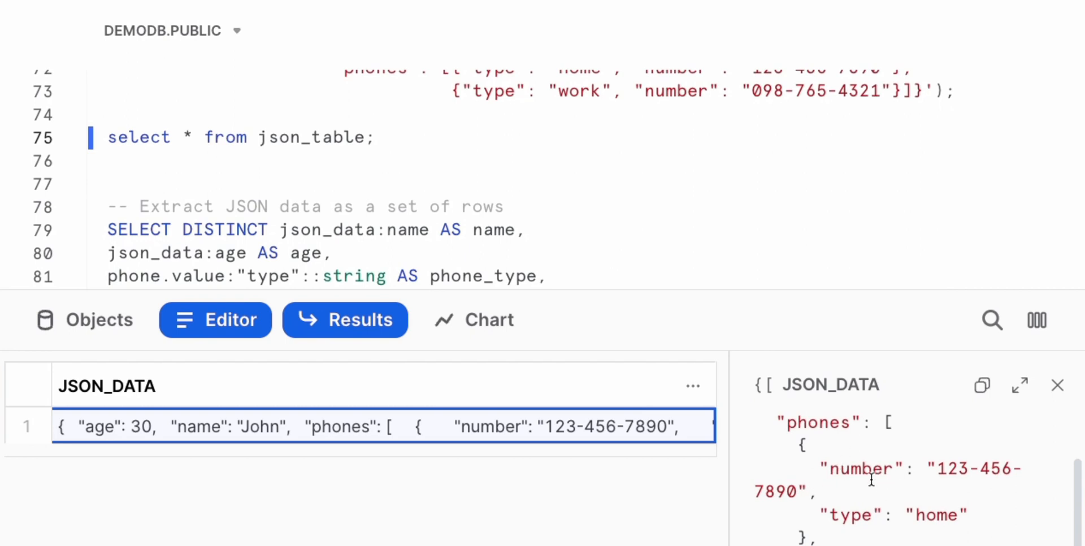
{"action": "mouse_move", "coordinate": [910, 497]}
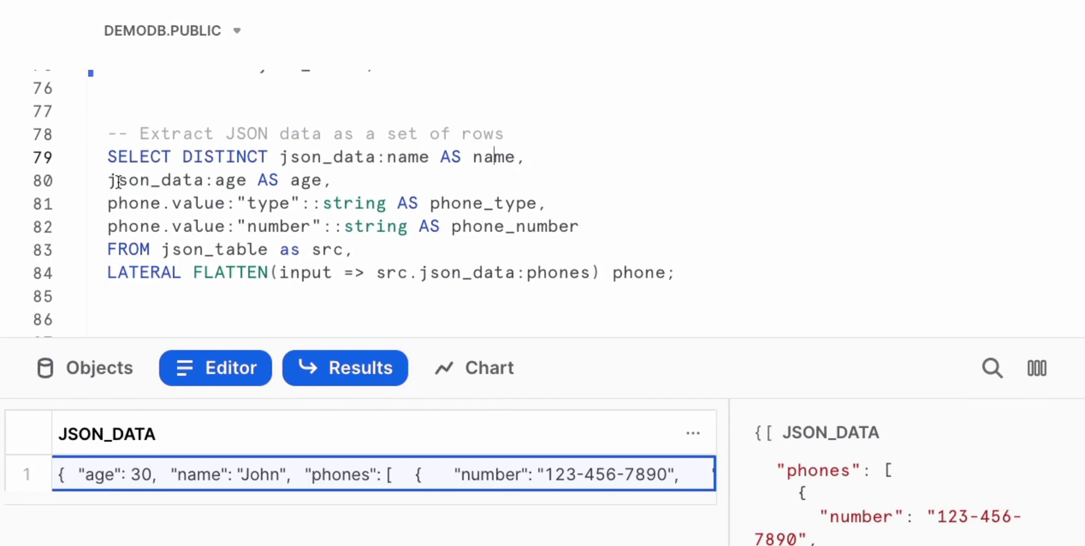
{"action": "double_click", "coordinate": [305, 181]}
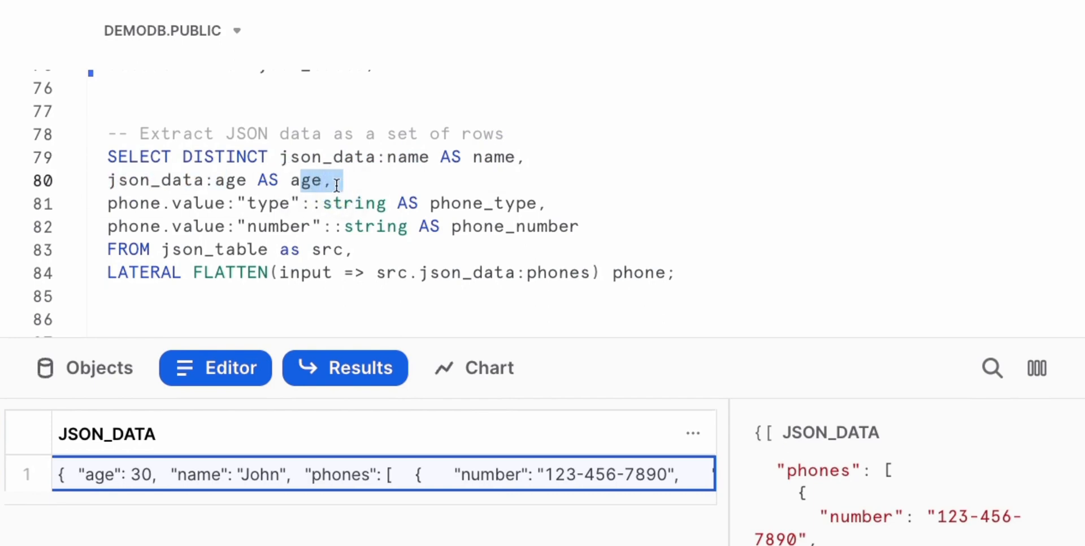
{"action": "scroll", "scroll_direction": "up", "scroll_amount": 3}
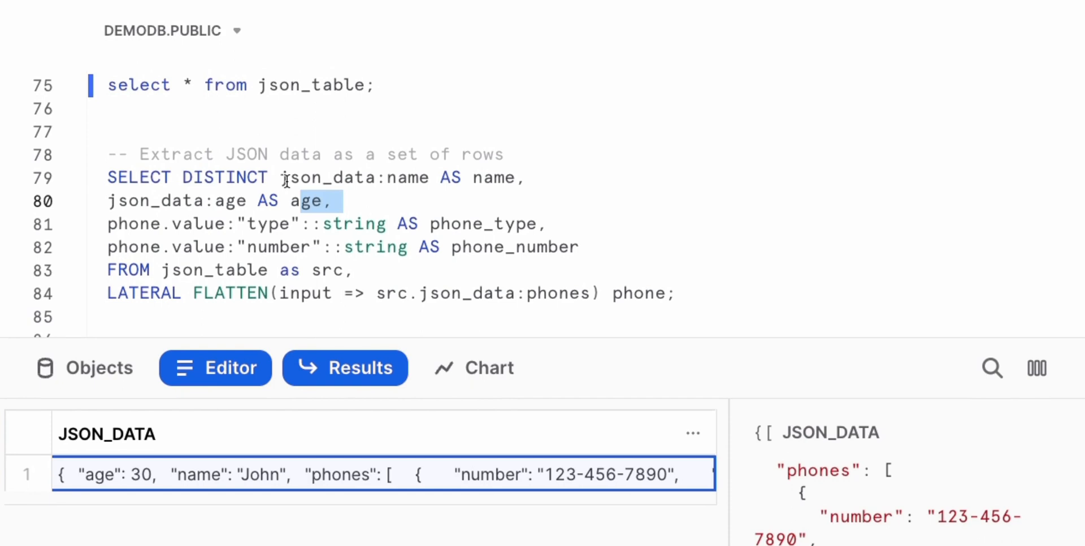
{"action": "scroll", "scroll_direction": "up", "scroll_amount": 3}
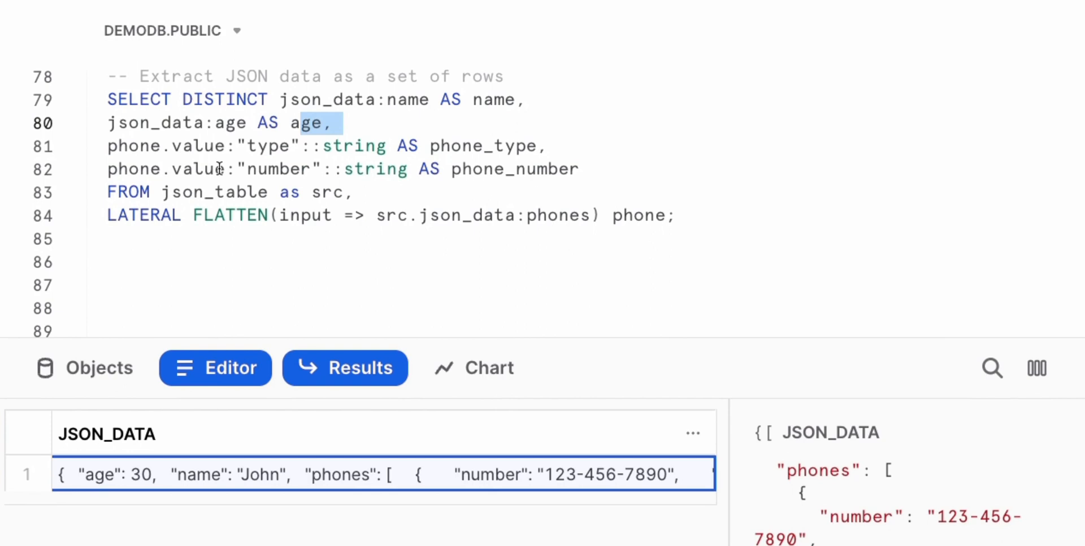
{"action": "mouse_move", "coordinate": [160, 215]}
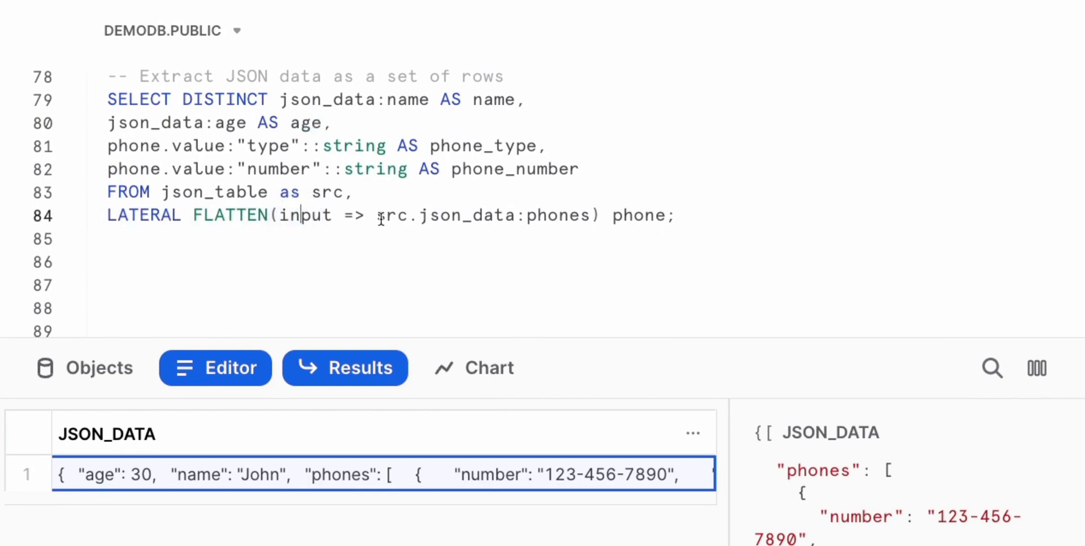
{"action": "double_click", "coordinate": [445, 215]}
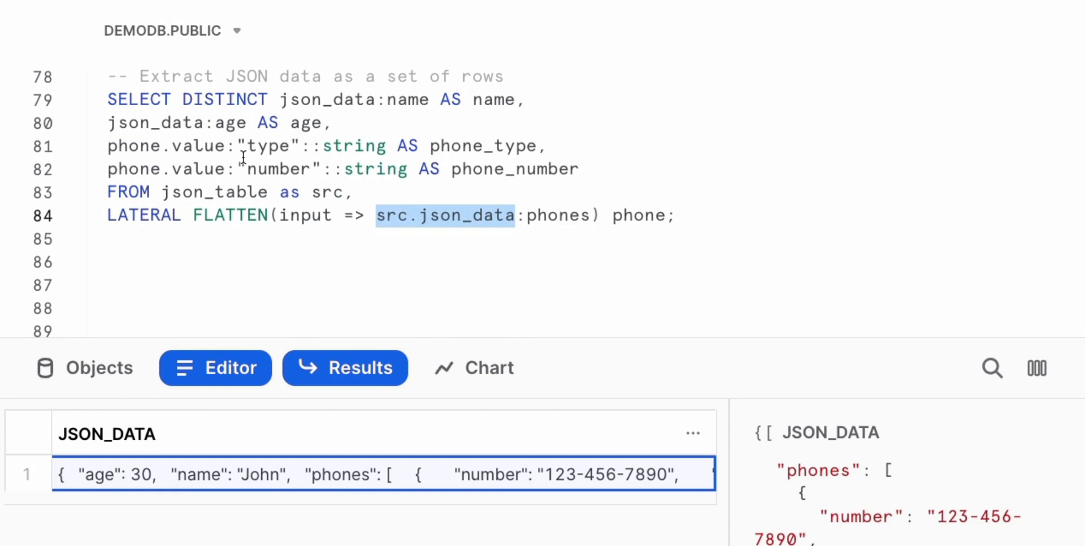
{"action": "mouse_move", "coordinate": [277, 170]}
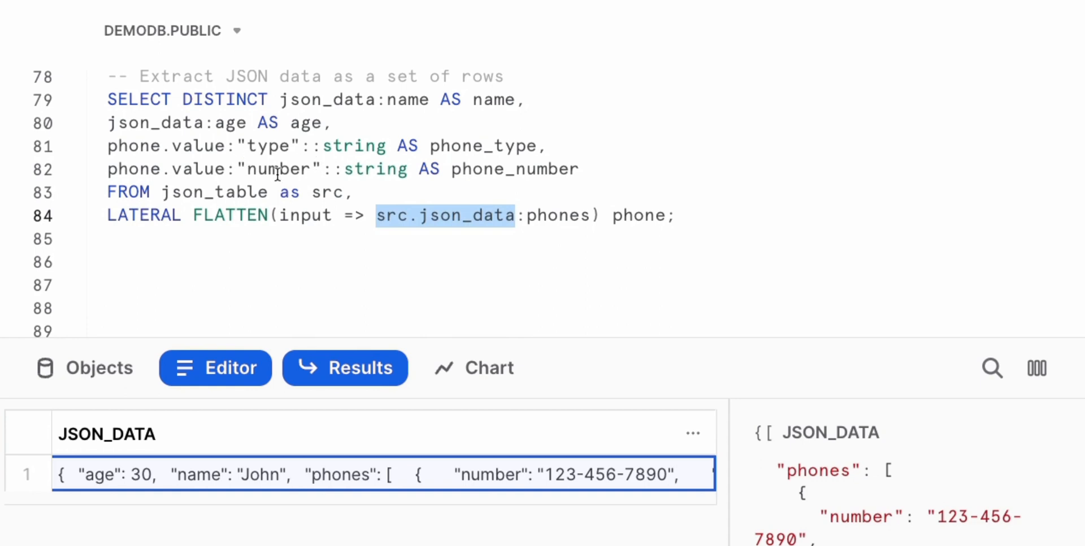
{"action": "left_click", "coordinate": [346, 329]}
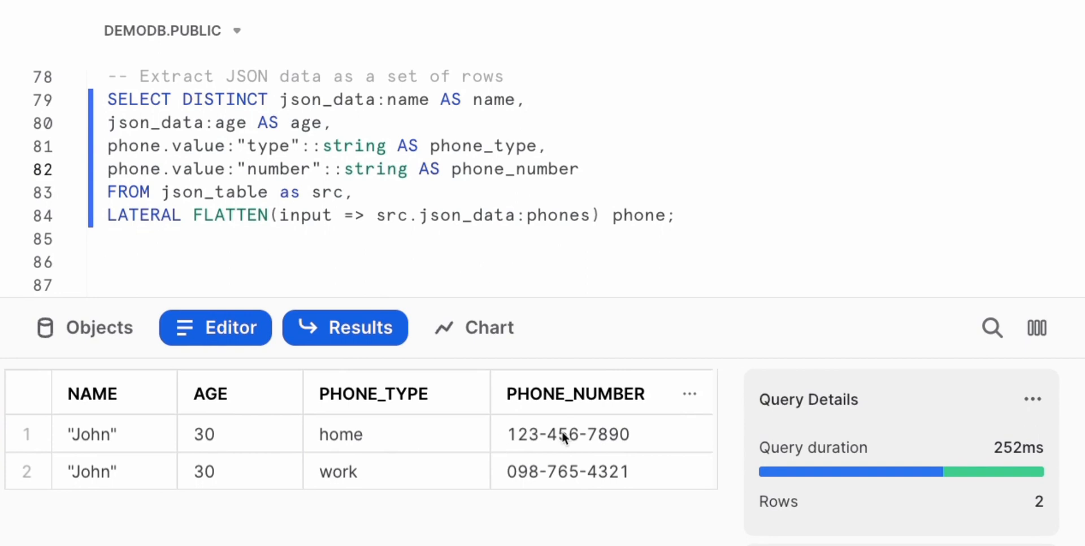
{"action": "mouse_move", "coordinate": [231, 485]}
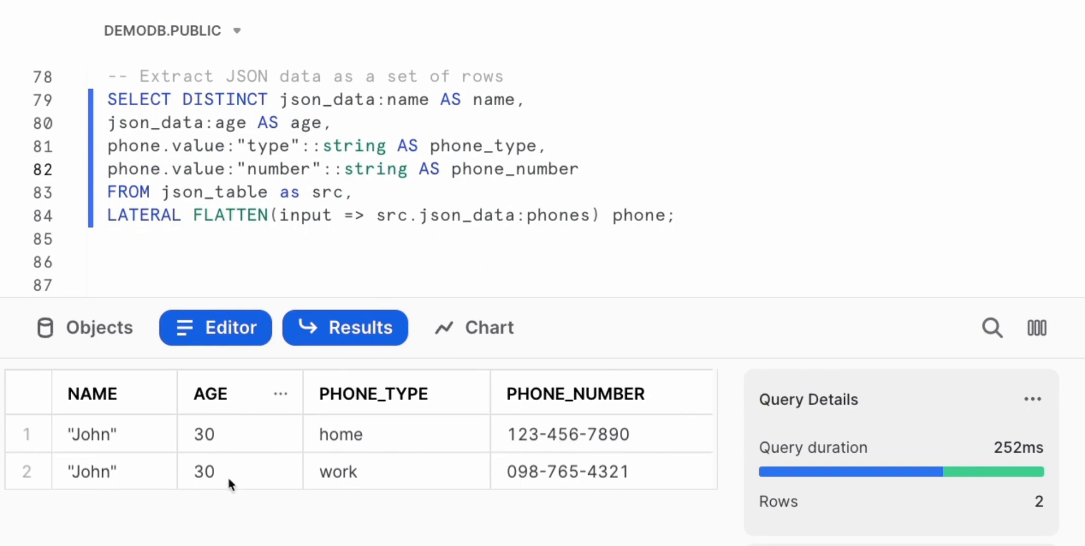
{"action": "mouse_move", "coordinate": [557, 490]}
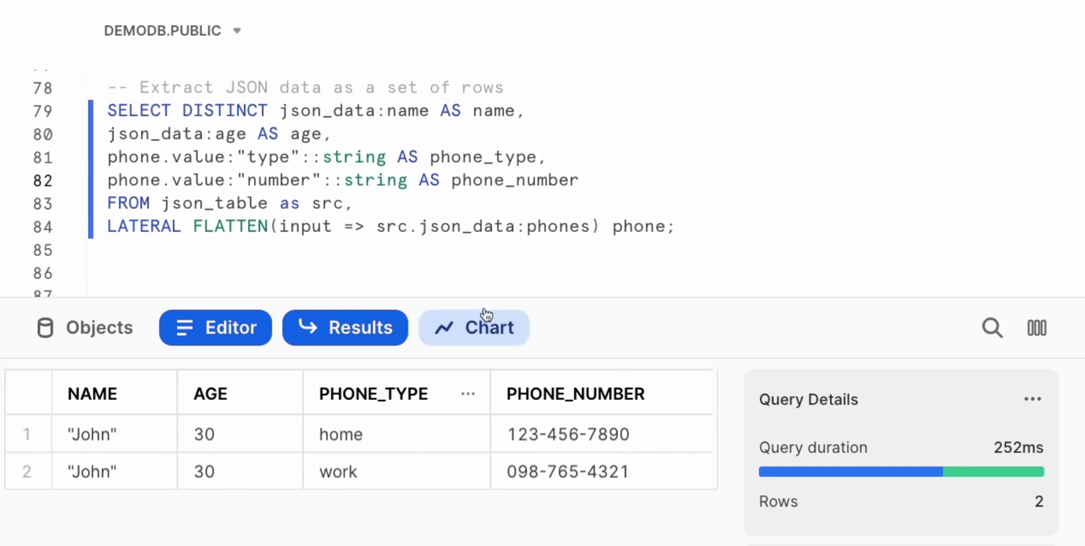
{"action": "mouse_move", "coordinate": [473, 270]}
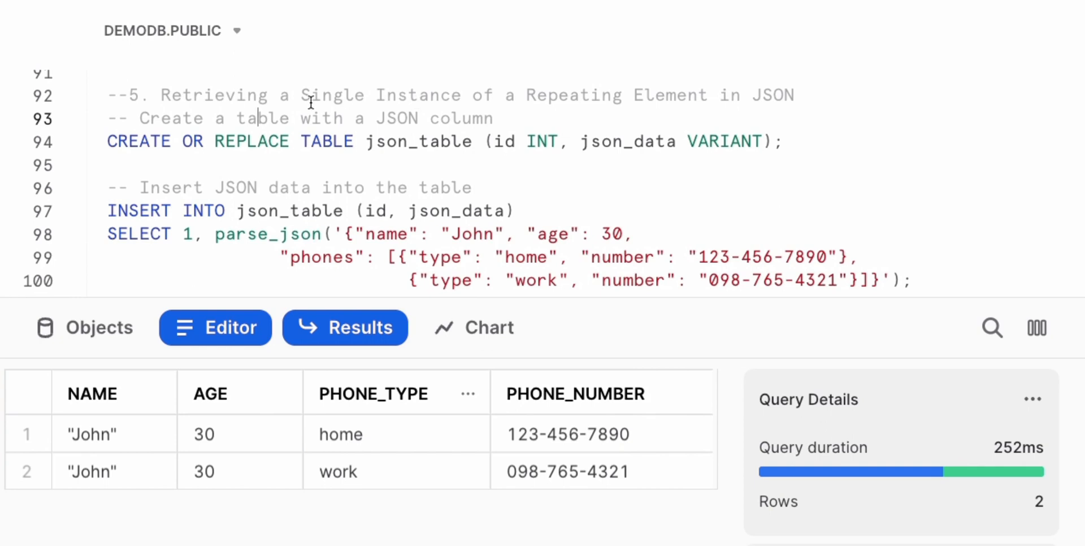
{"action": "mouse_move", "coordinate": [303, 126]}
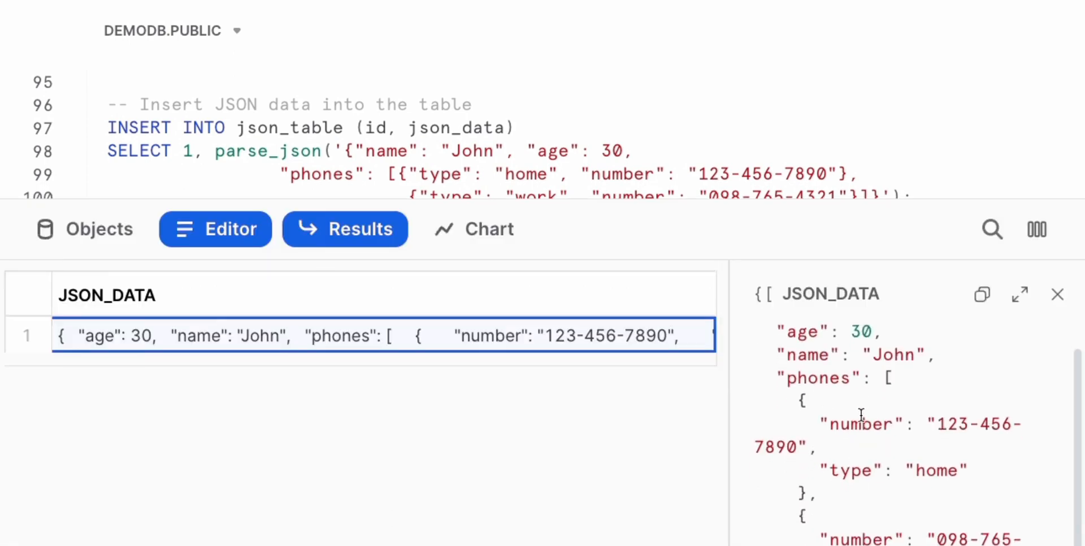
{"action": "scroll", "scroll_direction": "down", "scroll_amount": 3}
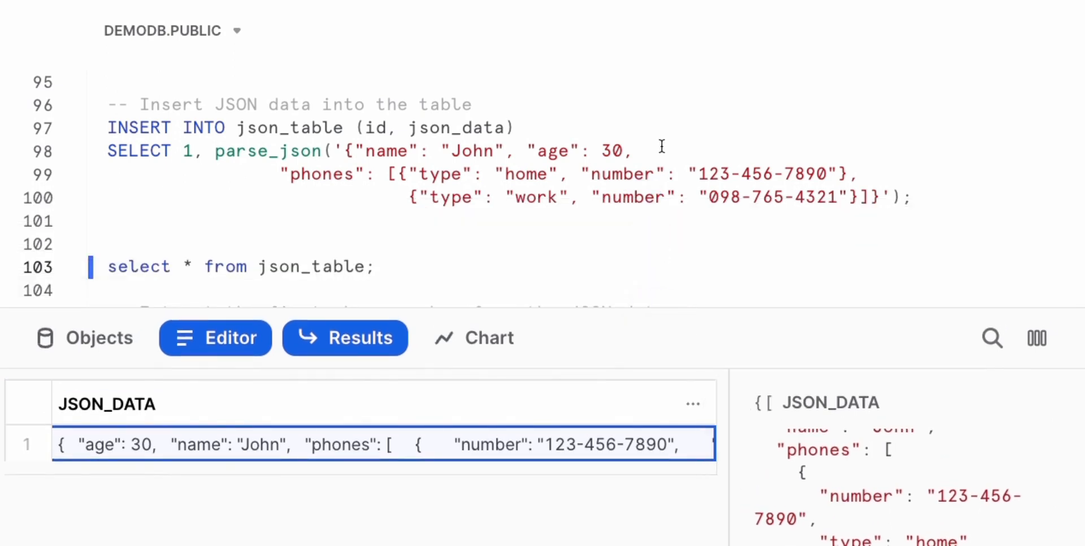
{"action": "scroll", "scroll_direction": "down", "scroll_amount": 3}
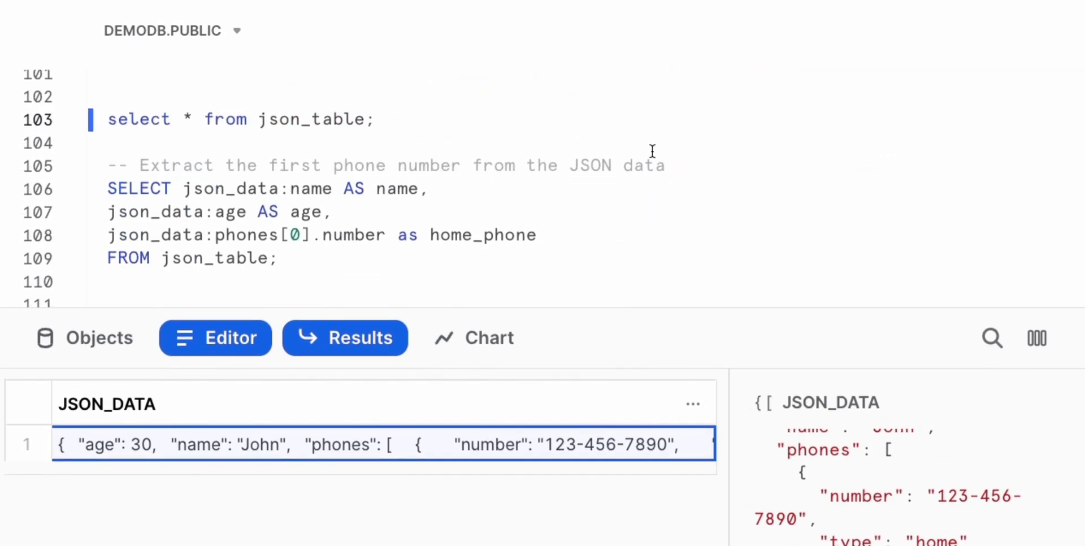
{"action": "scroll", "scroll_direction": "up", "scroll_amount": 3}
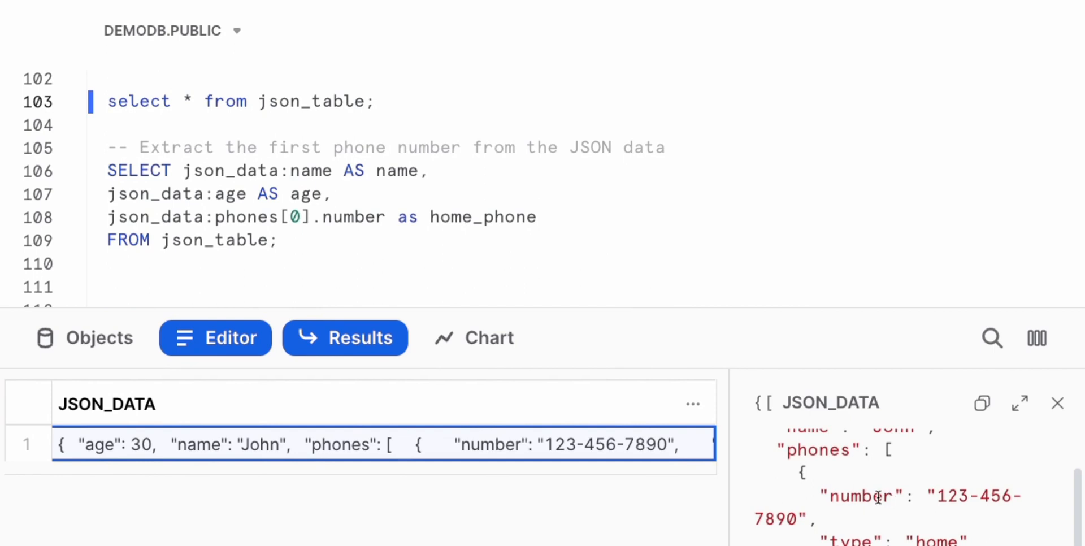
{"action": "mouse_move", "coordinate": [891, 449]}
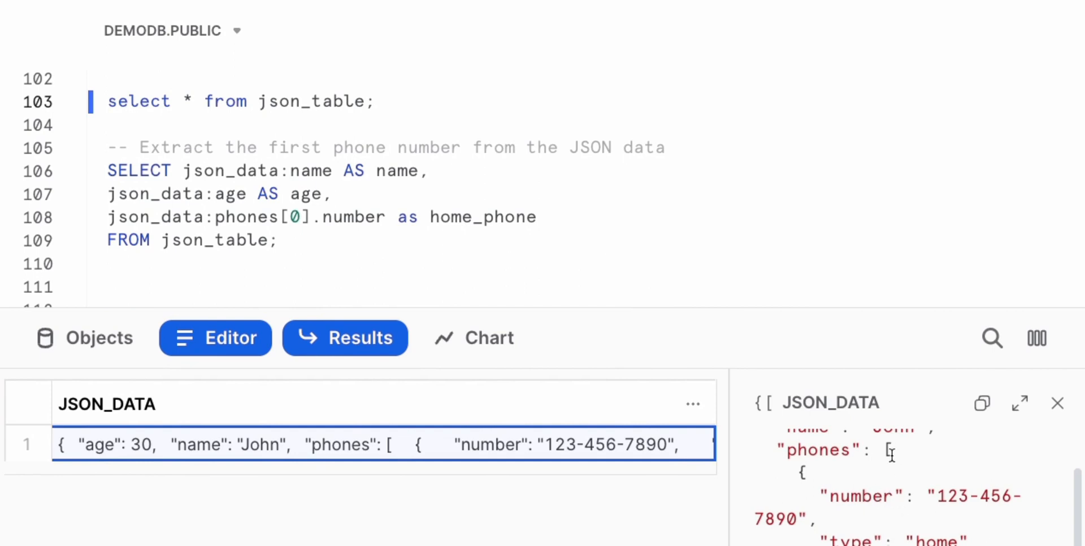
{"action": "mouse_move", "coordinate": [202, 171]}
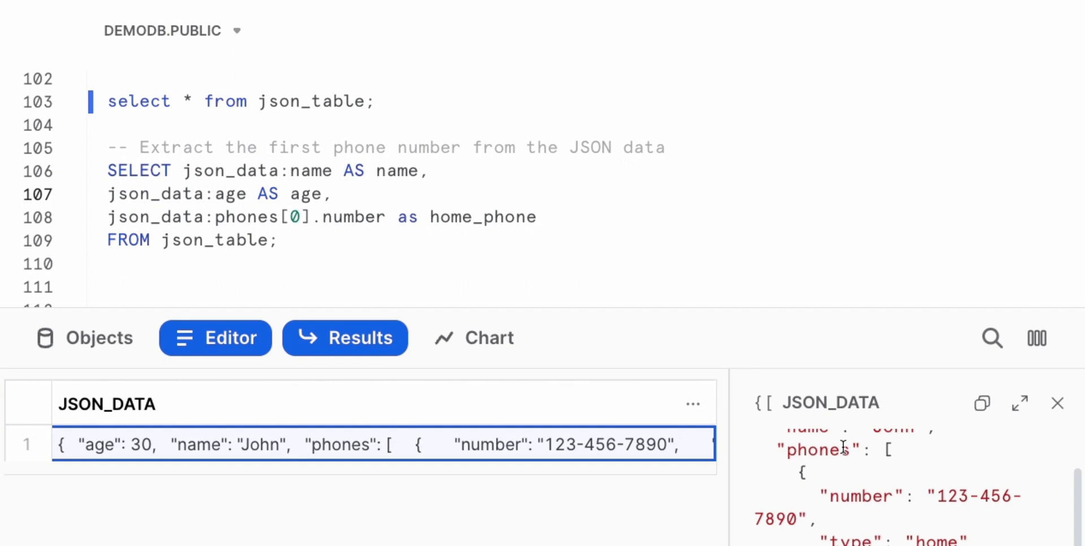
{"action": "double_click", "coordinate": [817, 450]}
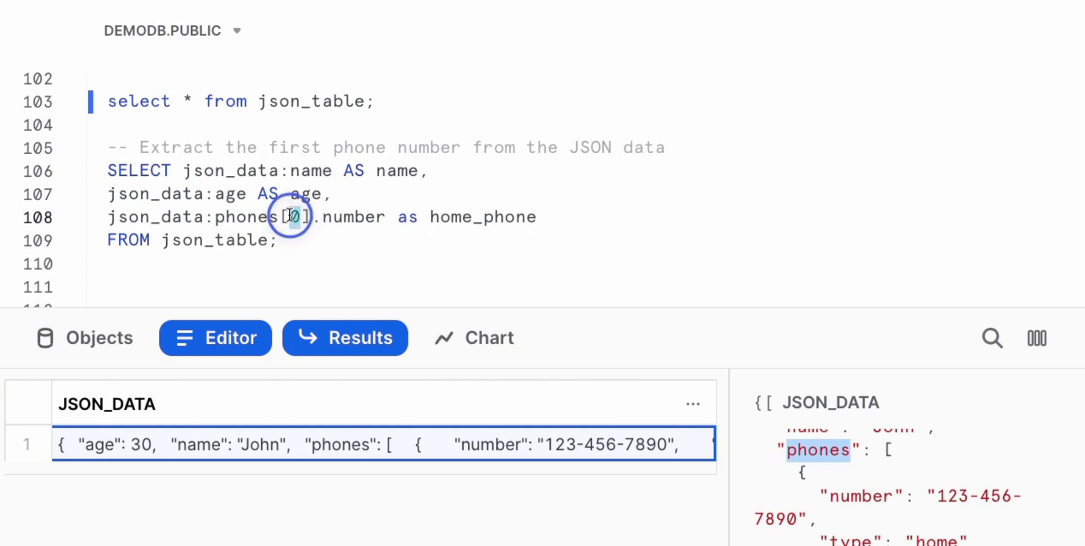
{"action": "double_click", "coordinate": [350, 217]}
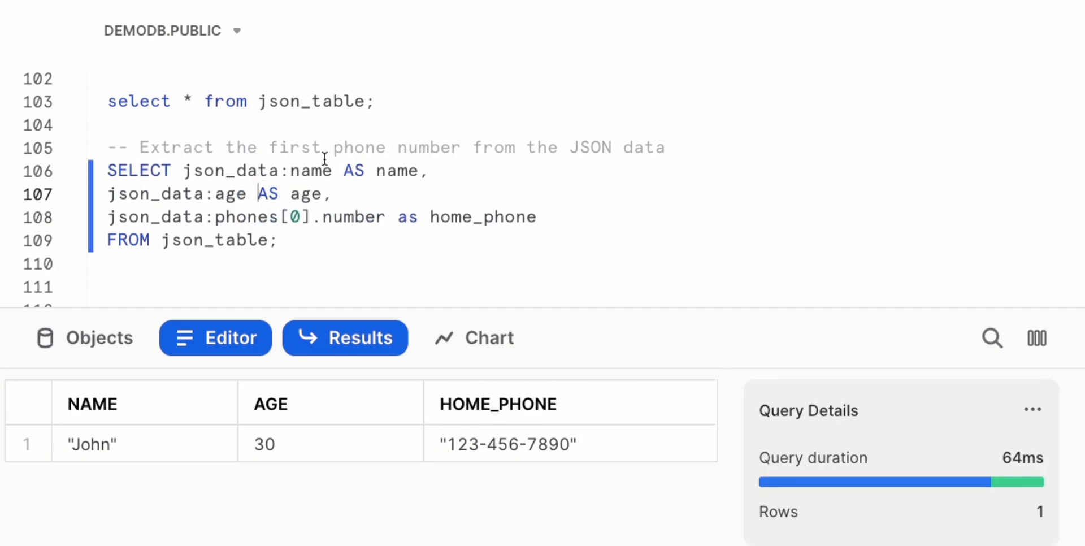
{"action": "mouse_move", "coordinate": [210, 262]}
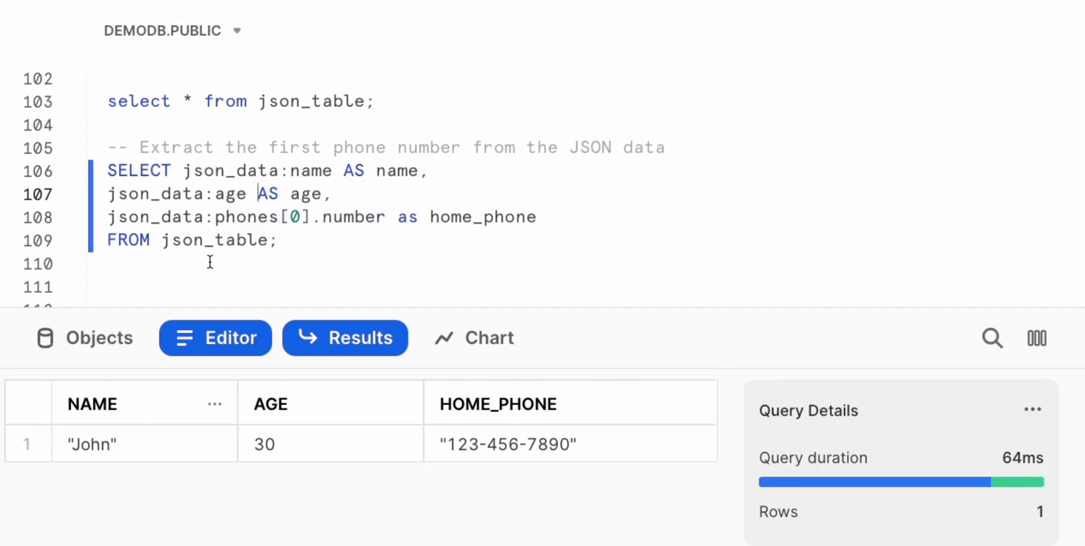
{"action": "mouse_move", "coordinate": [326, 473]}
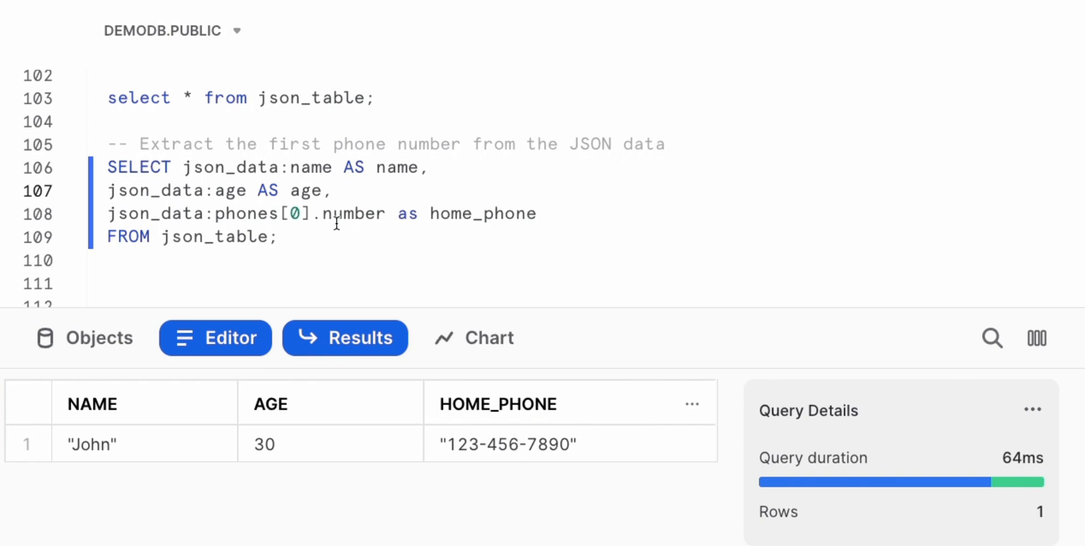
{"action": "scroll", "scroll_direction": "down", "scroll_amount": 3}
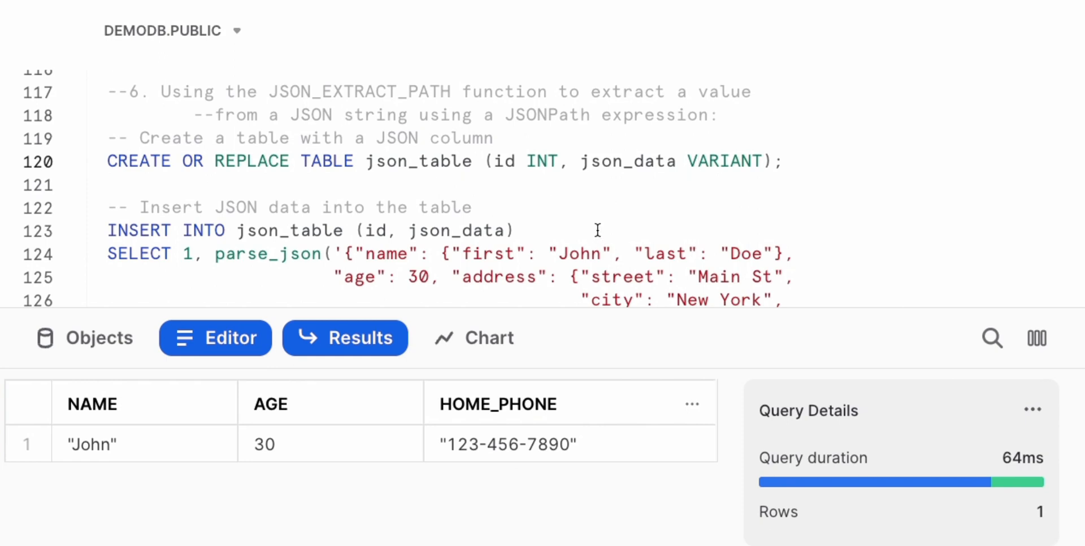
Step: Recreate json_table with John's nested name and address JSON and inspect the street value in the detail pane
{"action": "left_click", "coordinate": [695, 161]}
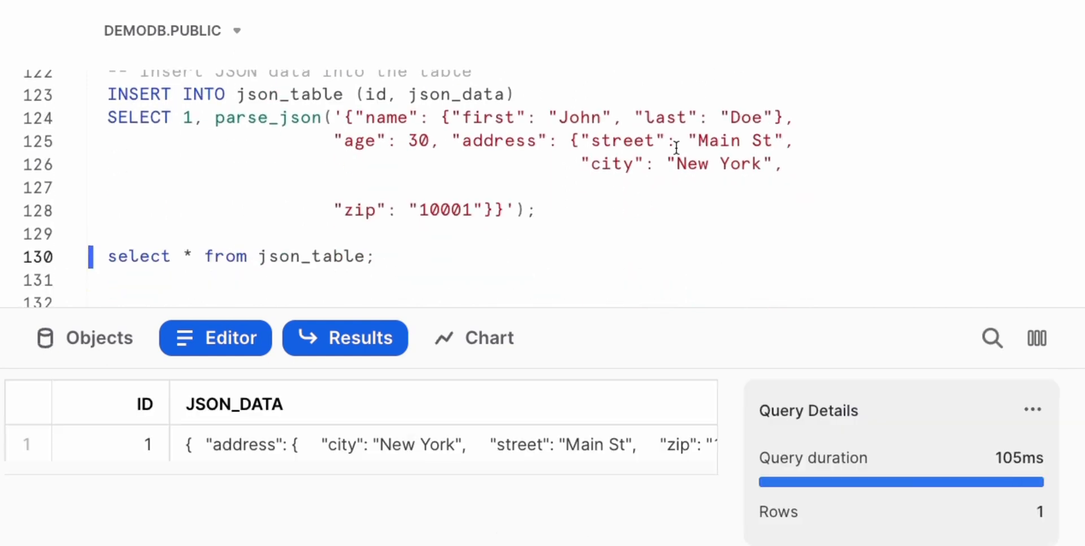
{"action": "left_click", "coordinate": [381, 444]}
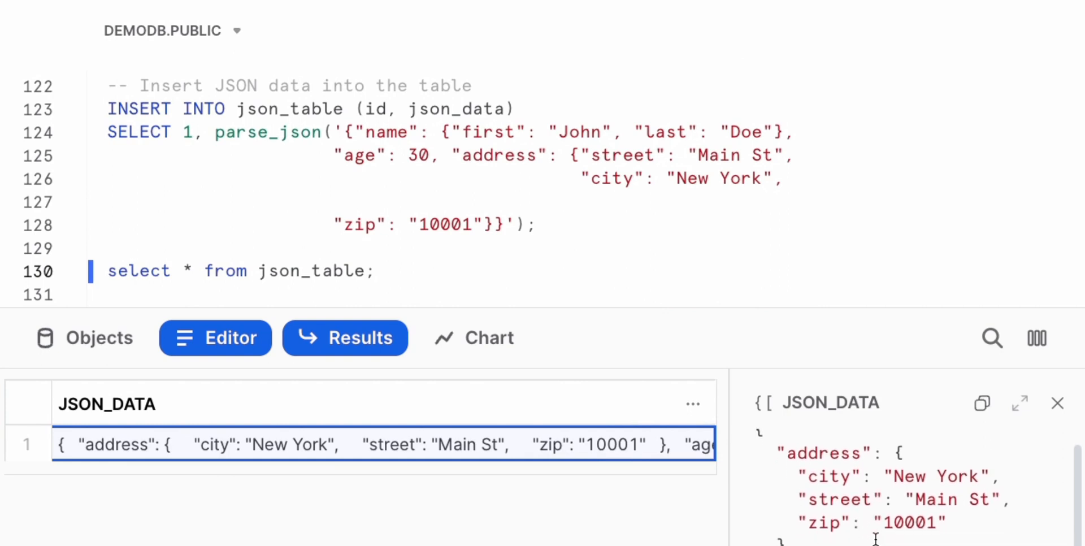
{"action": "scroll", "scroll_direction": "down", "scroll_amount": 3}
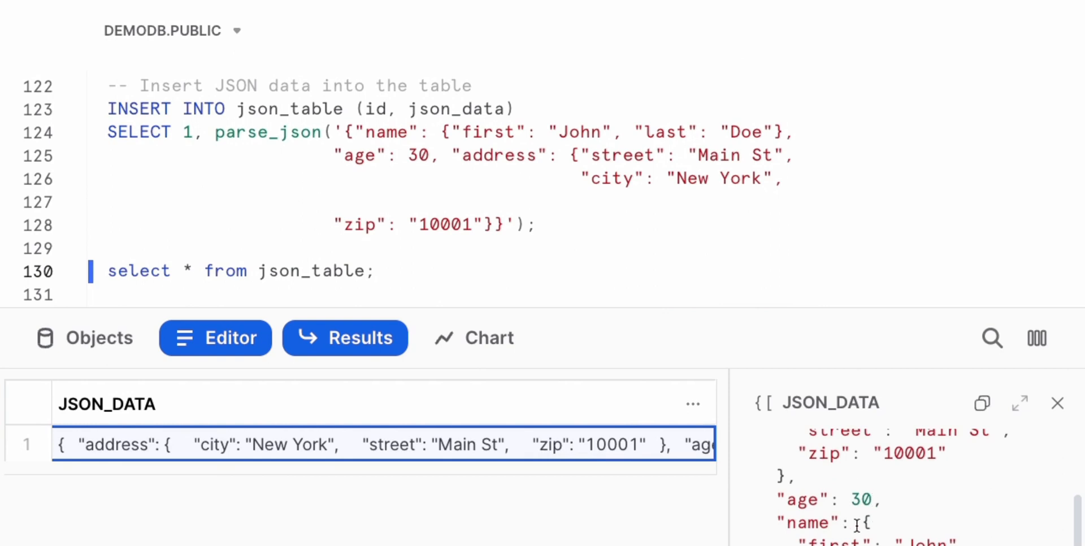
{"action": "scroll", "scroll_direction": "up", "scroll_amount": 3}
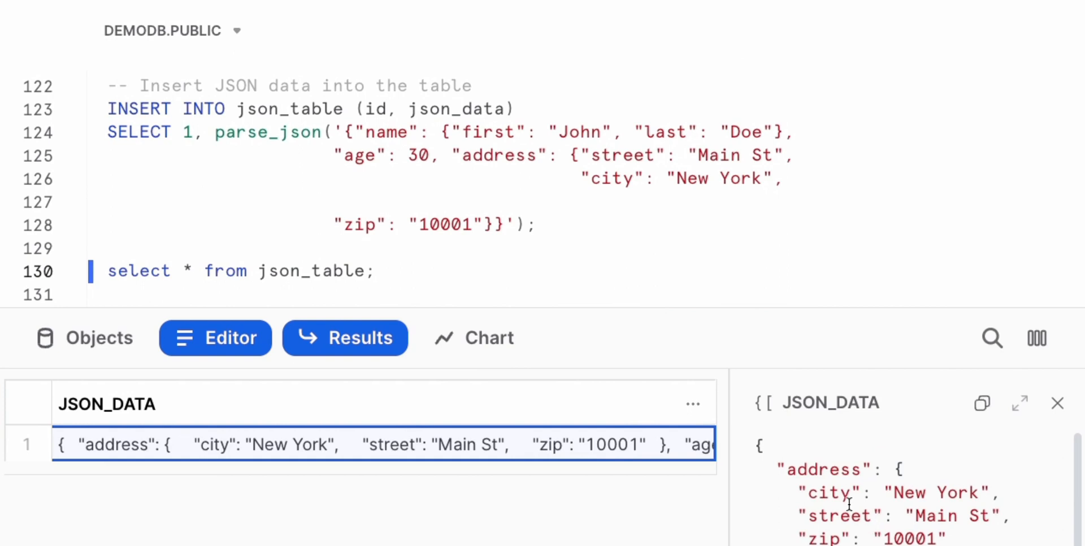
{"action": "scroll", "scroll_direction": "down", "scroll_amount": 3}
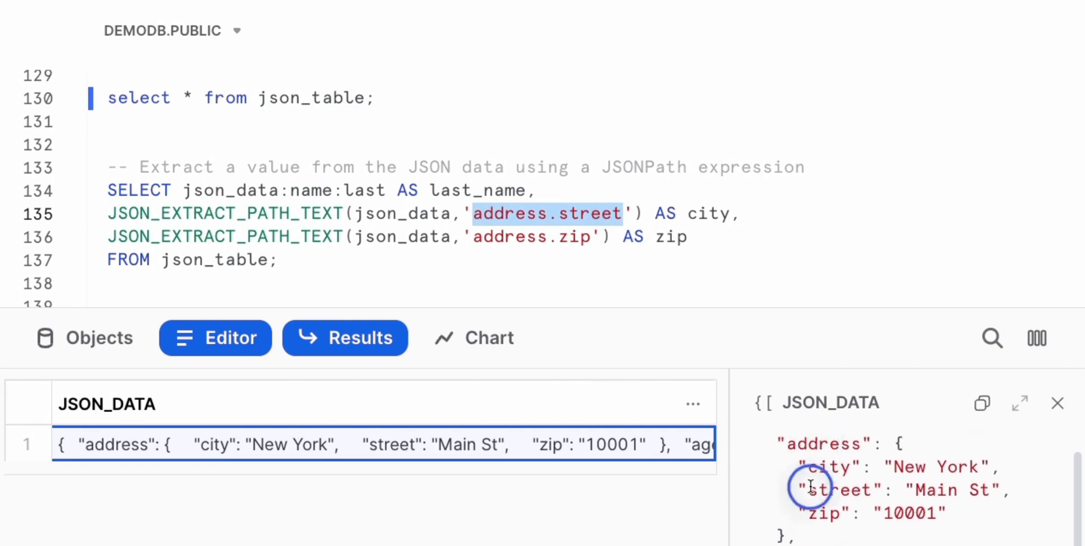
{"action": "double_click", "coordinate": [837, 490]}
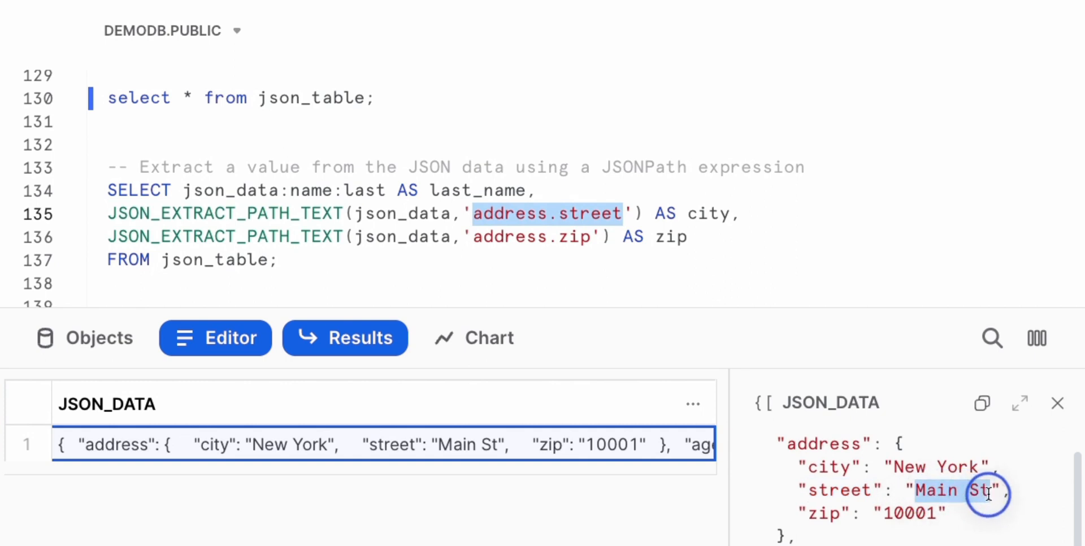
{"action": "mouse_move", "coordinate": [334, 201]}
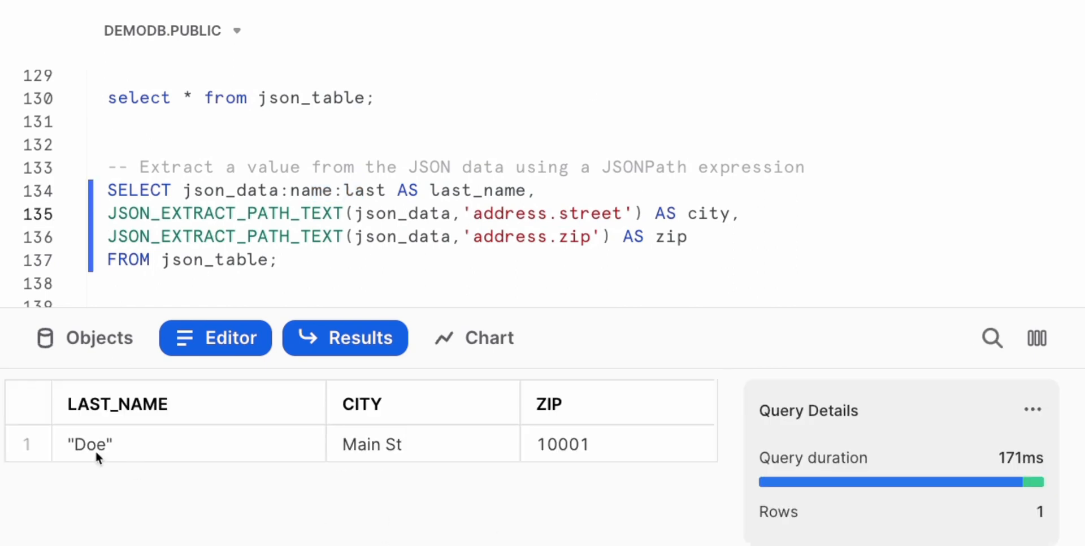
{"action": "mouse_move", "coordinate": [615, 453]}
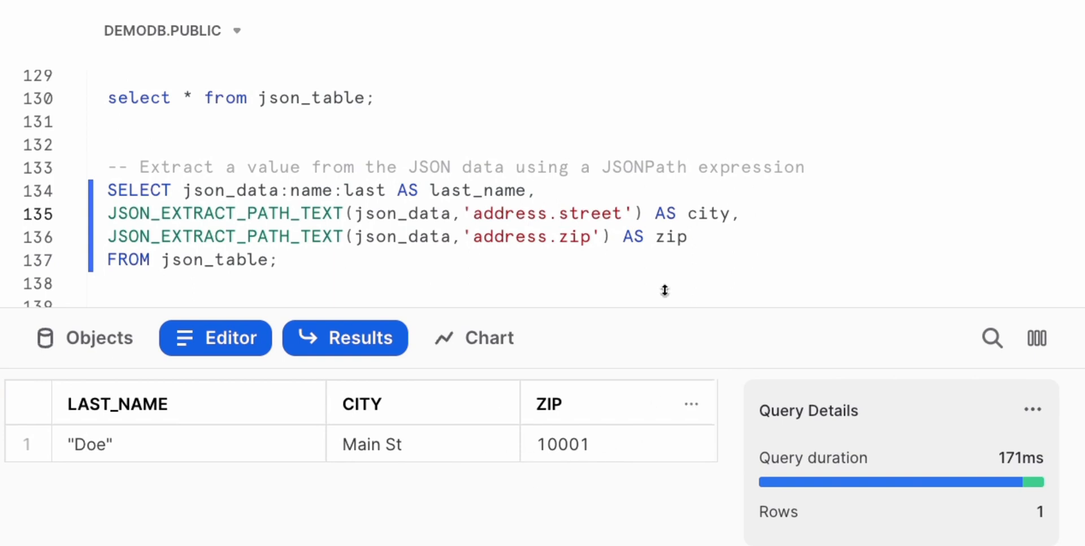
Step: Review the extracted LAST_NAME Doe, CITY Main St and ZIP 10001 result row
{"action": "scroll", "scroll_direction": "down", "scroll_amount": 3}
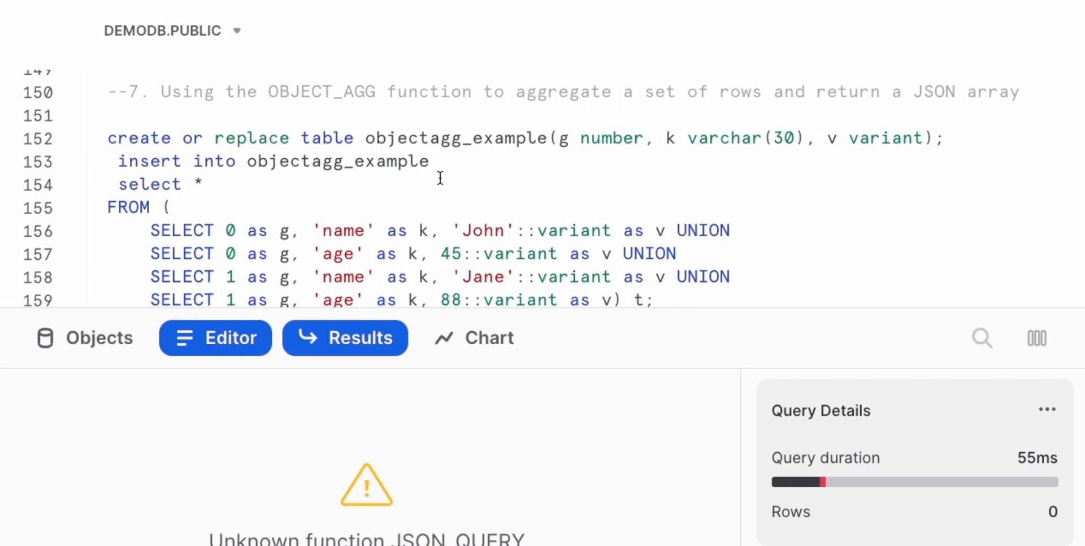
{"action": "mouse_move", "coordinate": [437, 173]}
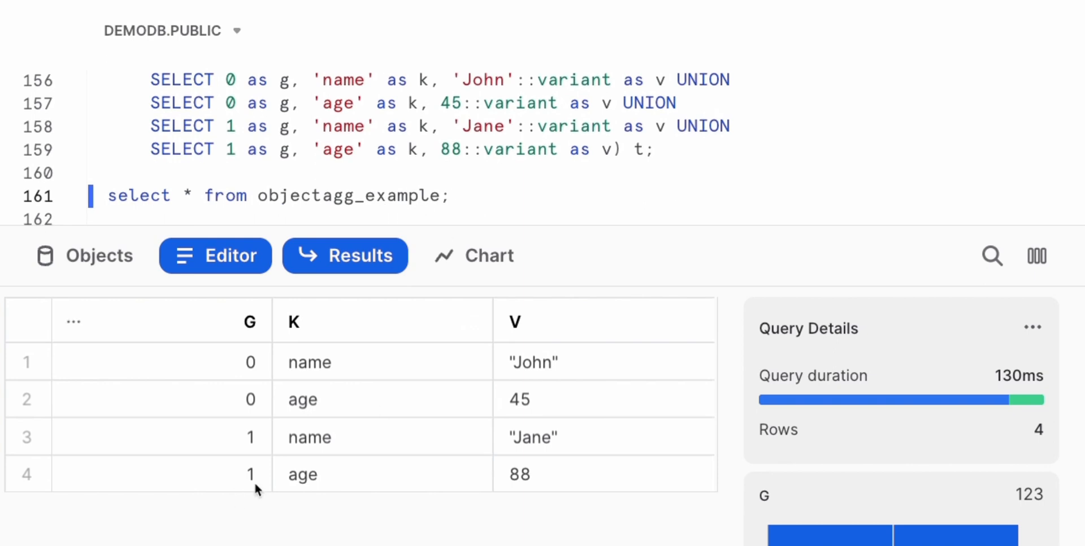
{"action": "mouse_move", "coordinate": [247, 395]}
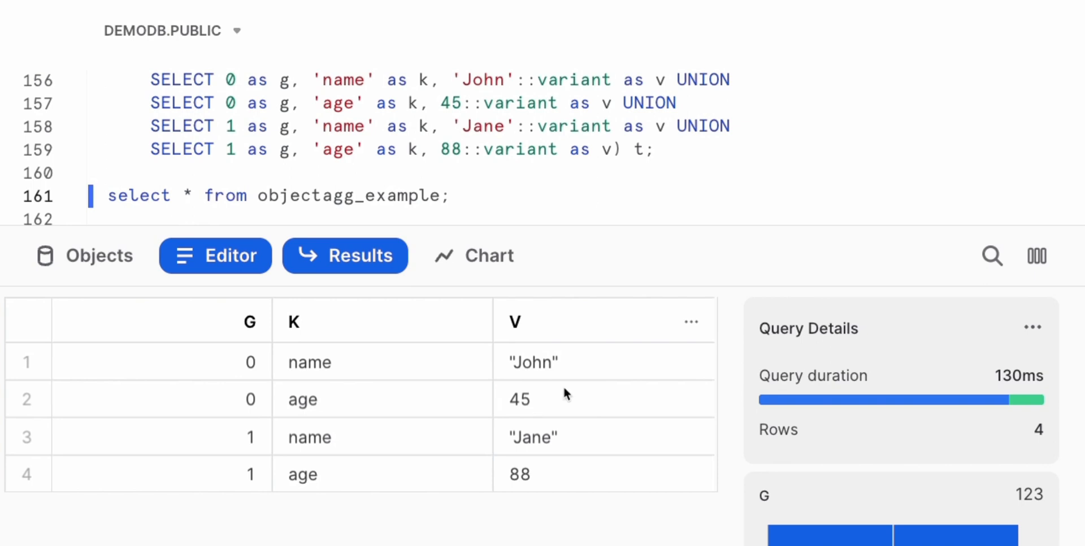
{"action": "mouse_move", "coordinate": [540, 418]}
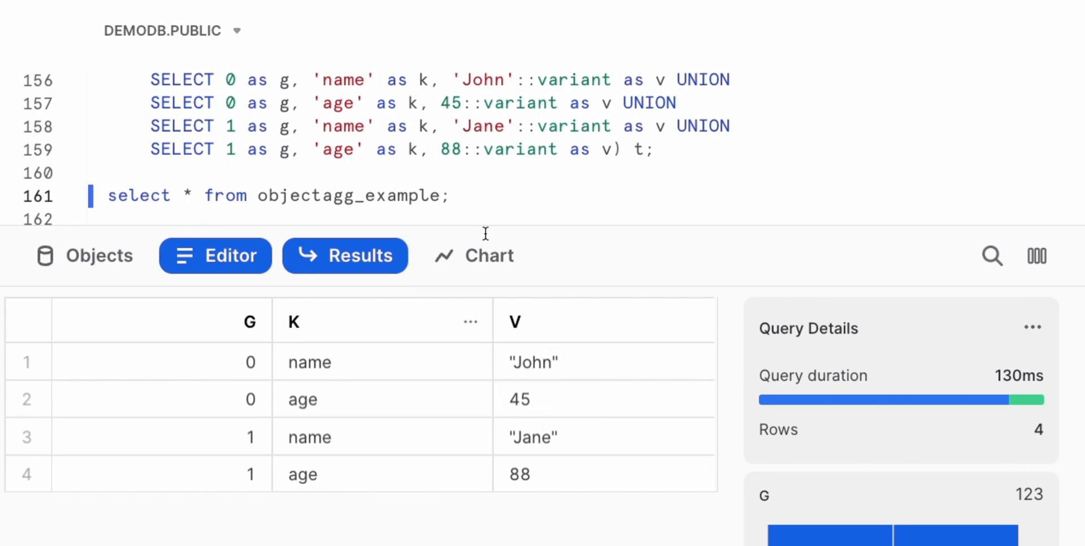
{"action": "mouse_move", "coordinate": [515, 165]}
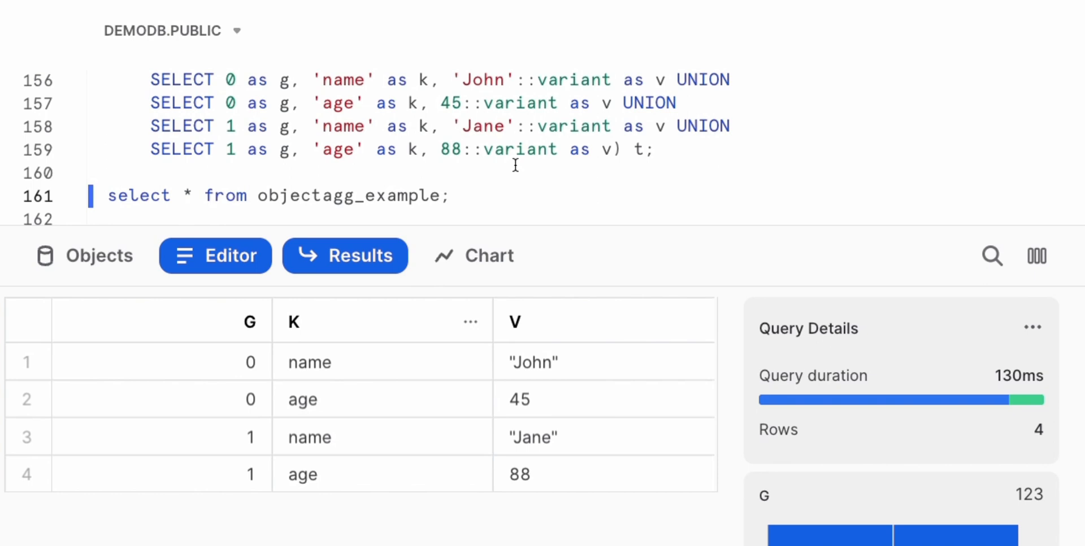
Step: Create objectagg_example with four name and age rows and select the OBJECT_AGG query to run
{"action": "scroll", "scroll_direction": "down", "scroll_amount": 3}
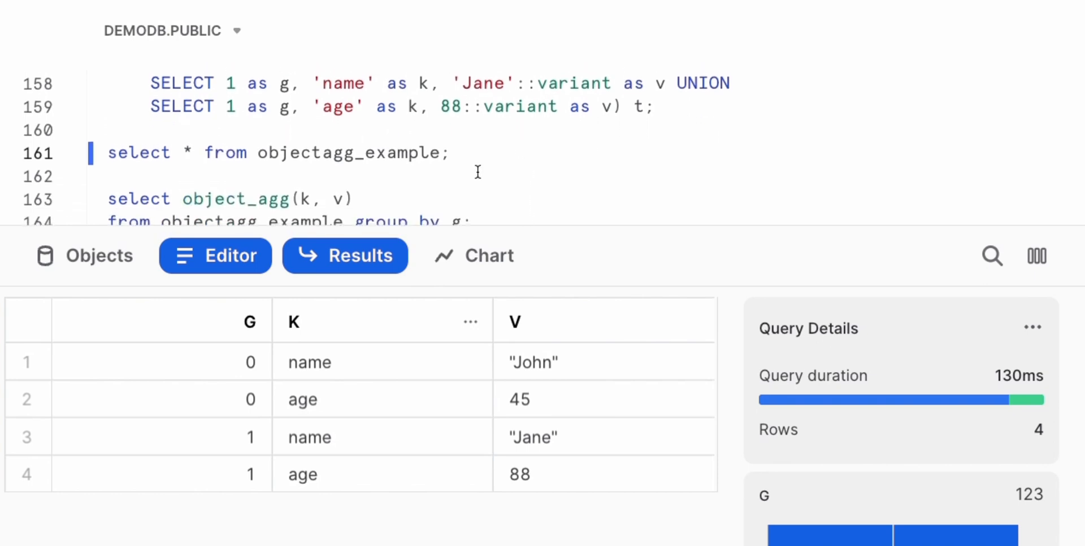
{"action": "scroll", "scroll_direction": "down", "scroll_amount": 3}
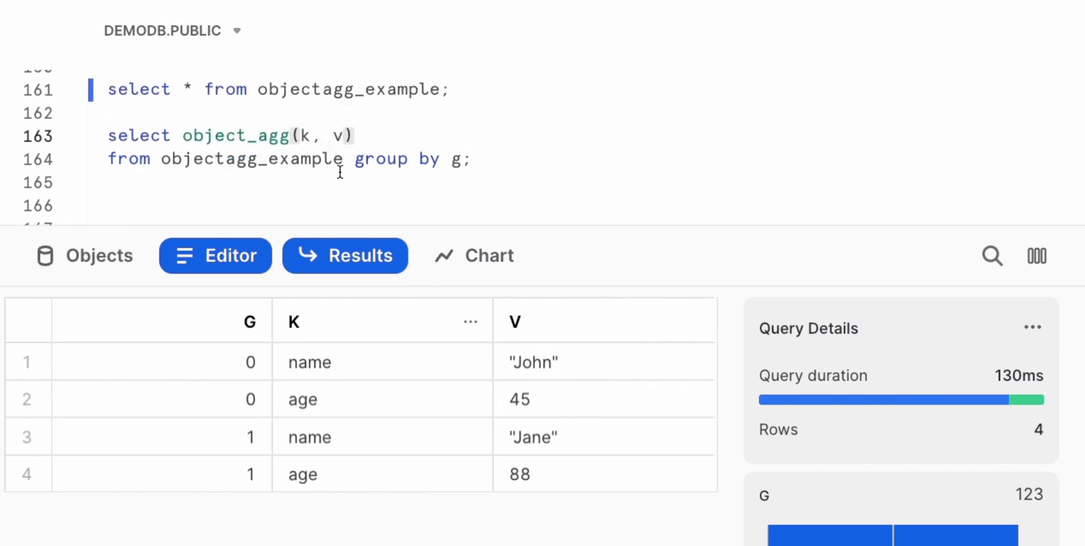
{"action": "double_click", "coordinate": [235, 135]}
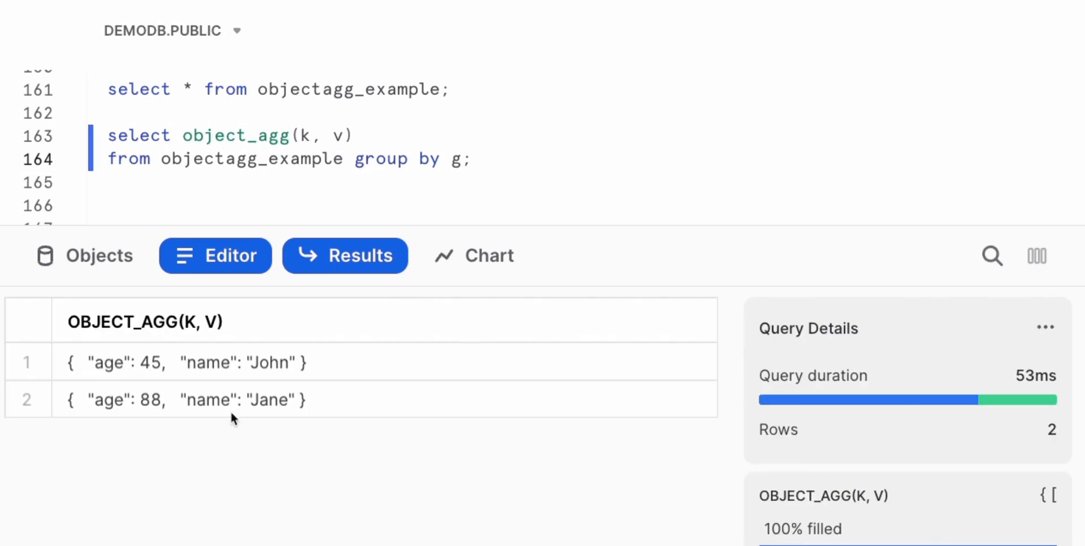
{"action": "mouse_move", "coordinate": [130, 381]}
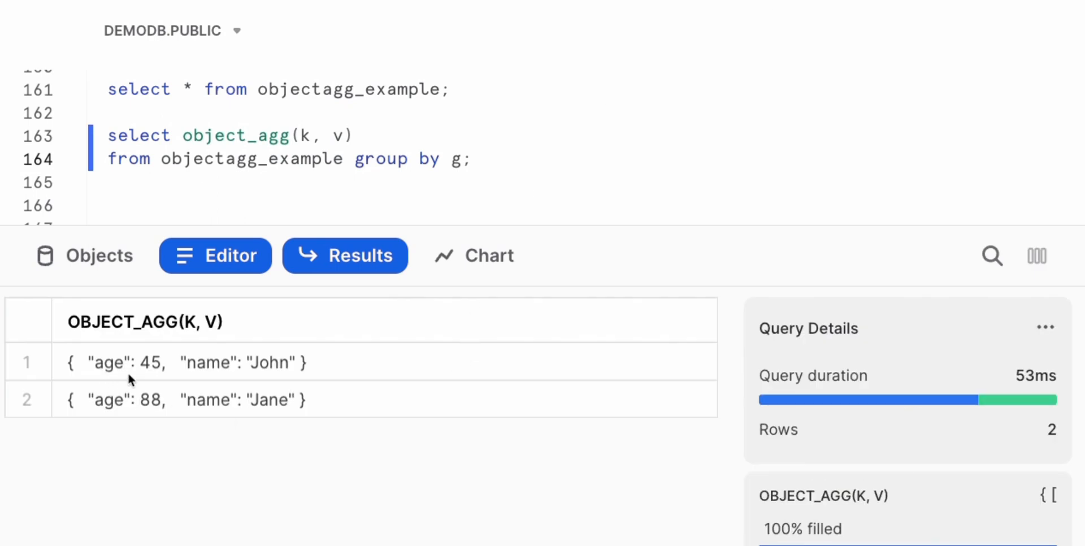
{"action": "mouse_move", "coordinate": [201, 374]}
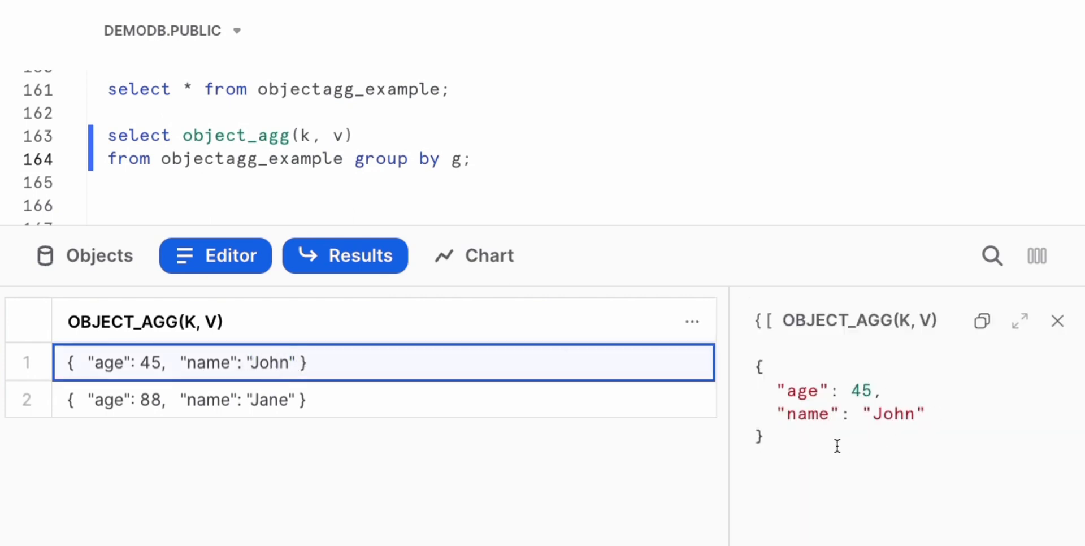
{"action": "mouse_move", "coordinate": [788, 413]}
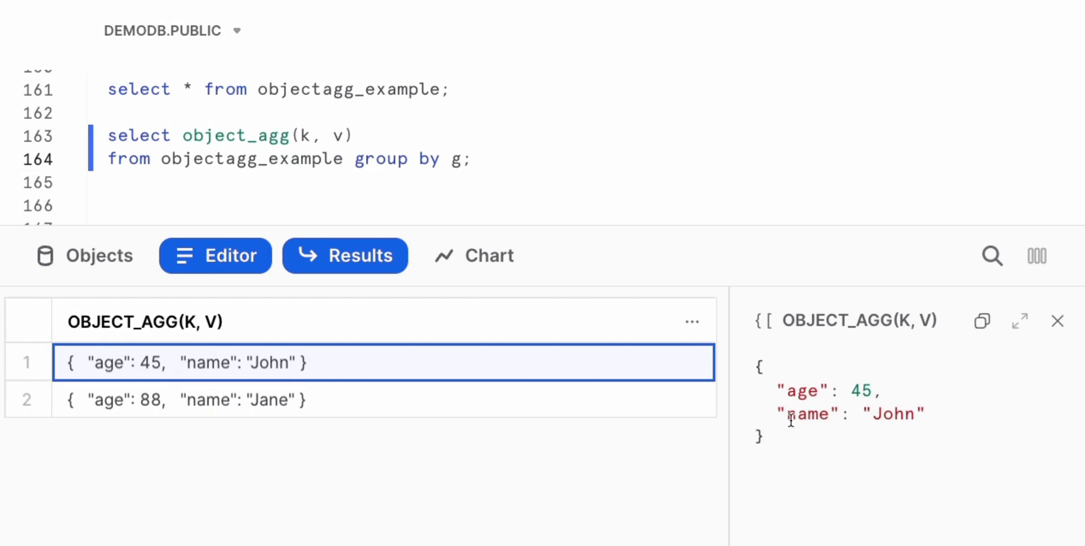
{"action": "mouse_move", "coordinate": [784, 390]}
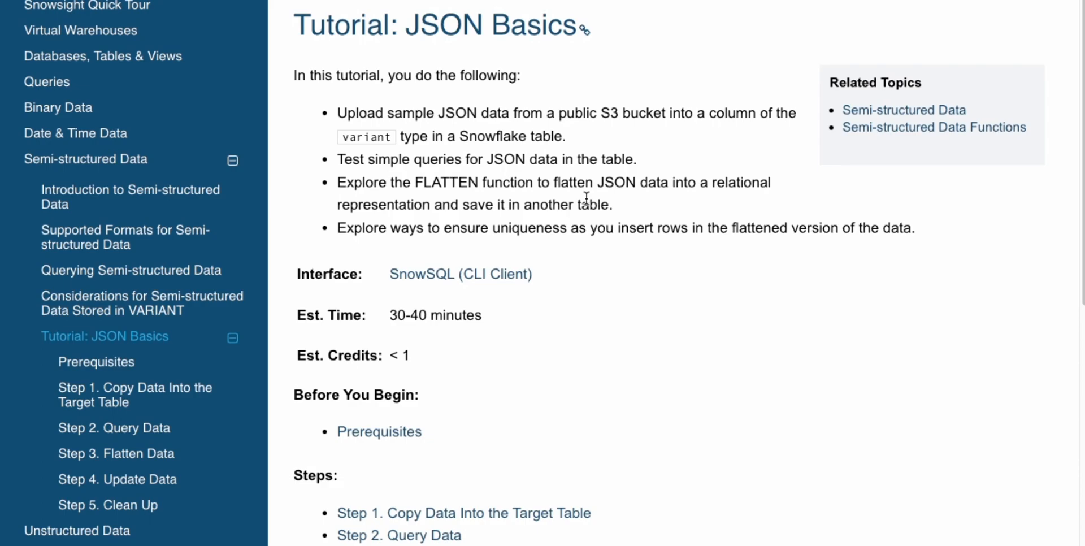
Step: Scroll through the Tutorial: JSON Basics page's overview and five steps
{"action": "scroll", "scroll_direction": "down", "scroll_amount": 3}
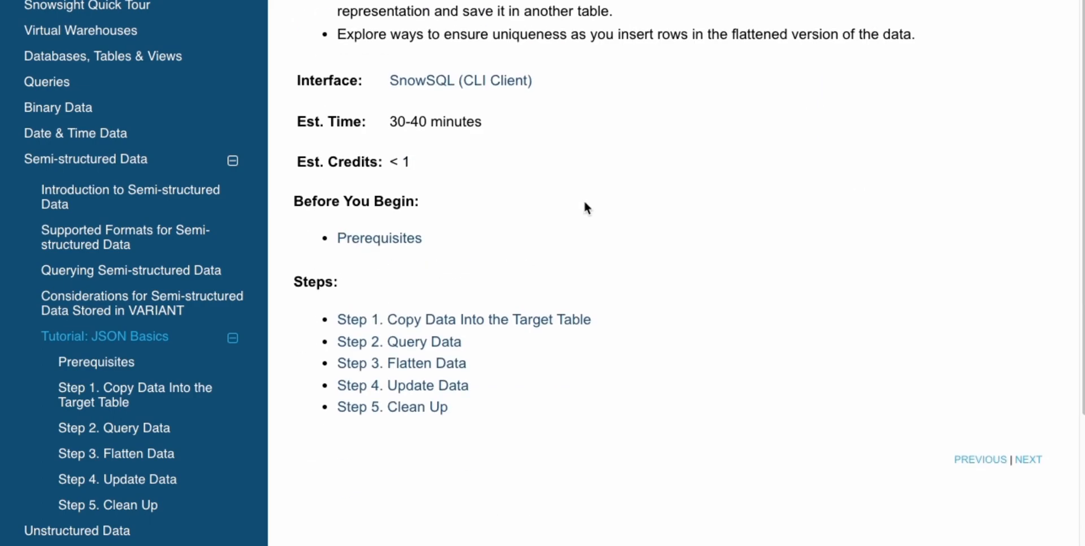
{"action": "scroll", "scroll_direction": "up", "scroll_amount": 3}
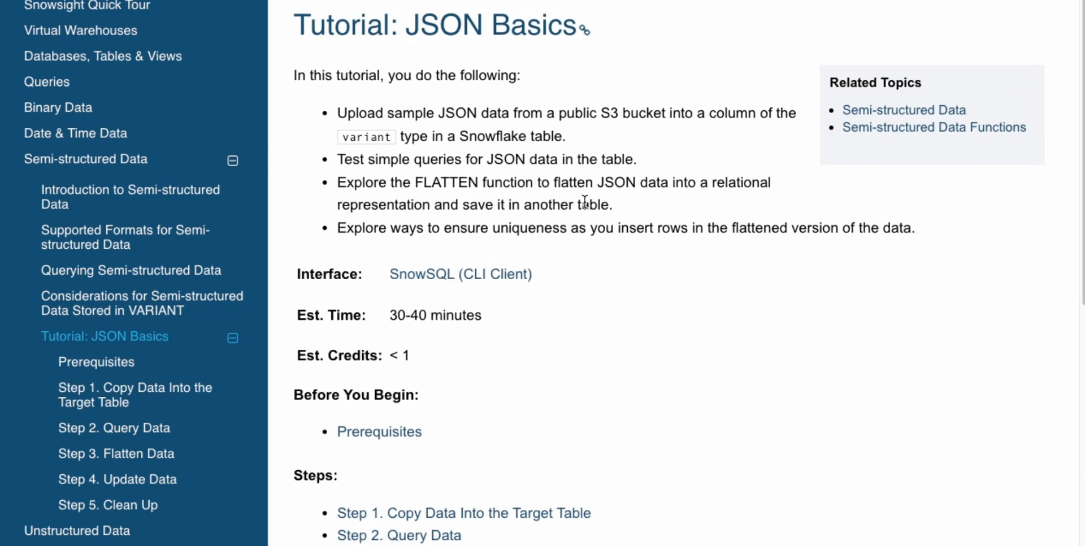